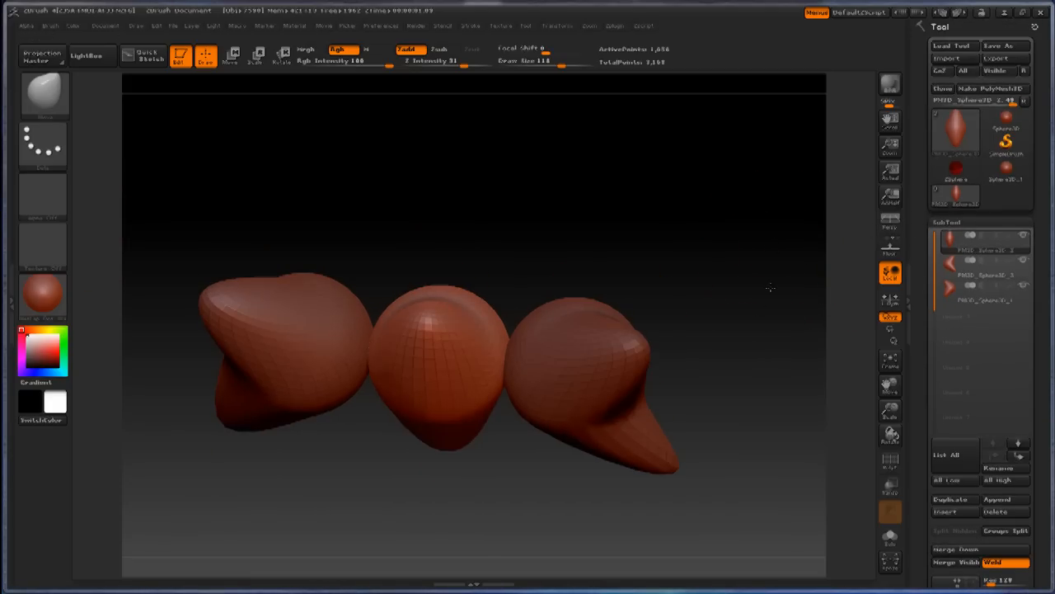
- Rotate the bow-tie model to a straight-on front view, showing all three pieces side by side
drag(771, 288, 771, 286)
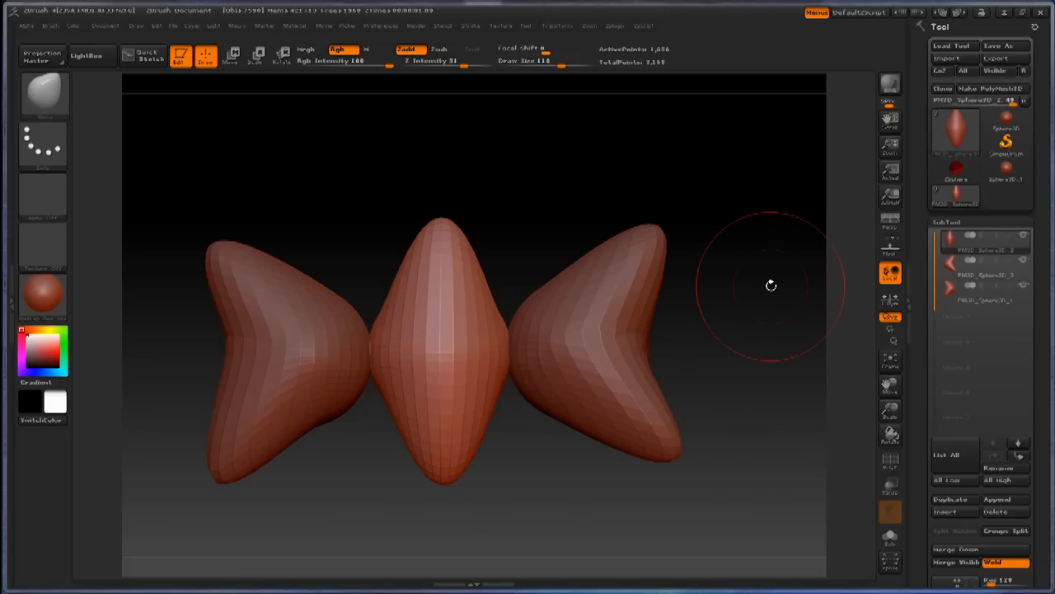
mouse_move(804, 276)
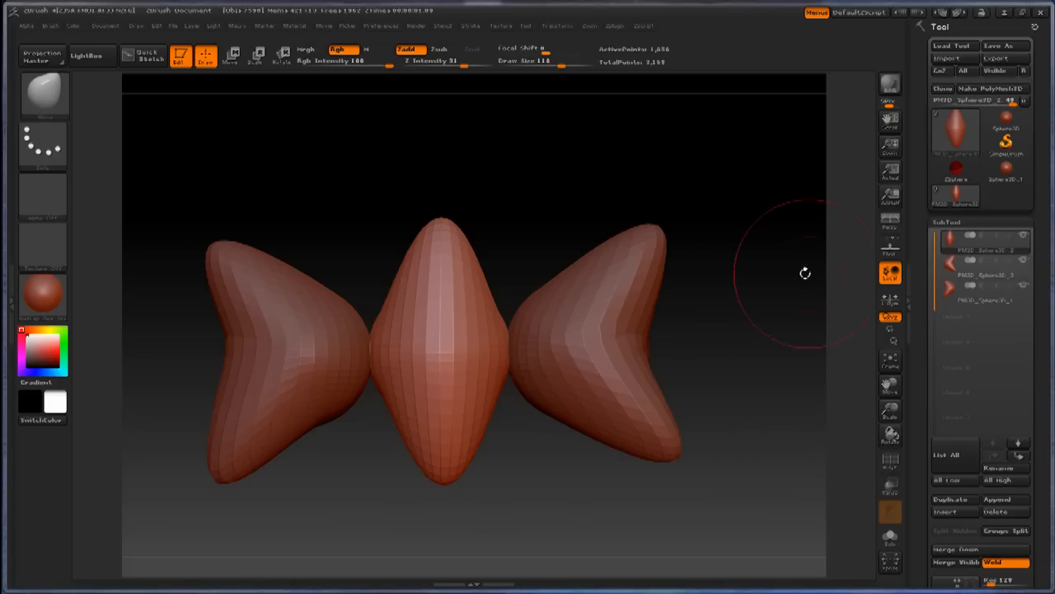
mouse_move(769, 285)
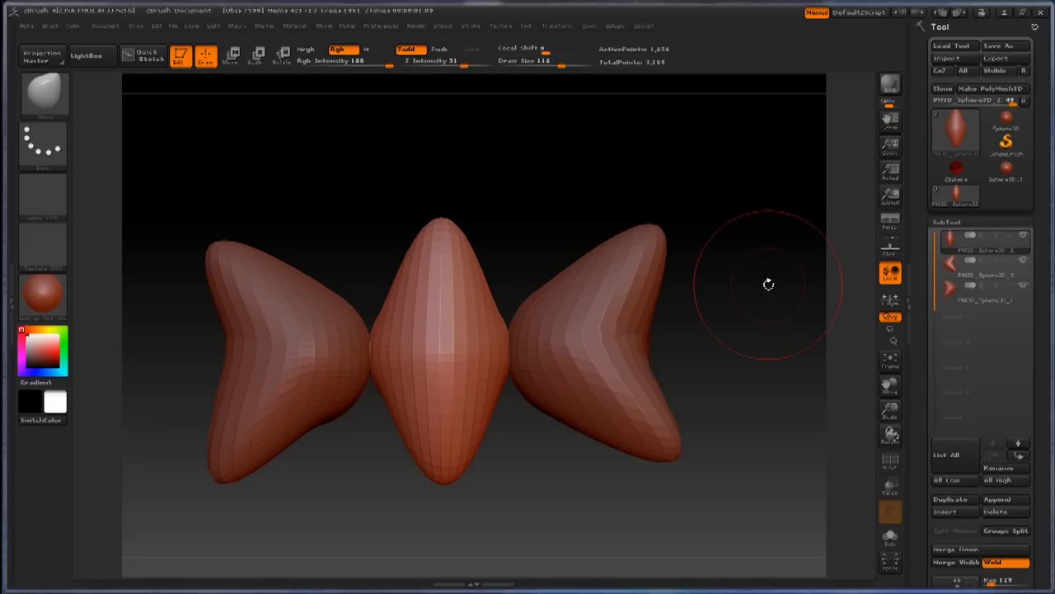
mouse_move(791, 287)
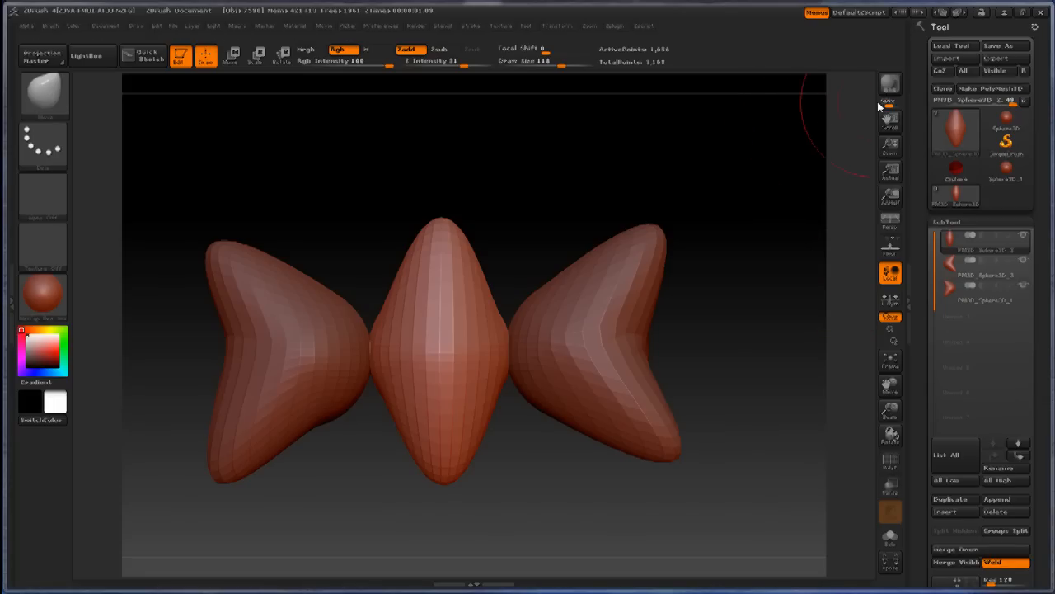
mouse_move(391, 328)
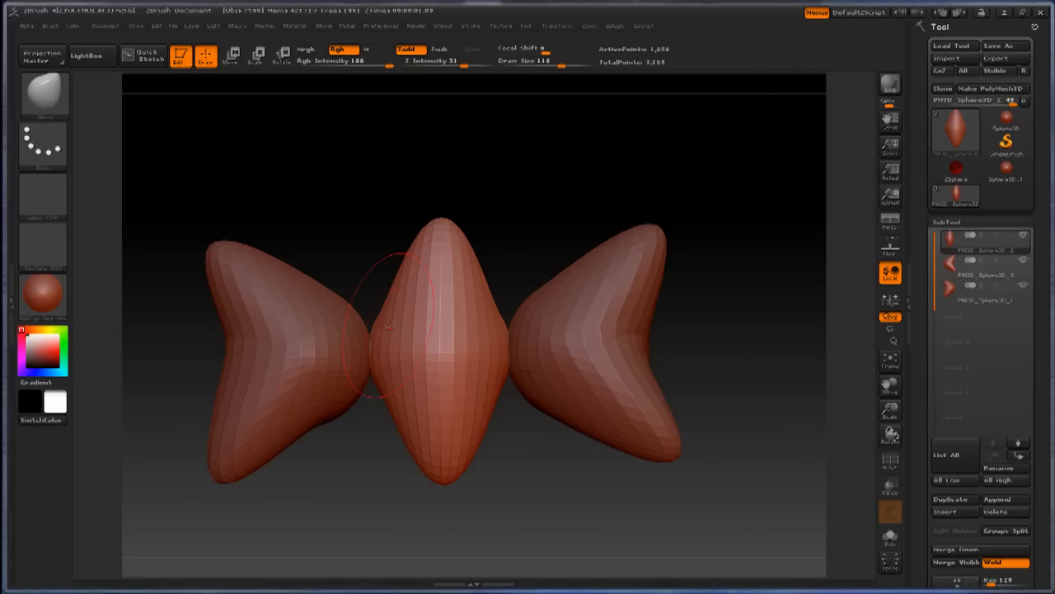
mouse_move(654, 410)
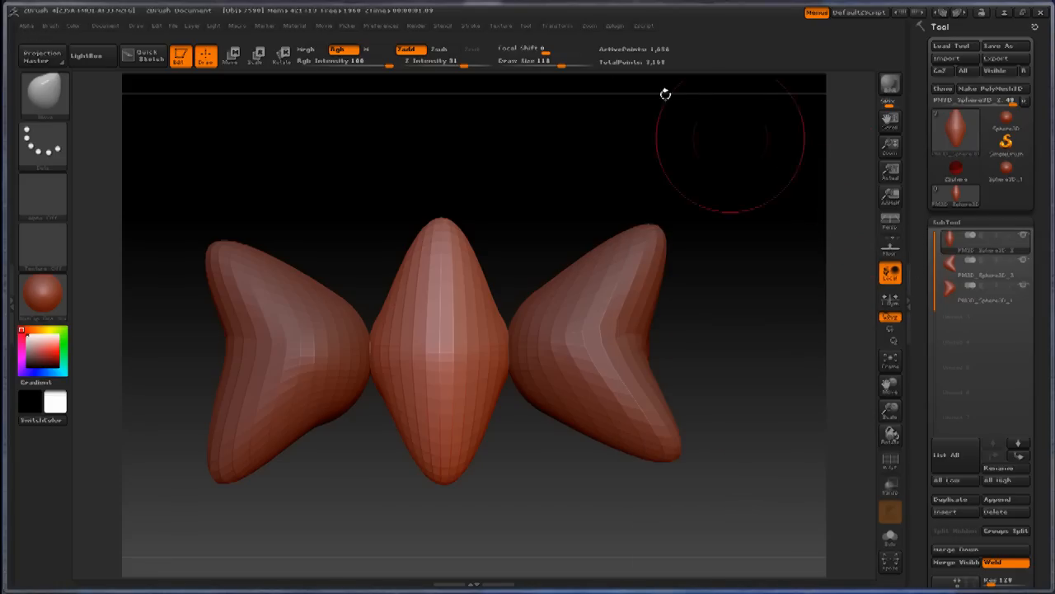
mouse_move(614, 31)
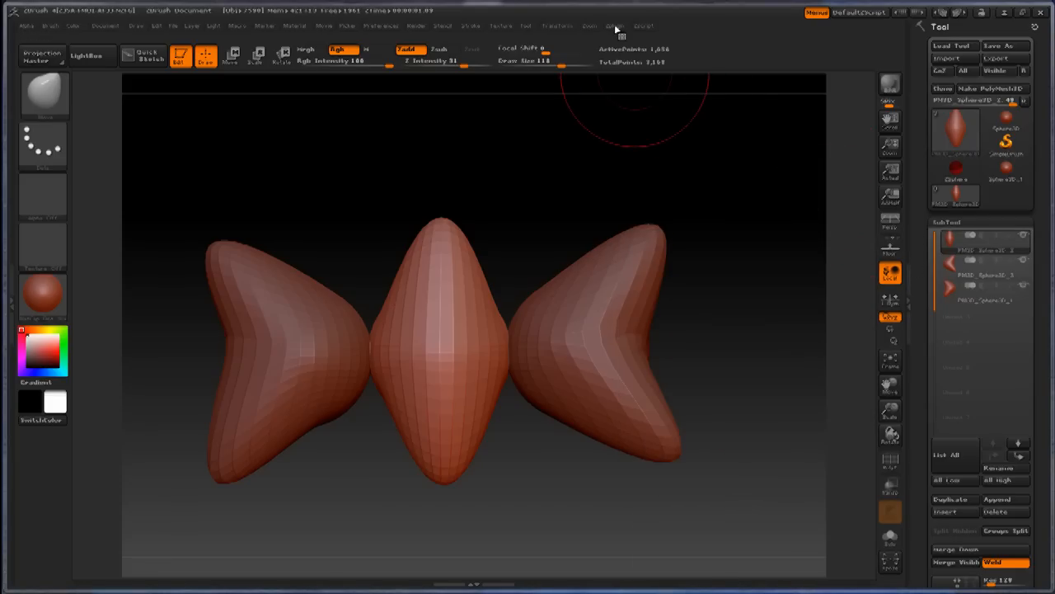
- Merge all subtools with SubTool Master, deleting the extras and accepting the no-undo warning
click(610, 14)
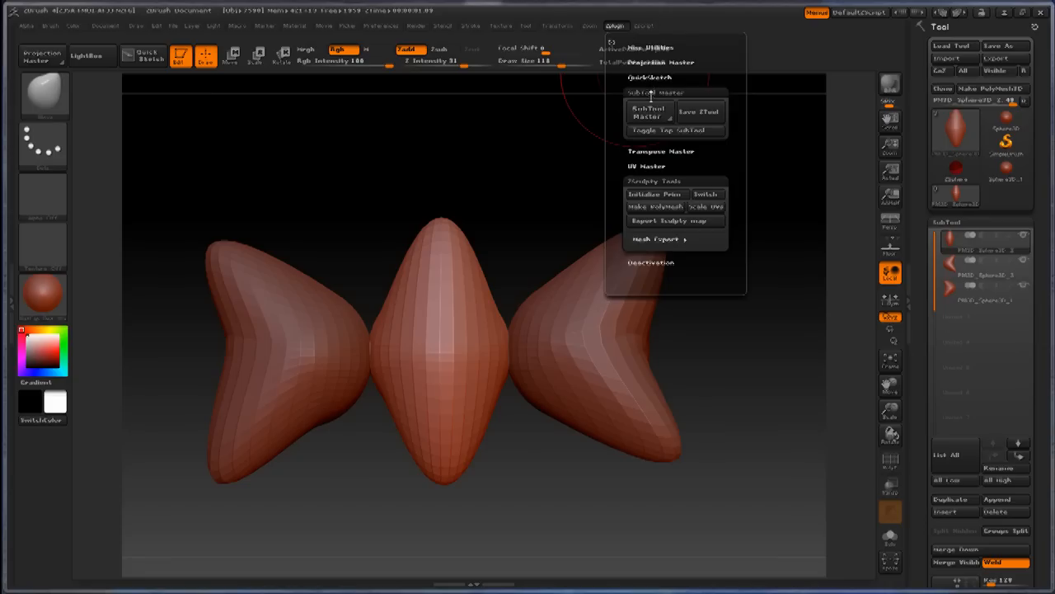
mouse_move(645, 115)
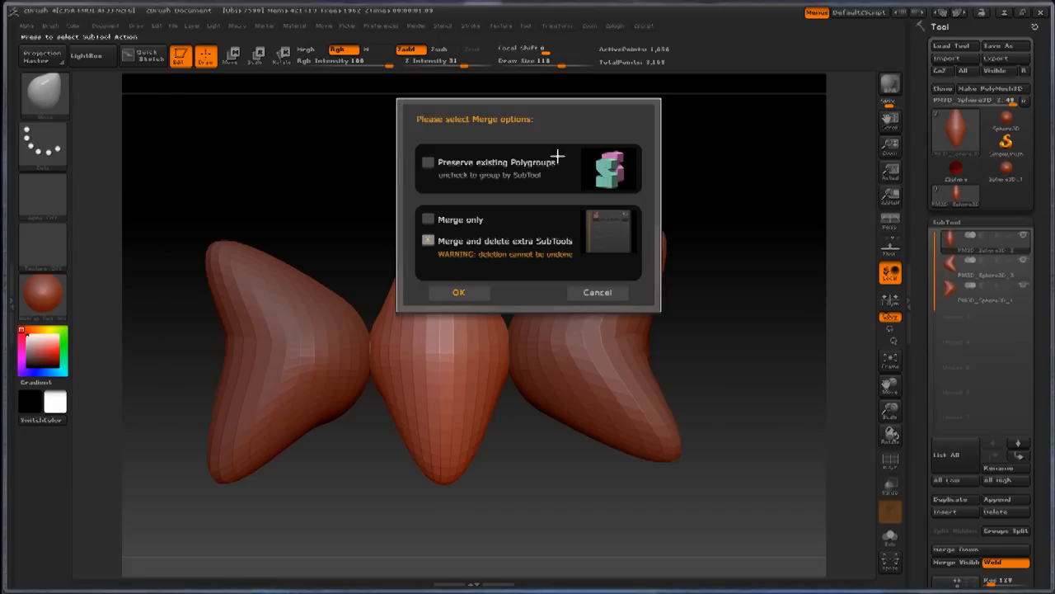
click(459, 292)
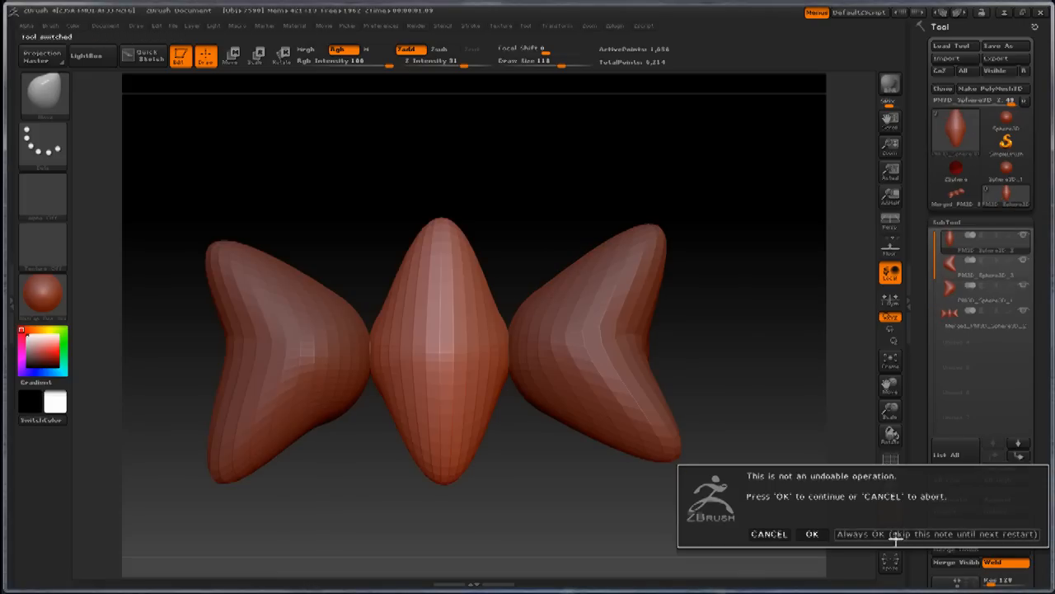
click(811, 533)
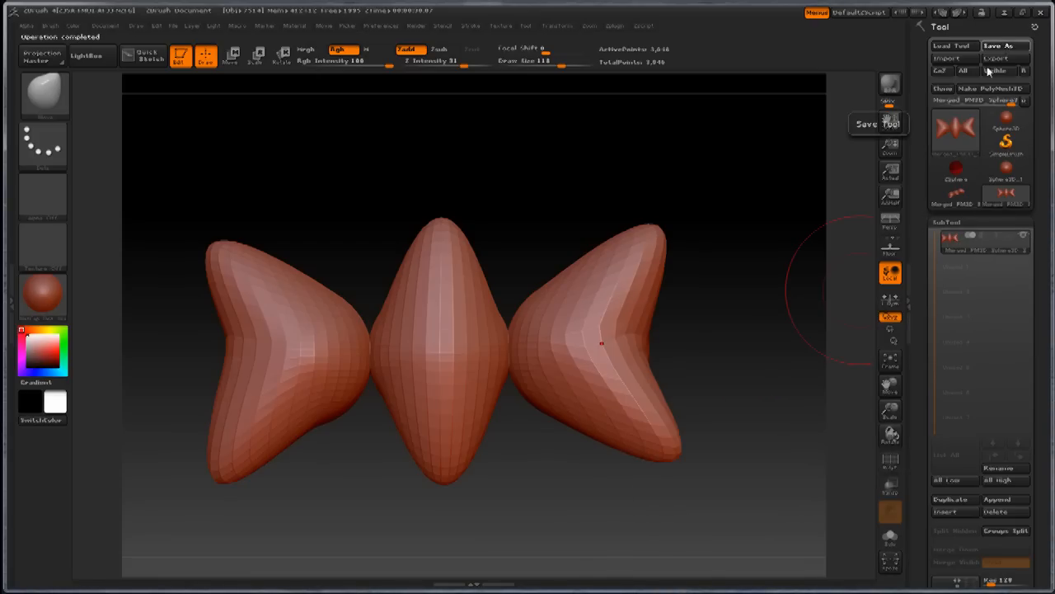
- Save the merged tool as Original Object.ZTL in Sculpty Test, replacing the existing file
click(1003, 45)
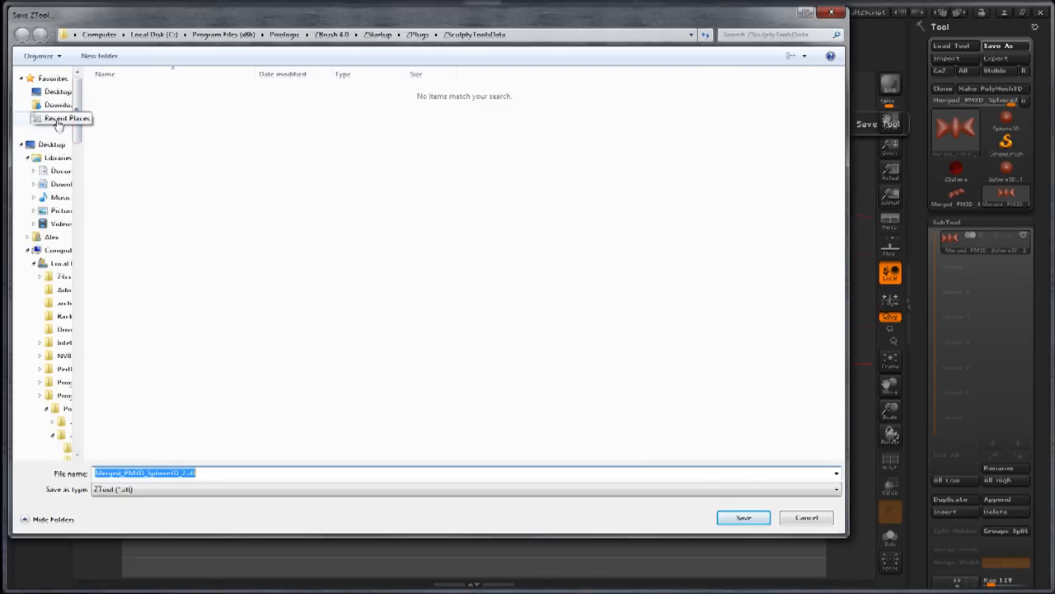
click(56, 122)
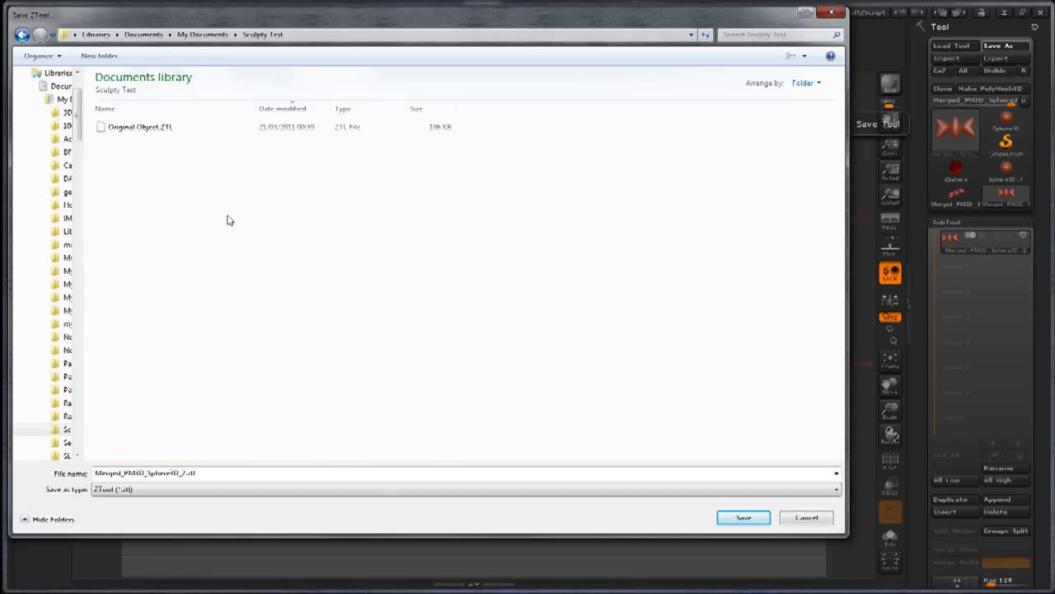
mouse_move(192, 210)
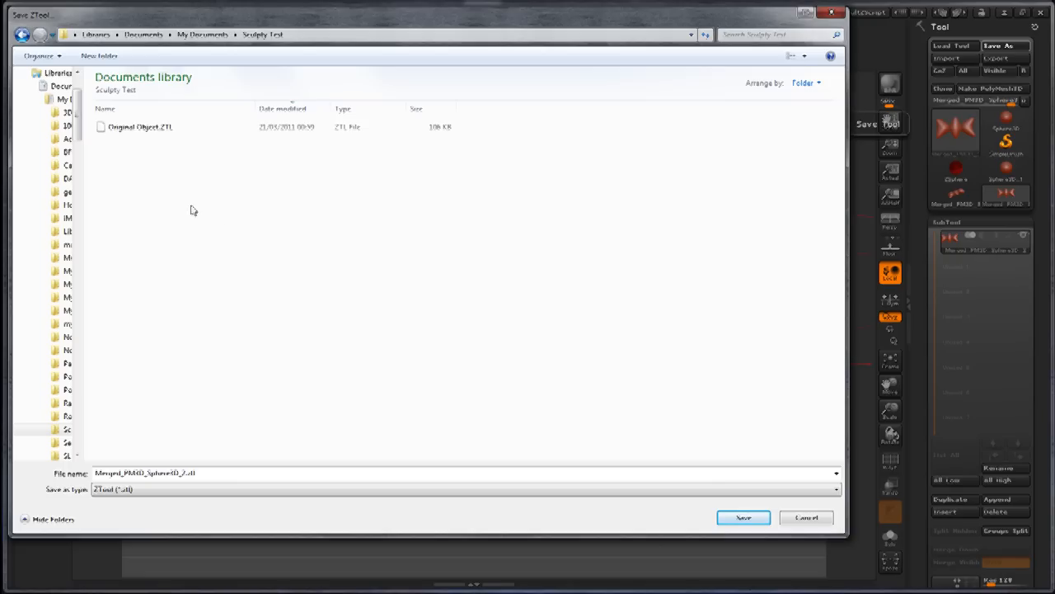
click(149, 128)
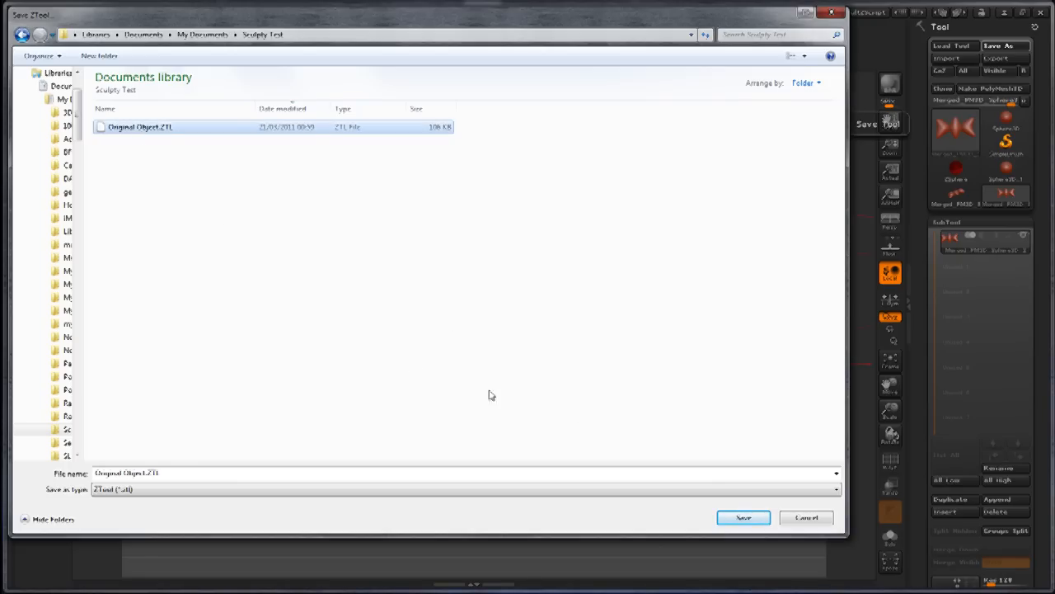
click(746, 518)
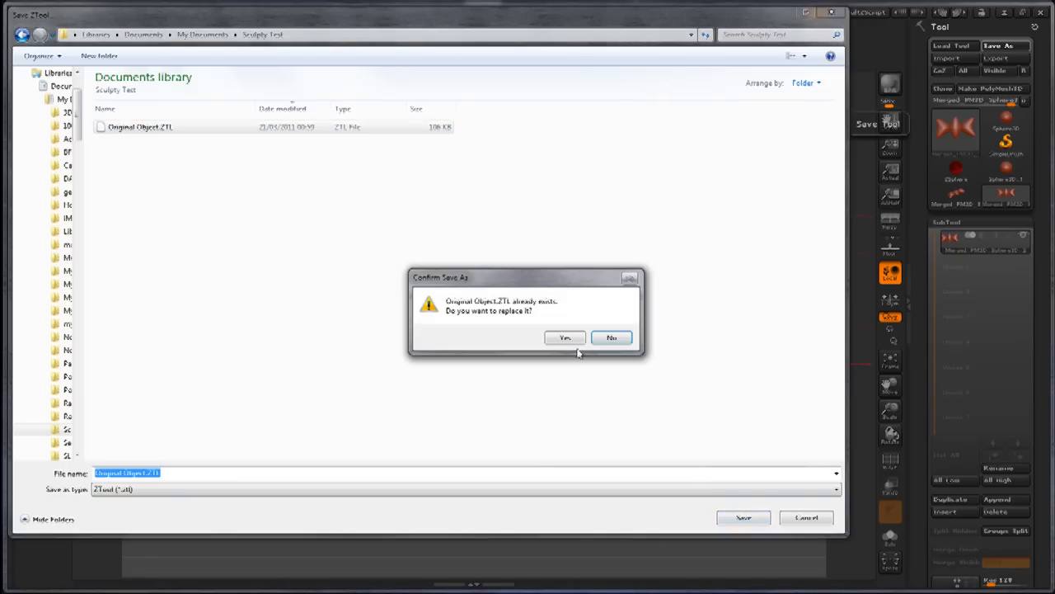
click(565, 337)
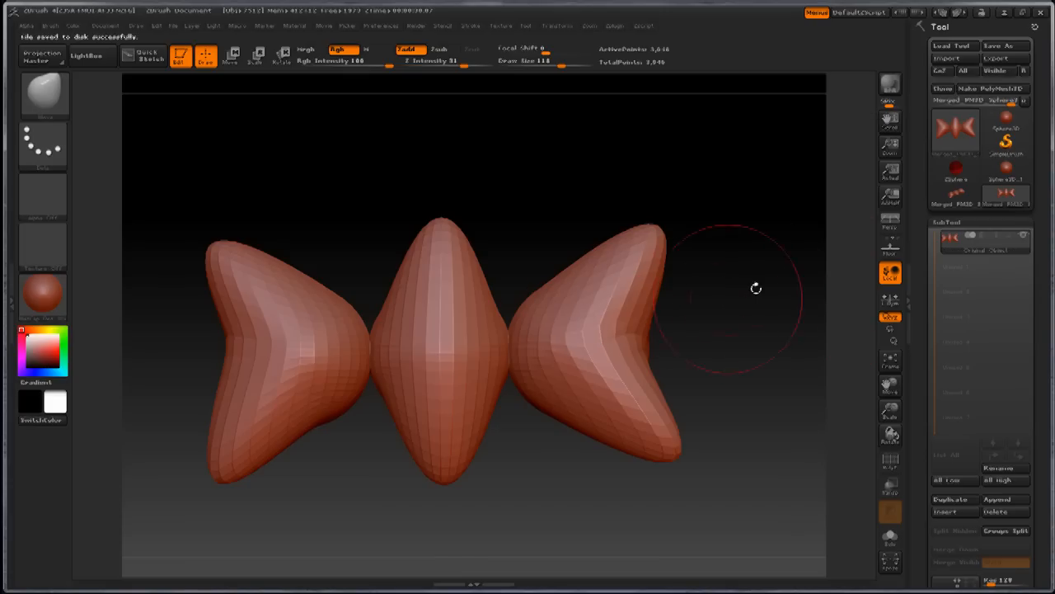
mouse_move(932, 256)
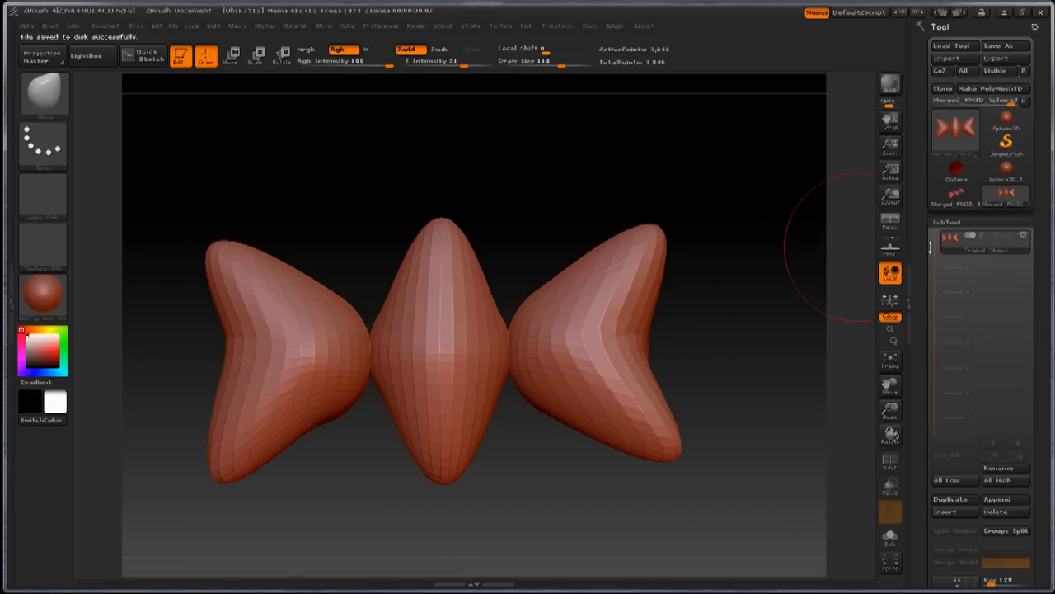
mouse_move(719, 281)
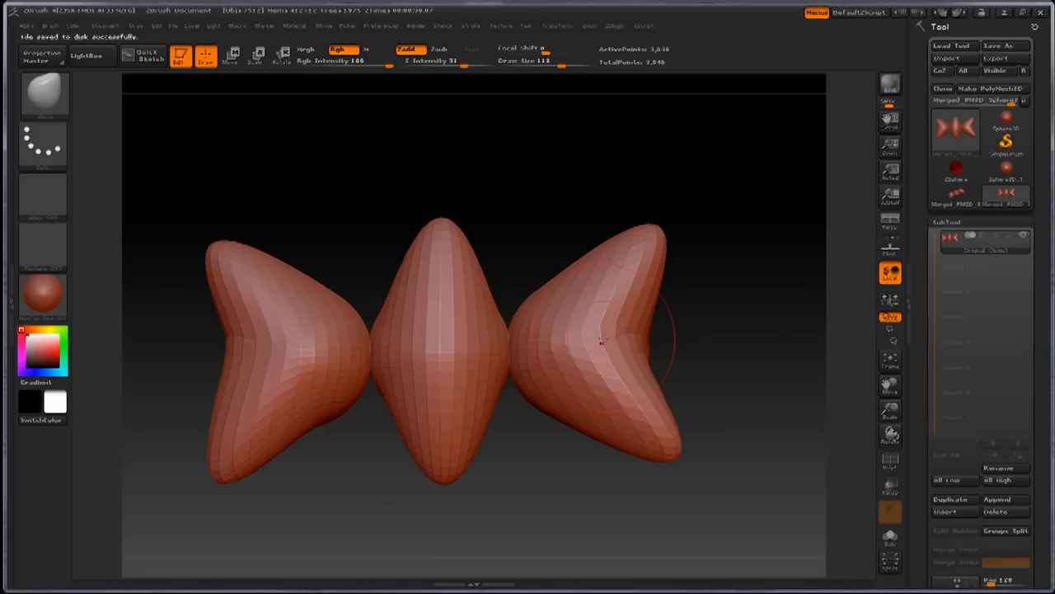
mouse_move(346, 330)
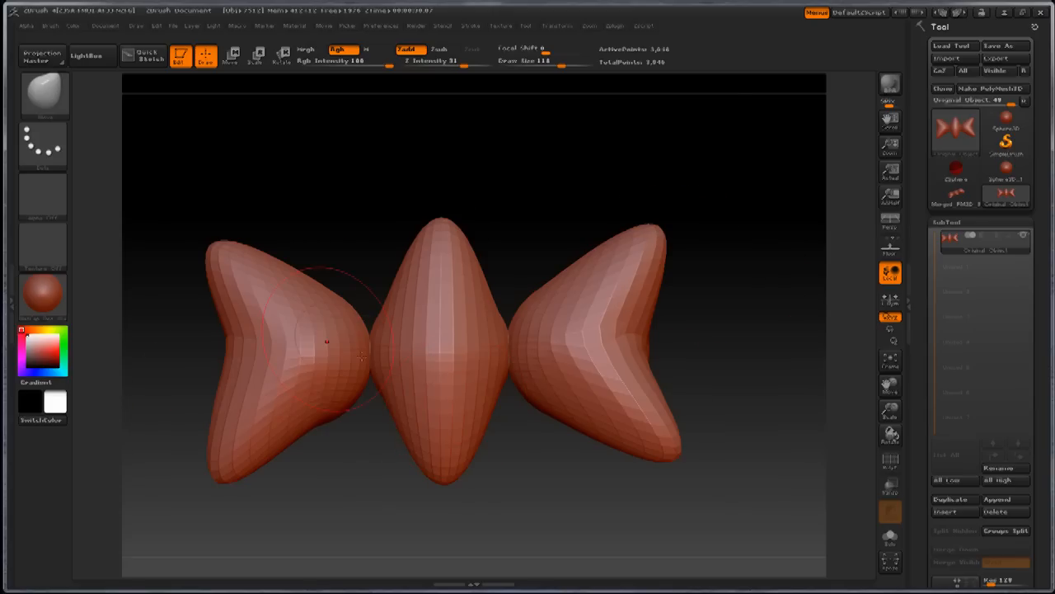
mouse_move(622, 29)
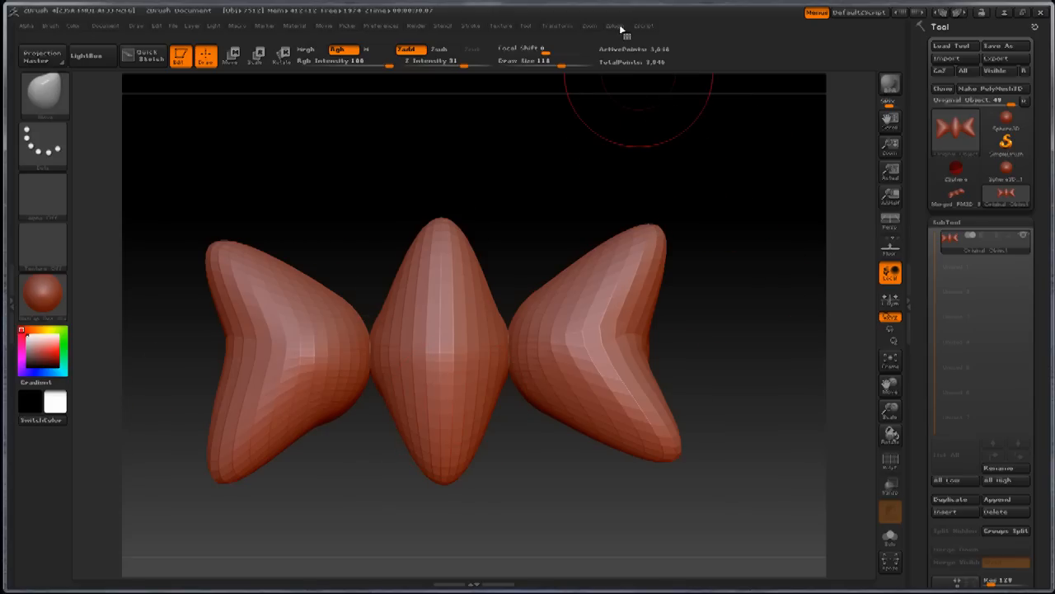
- Export the merged mesh as Test Object.OBJ, replacing the existing file
click(611, 12)
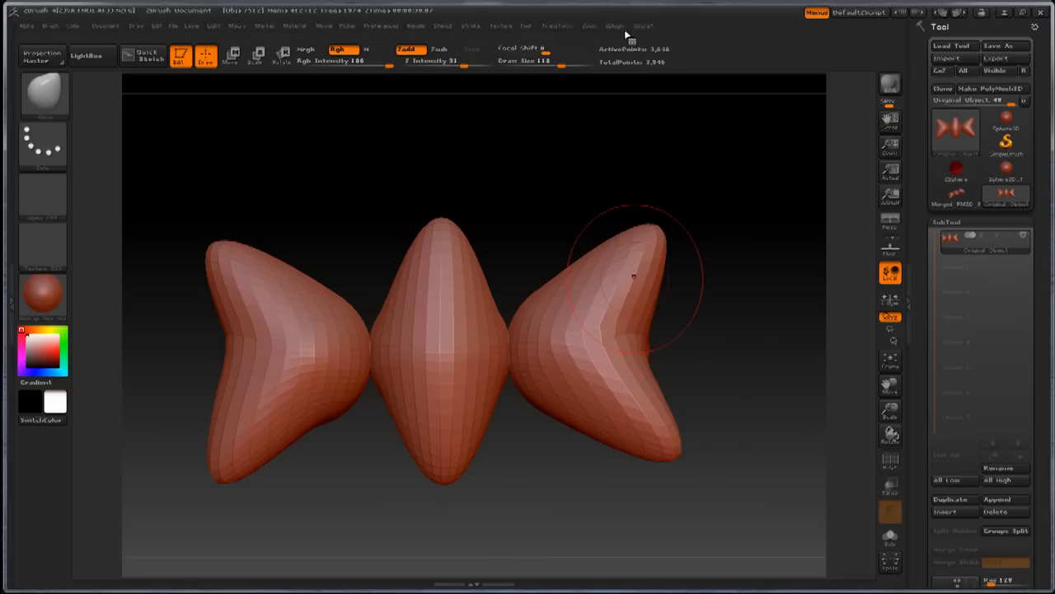
click(628, 26)
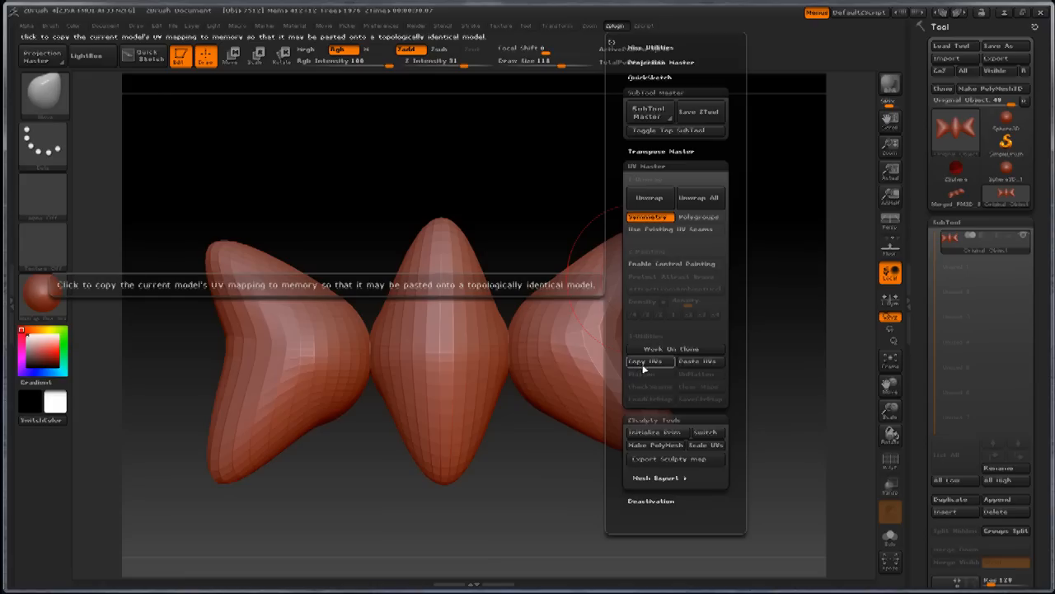
mouse_move(660, 373)
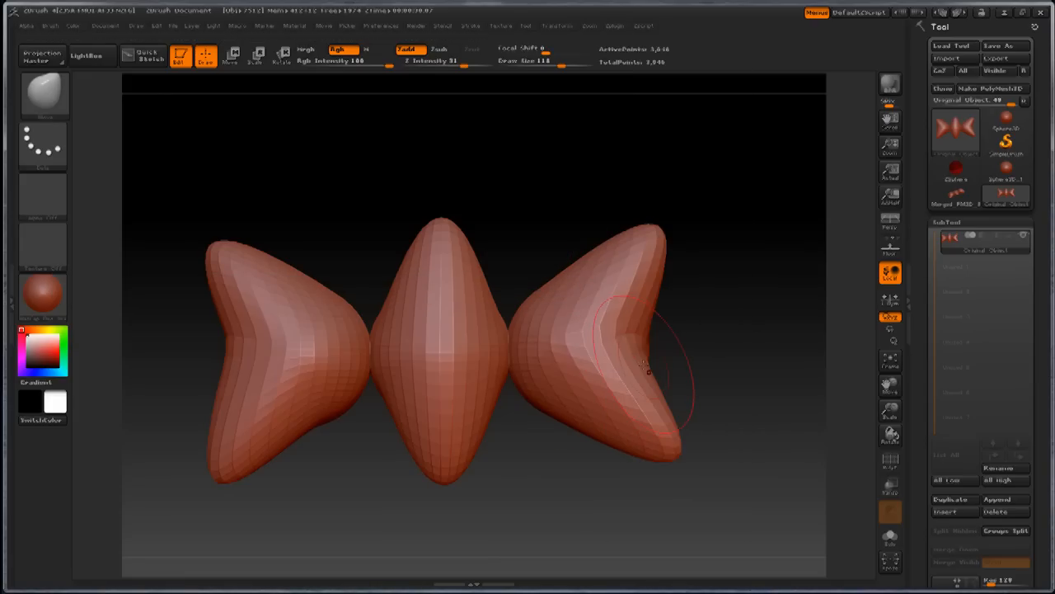
mouse_move(985, 60)
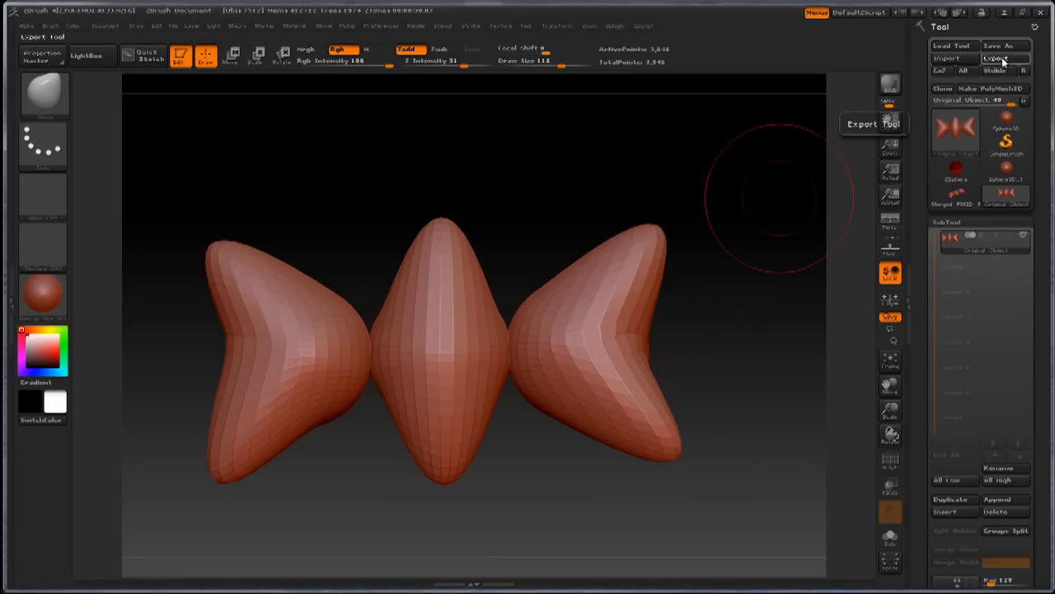
click(993, 58)
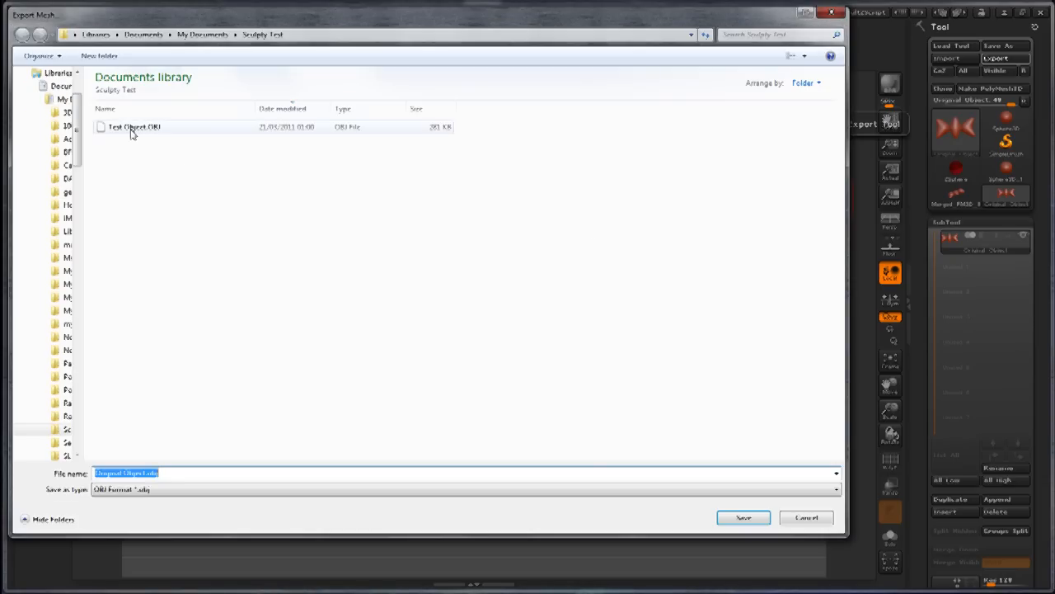
click(748, 518)
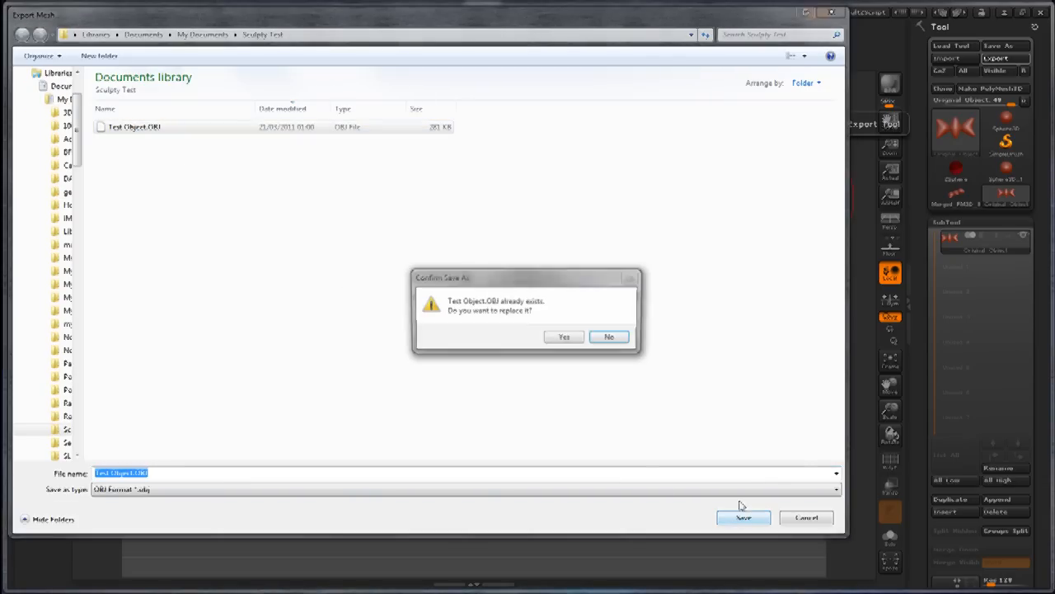
click(563, 336)
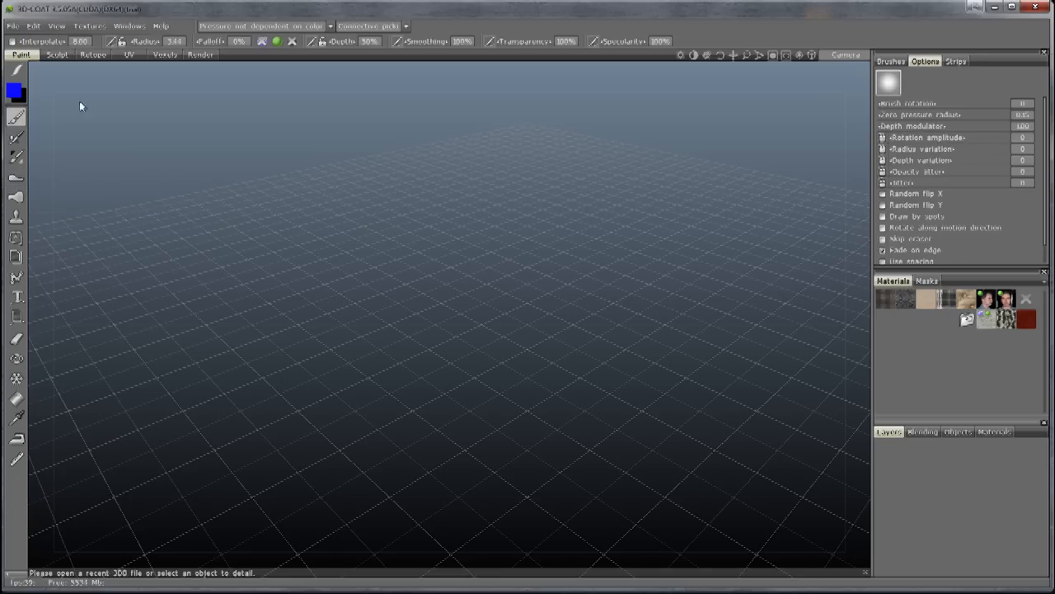
- Import the OBJ for per-pixel painting, paint a blue test stroke, then clear the scene
click(12, 30)
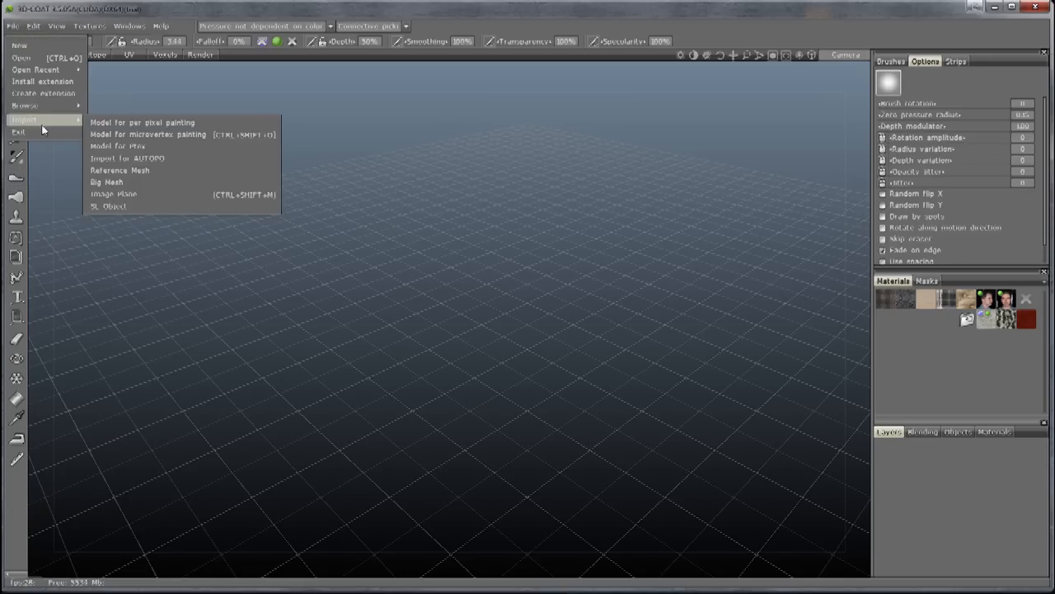
click(124, 123)
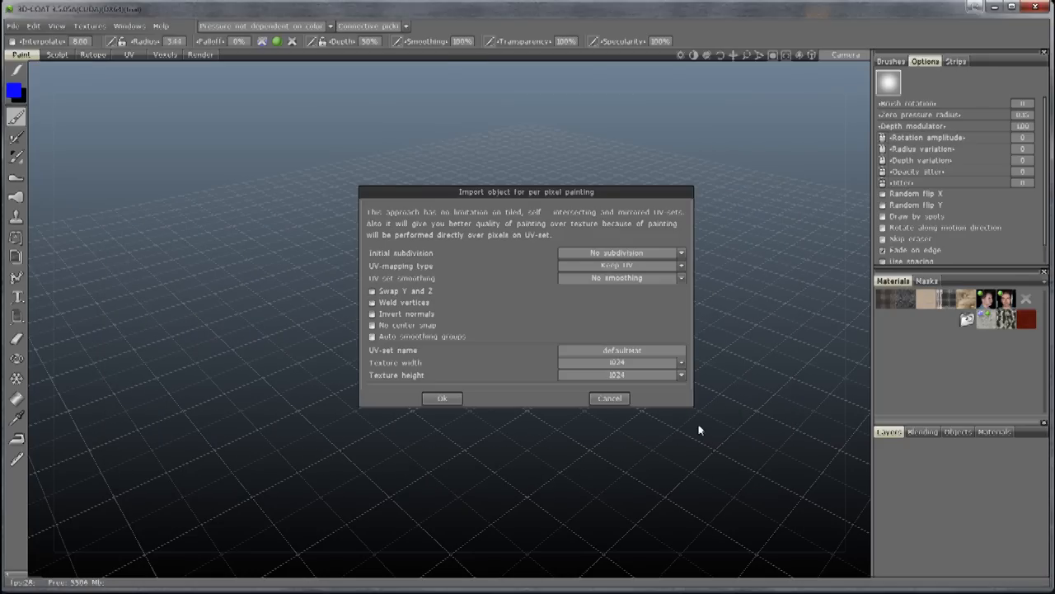
mouse_move(615, 250)
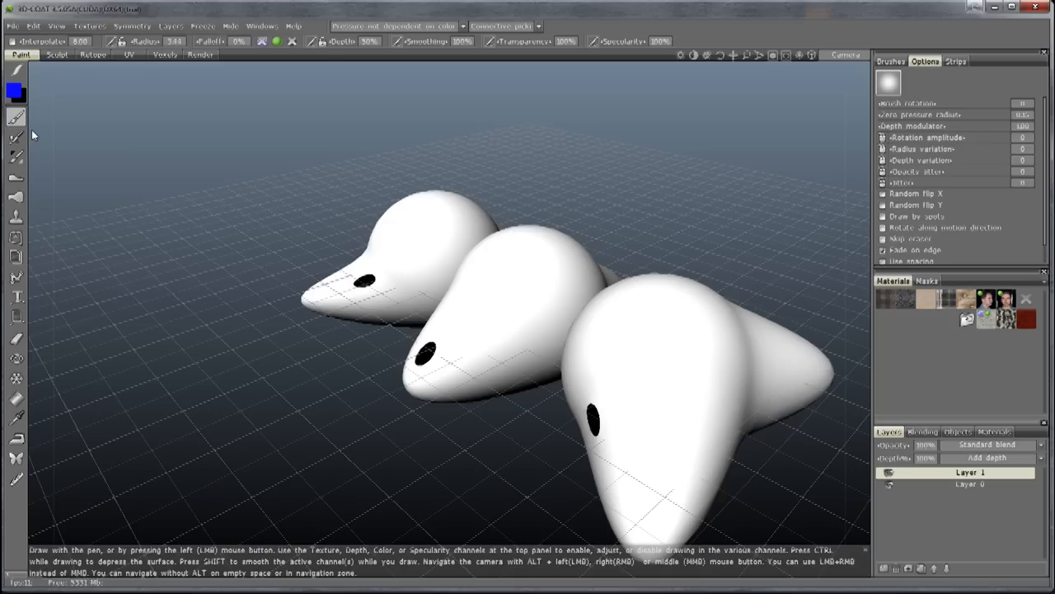
mouse_move(528, 256)
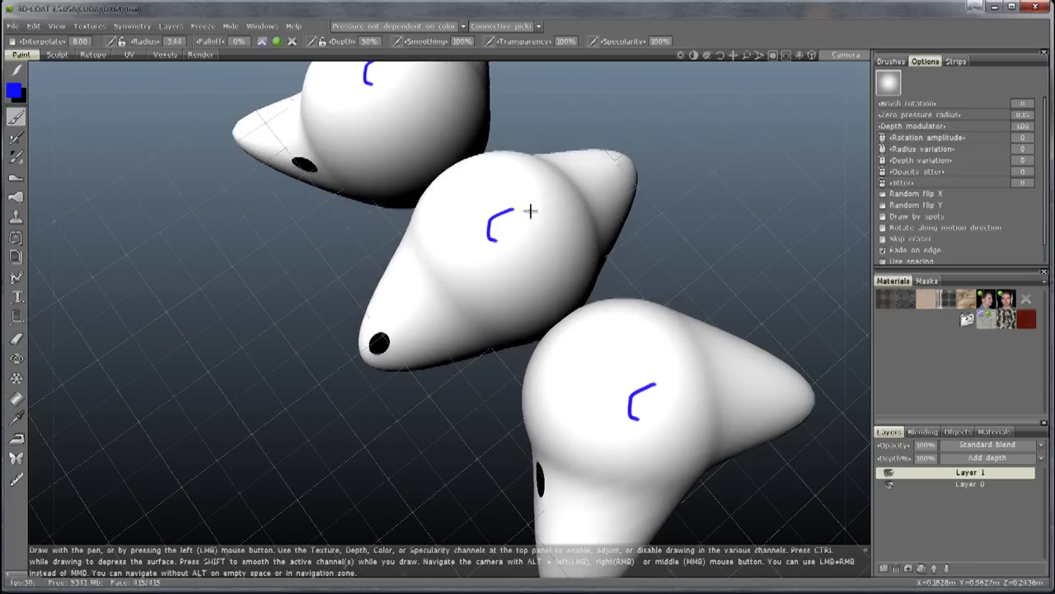
drag(494, 230, 528, 247)
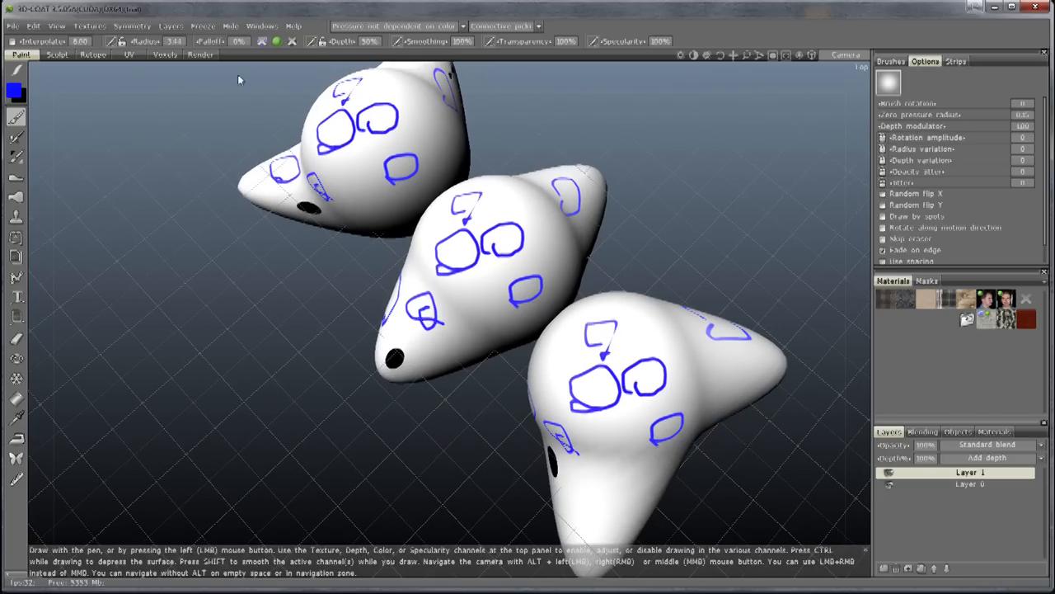
click(11, 25)
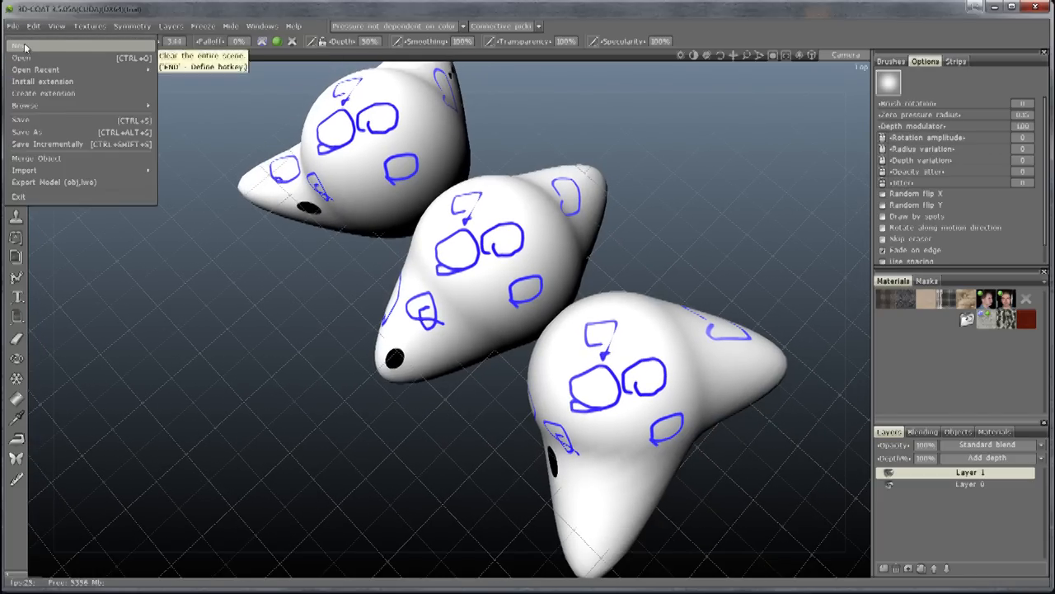
click(16, 40)
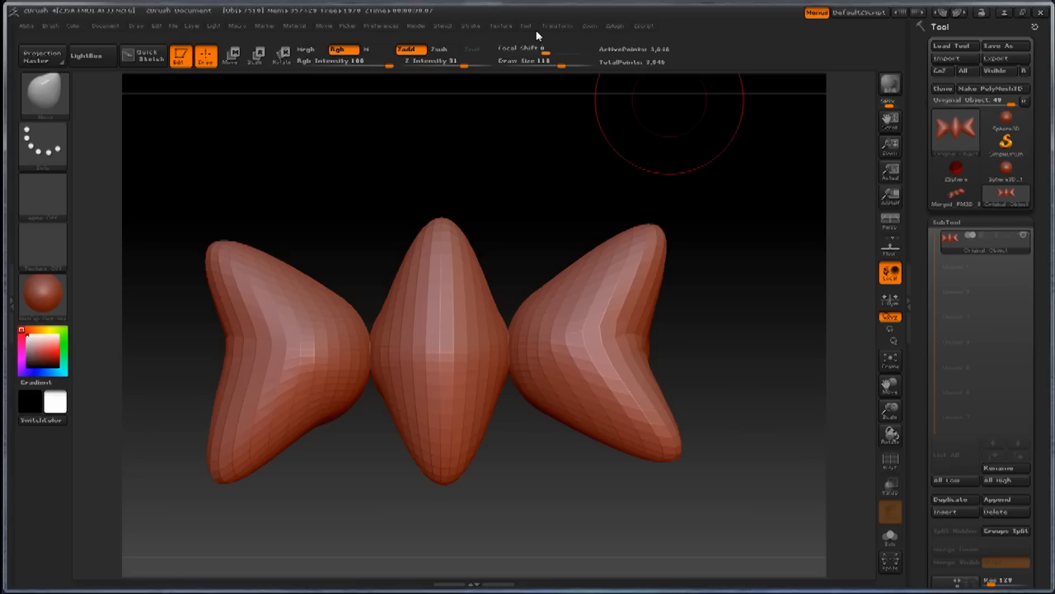
- Unwrap UVs for all visible parts with UV Master and re-export as Test Object.OBJ
click(610, 15)
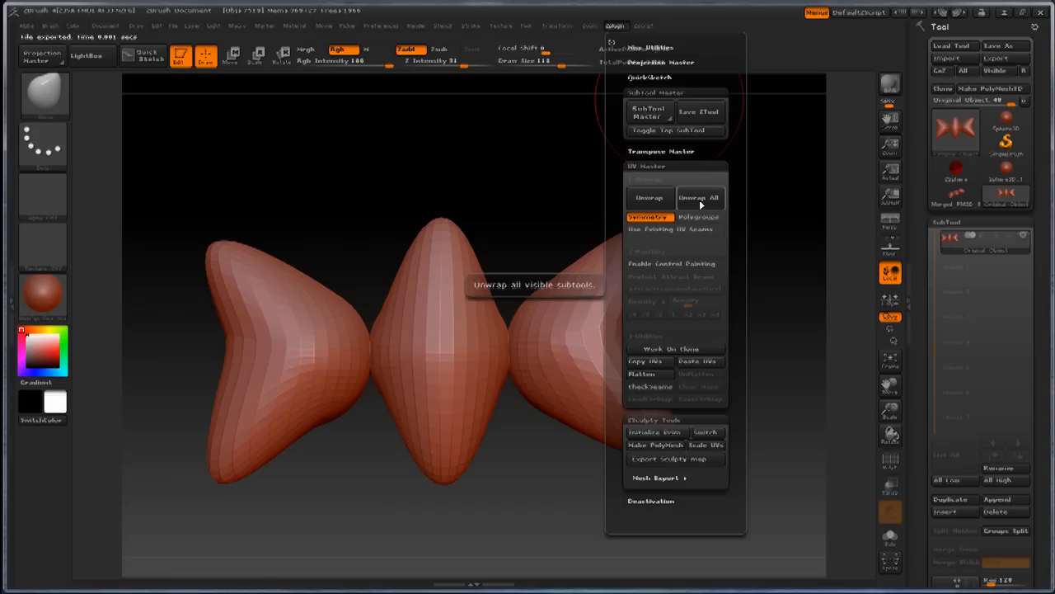
click(698, 197)
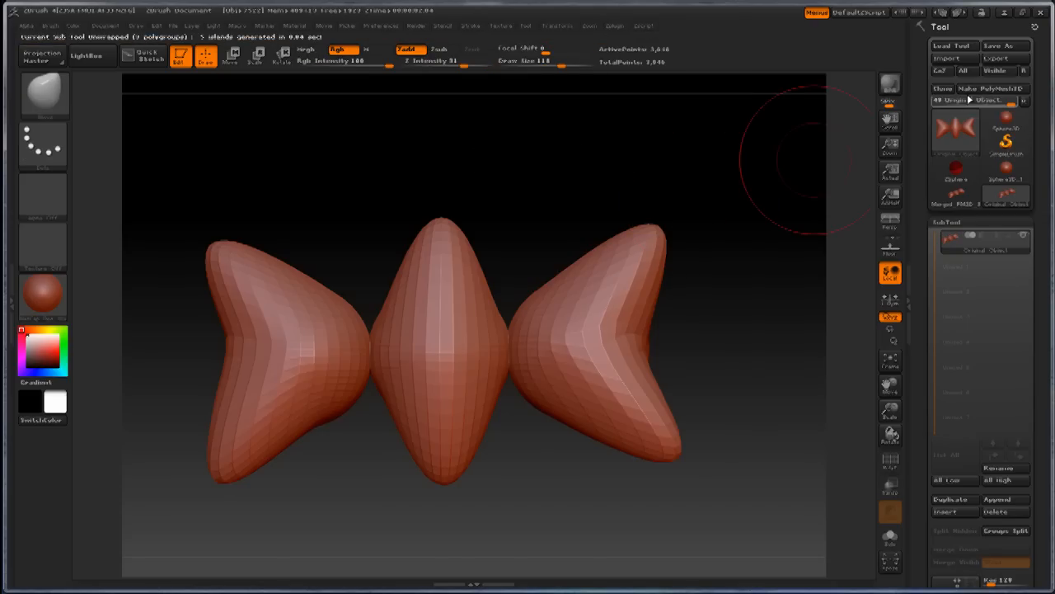
click(993, 59)
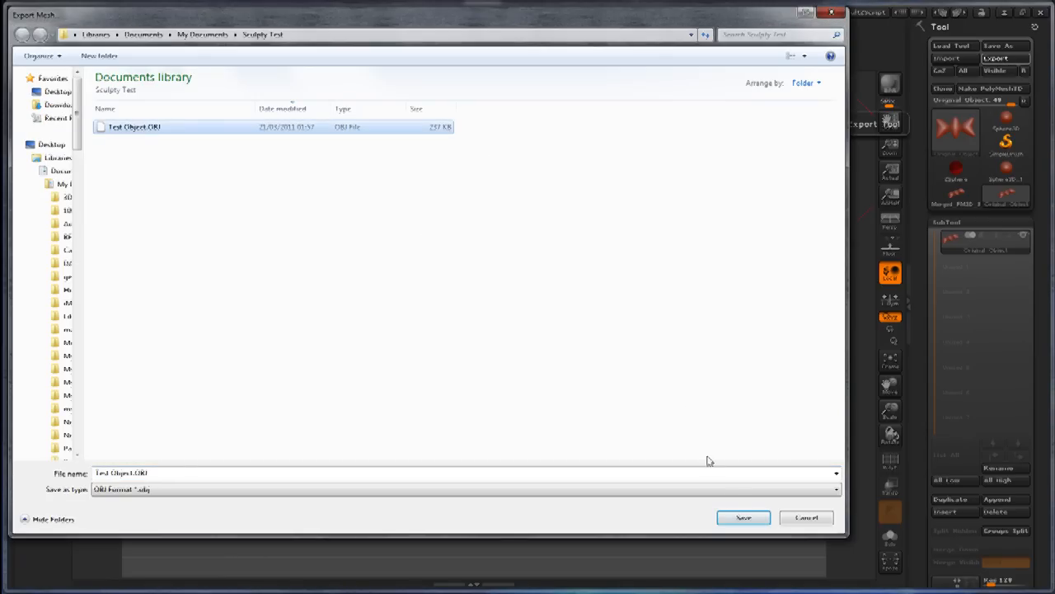
click(745, 517)
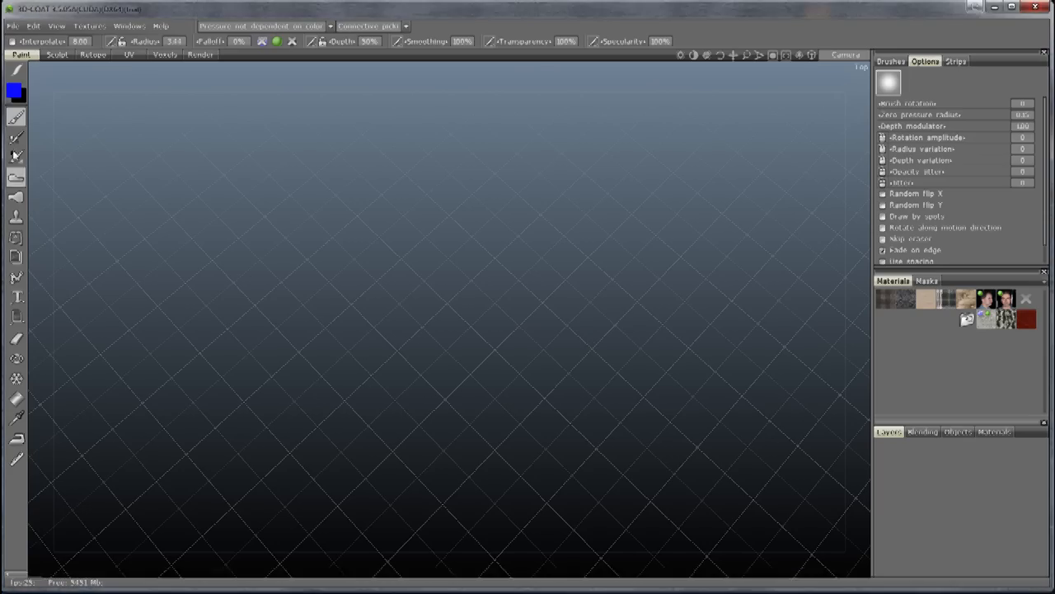
click(14, 25)
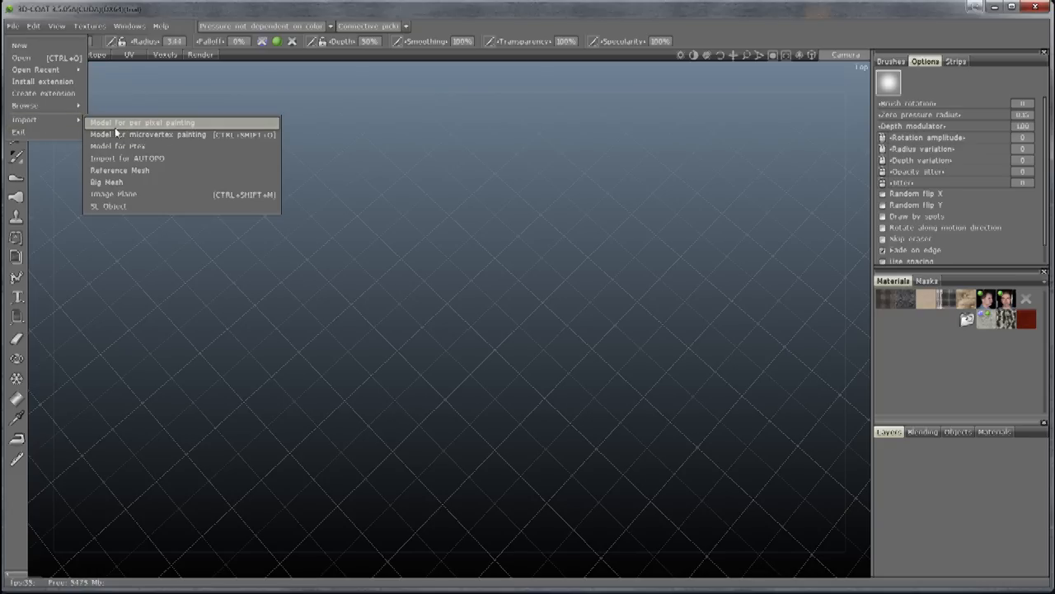
- Import the unwrapped OBJ for per-pixel painting with the Keep UV mapping option
click(145, 122)
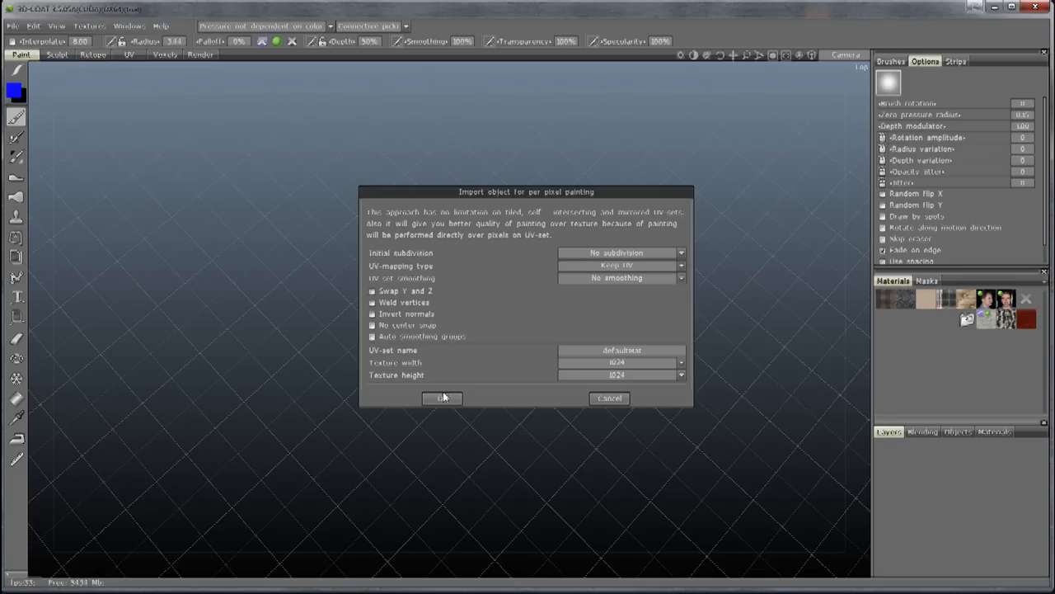
click(442, 397)
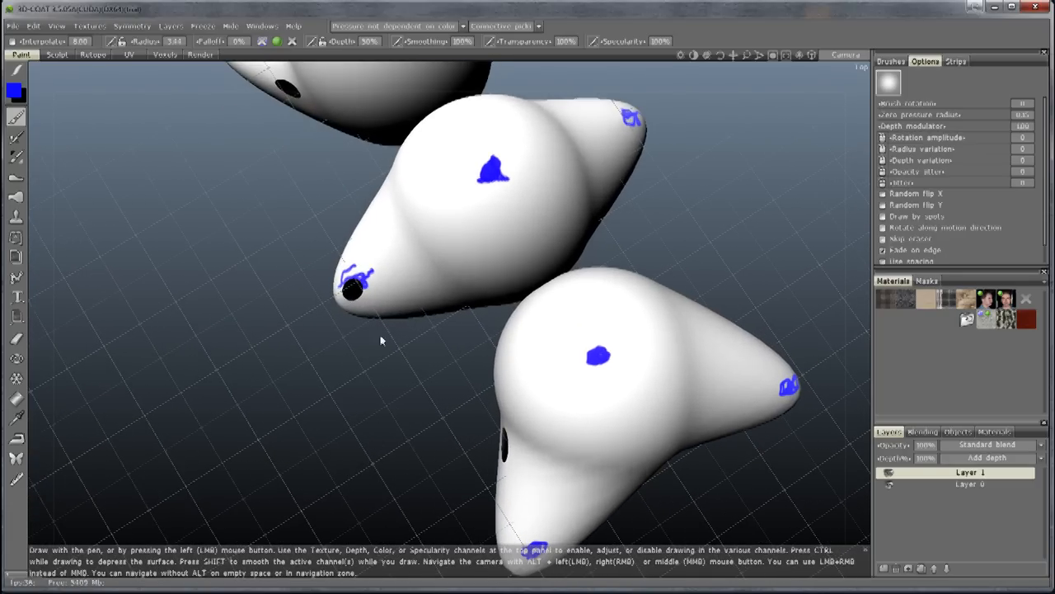
- Paint blue dots on top of the pieces, then green marks on their tips
drag(381, 340, 385, 250)
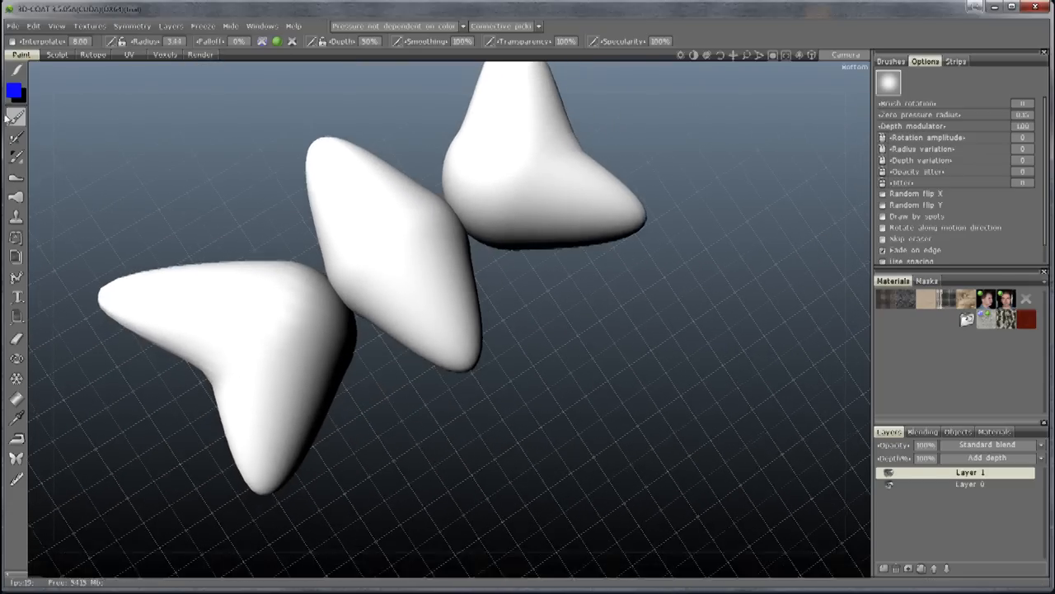
click(10, 89)
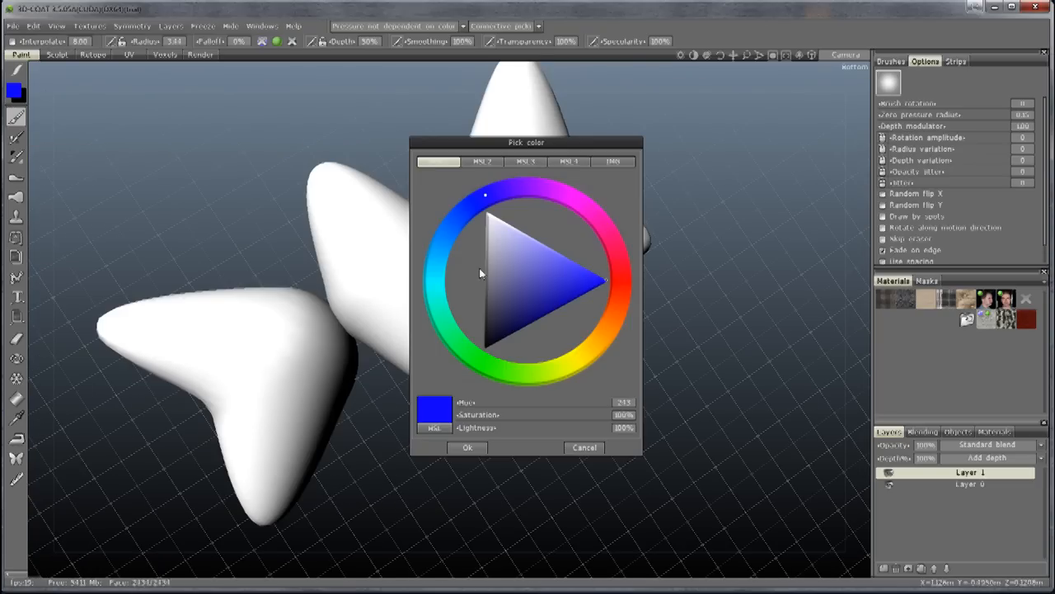
click(467, 447)
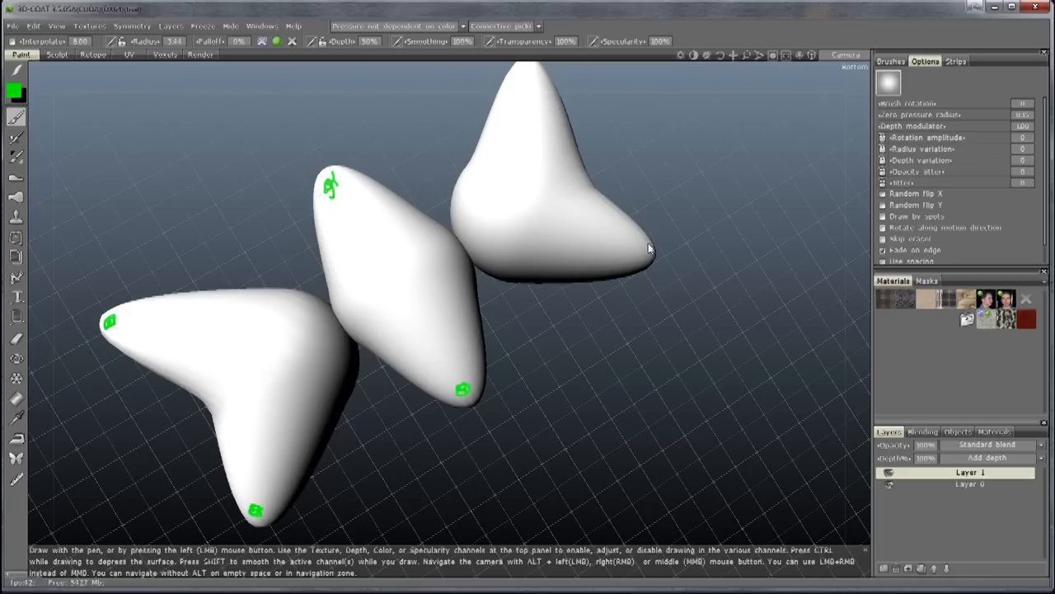
drag(650, 248, 544, 170)
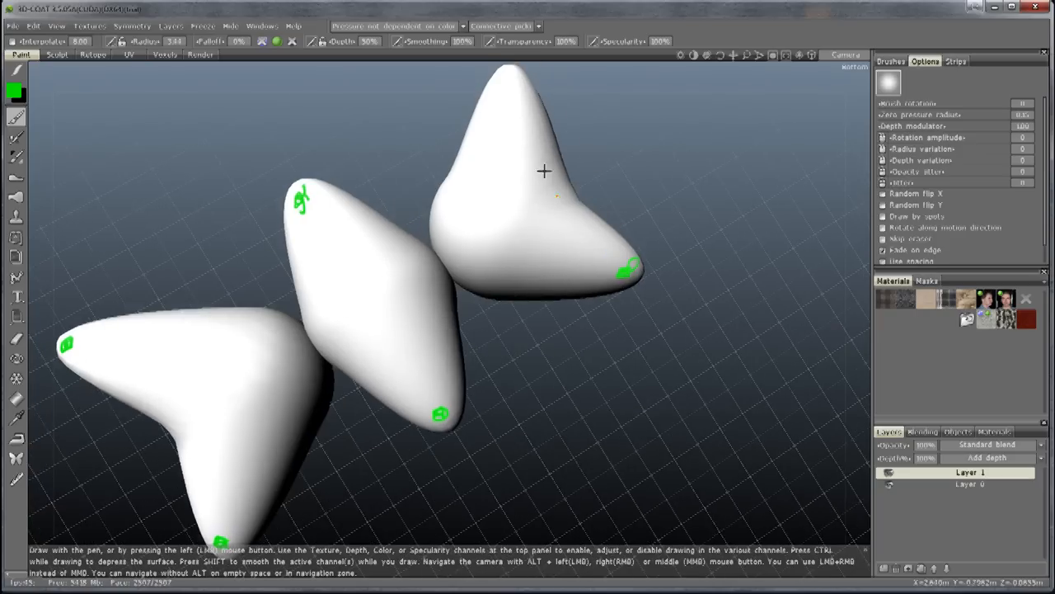
drag(528, 165, 502, 220)
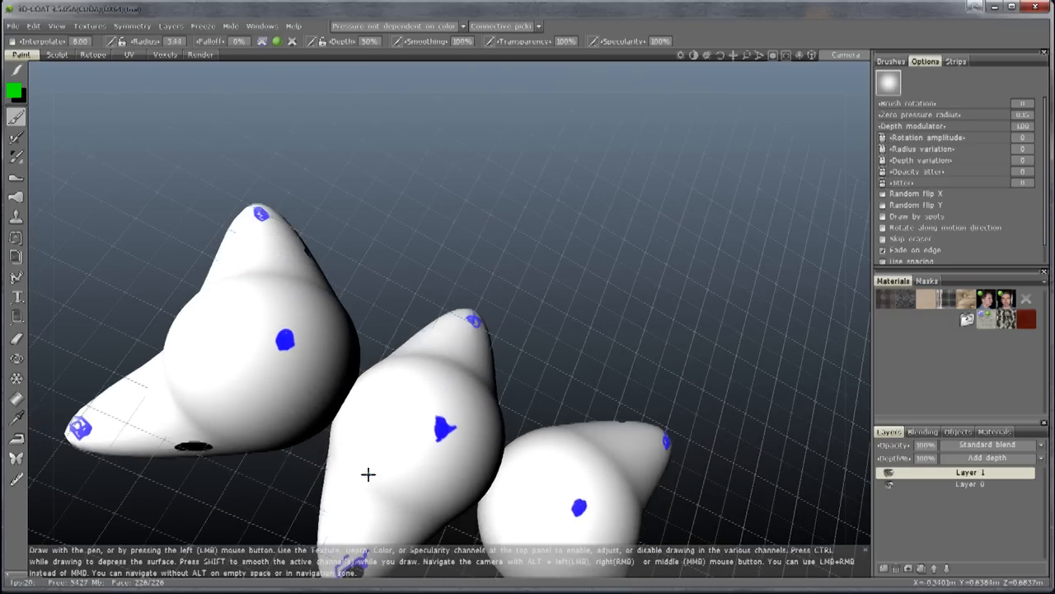
- Switch the paint colour to red and stroke the middle and left pieces
click(14, 86)
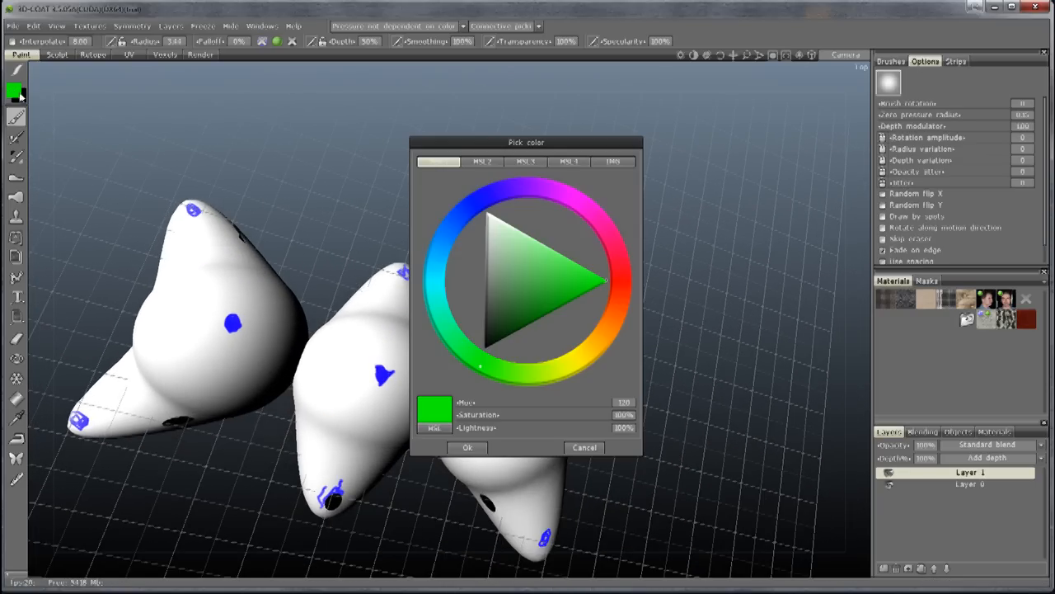
click(468, 446)
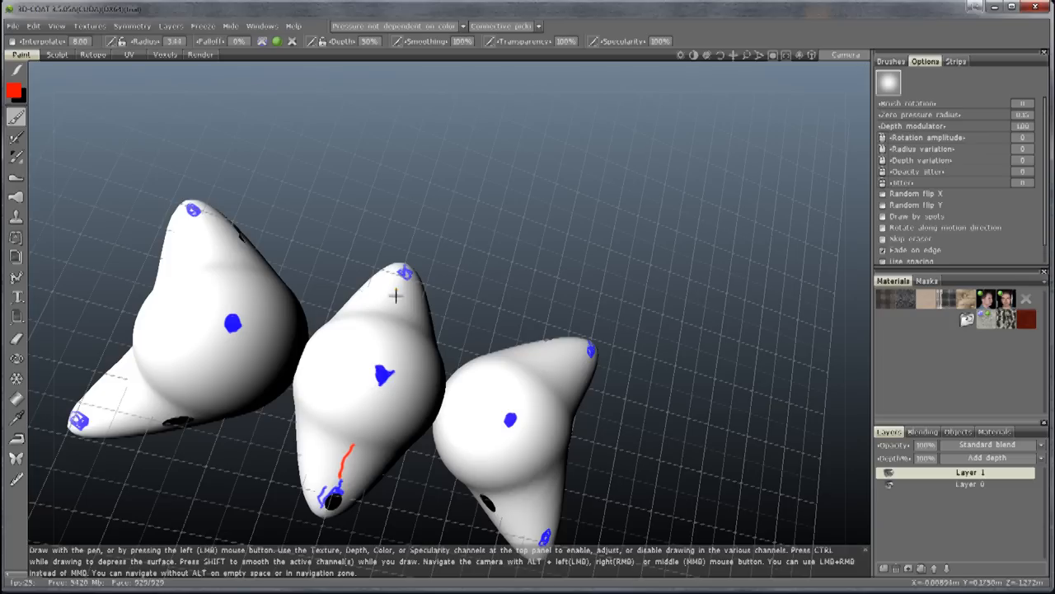
drag(214, 219, 189, 256)
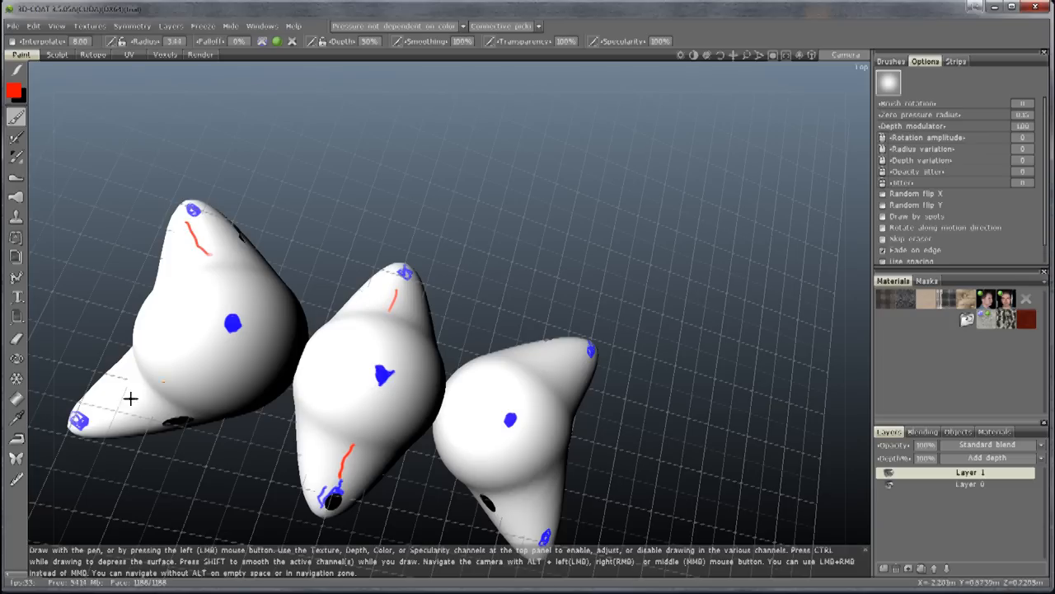
drag(107, 413, 528, 515)
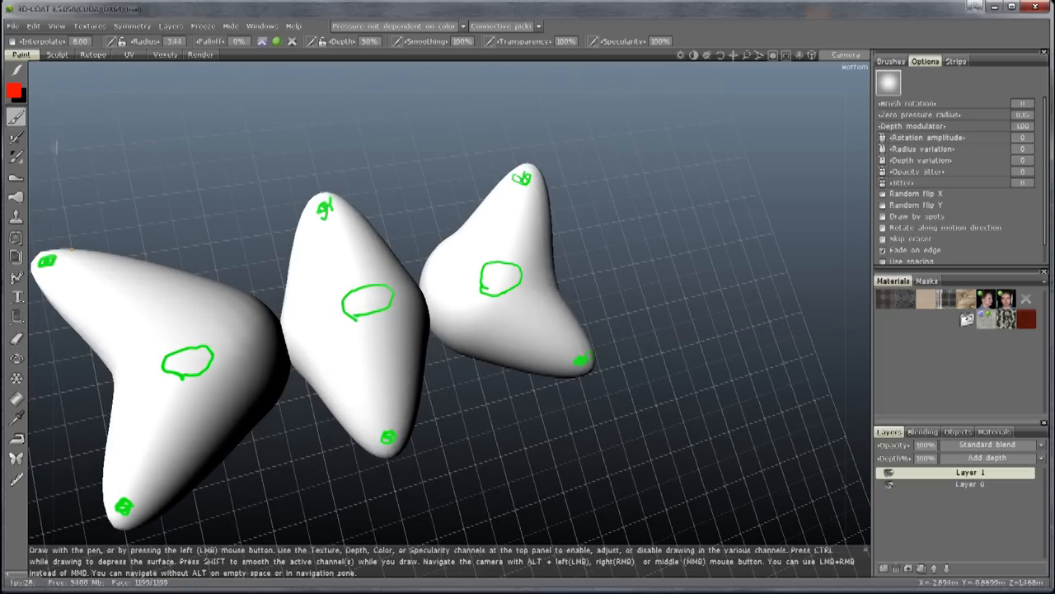
- Switch to blue and draw lines across the undersides of the pieces
click(10, 91)
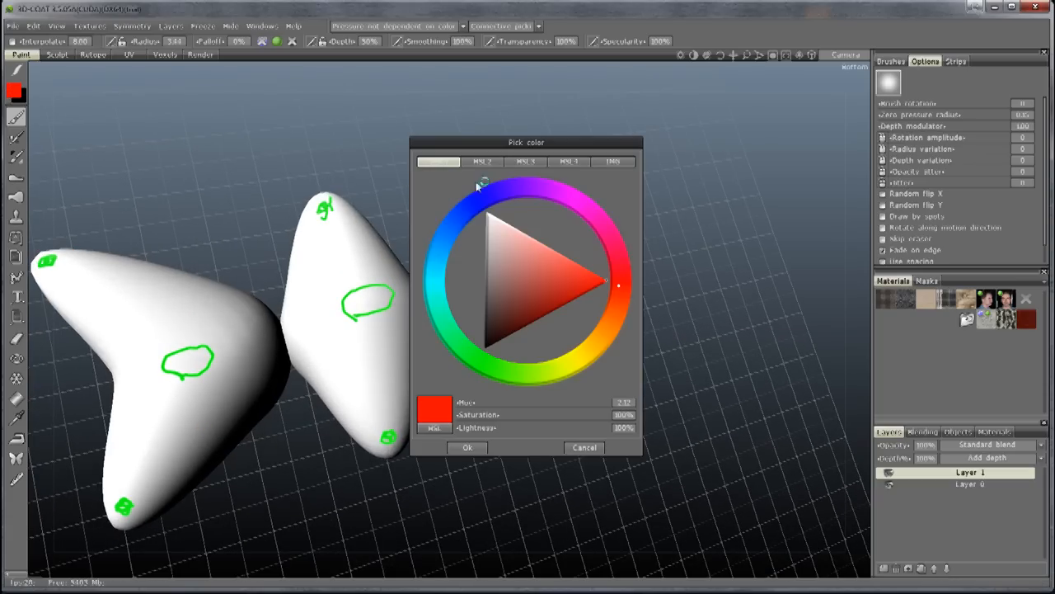
click(469, 447)
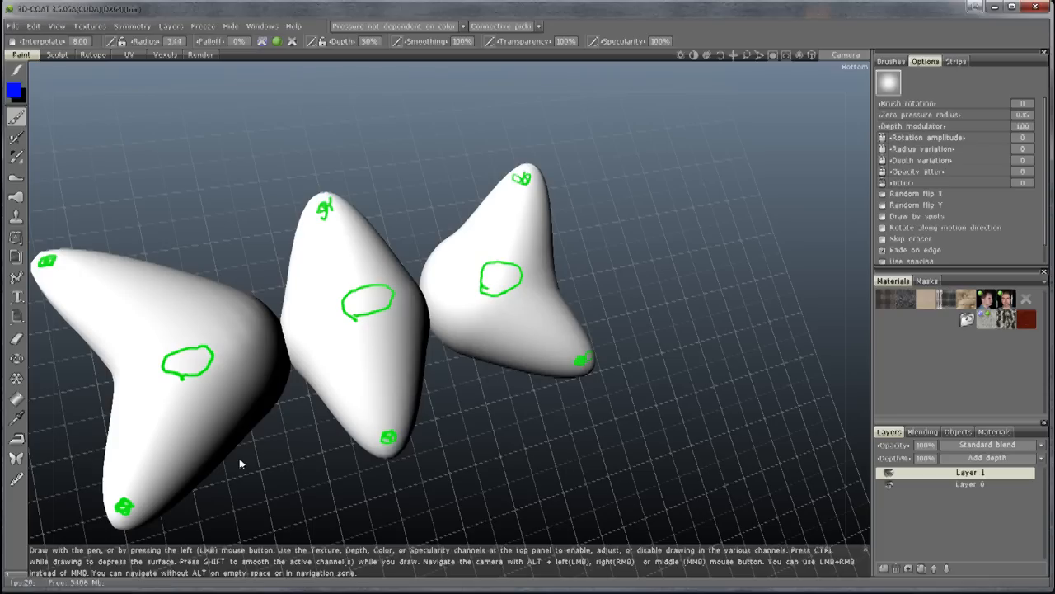
drag(103, 284, 152, 445)
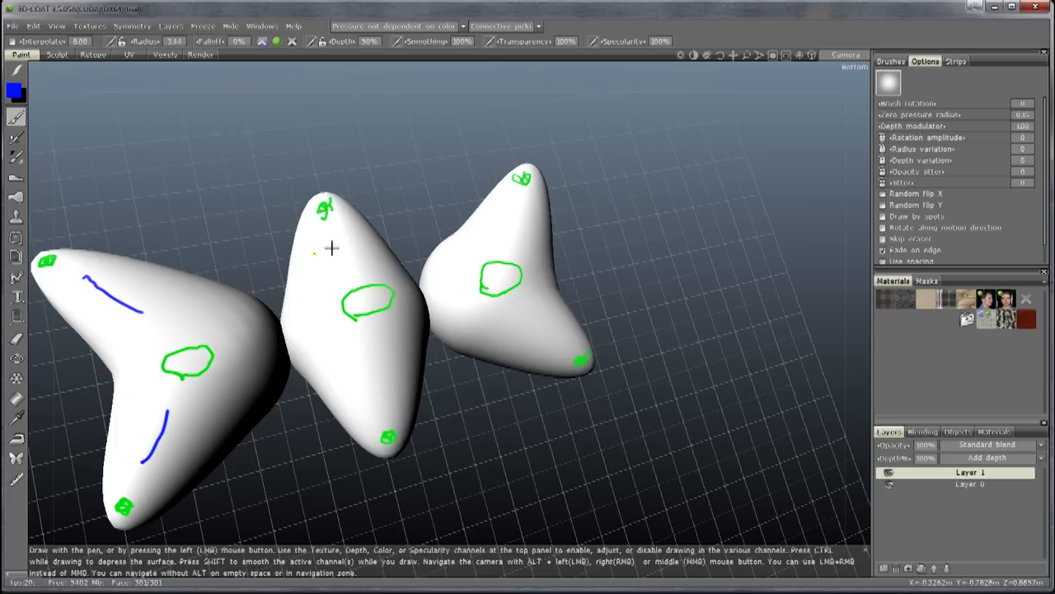
drag(511, 338, 578, 328)
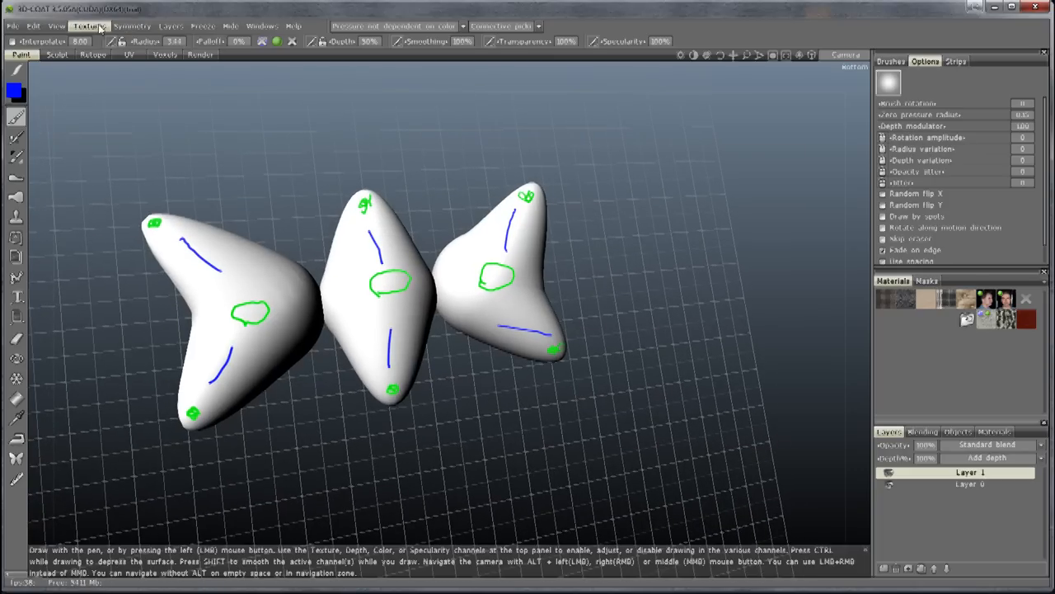
- Export the diffuse map as a BMP named Final Texture, filling empty texture areas
click(91, 25)
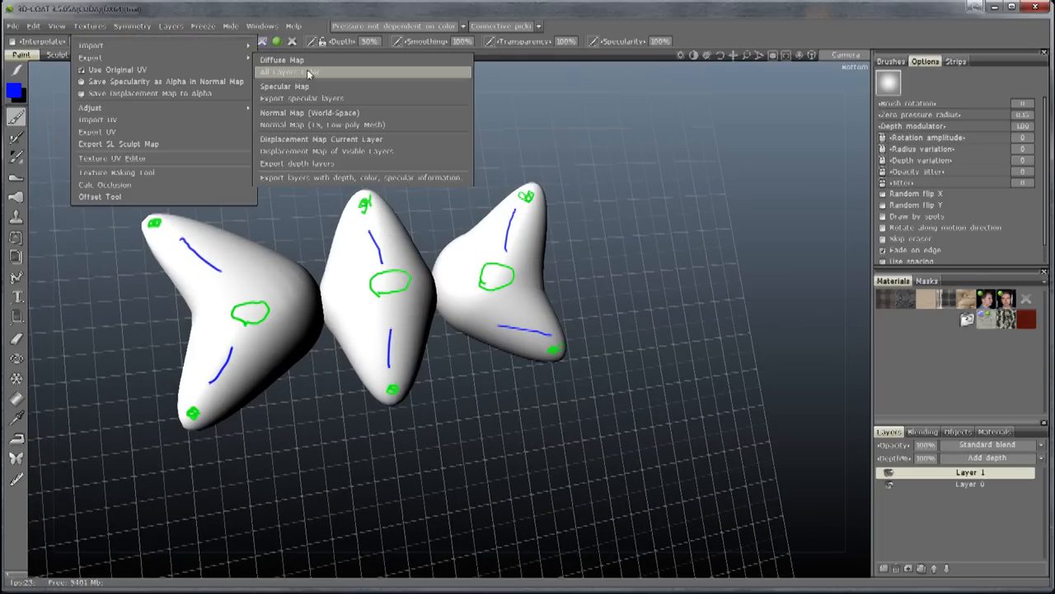
click(290, 60)
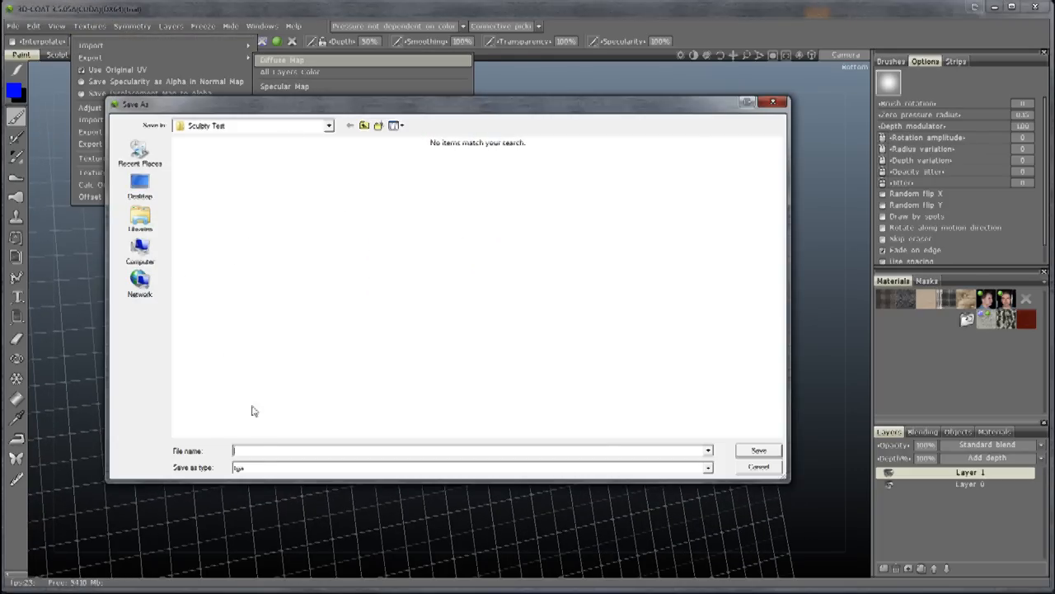
click(707, 467)
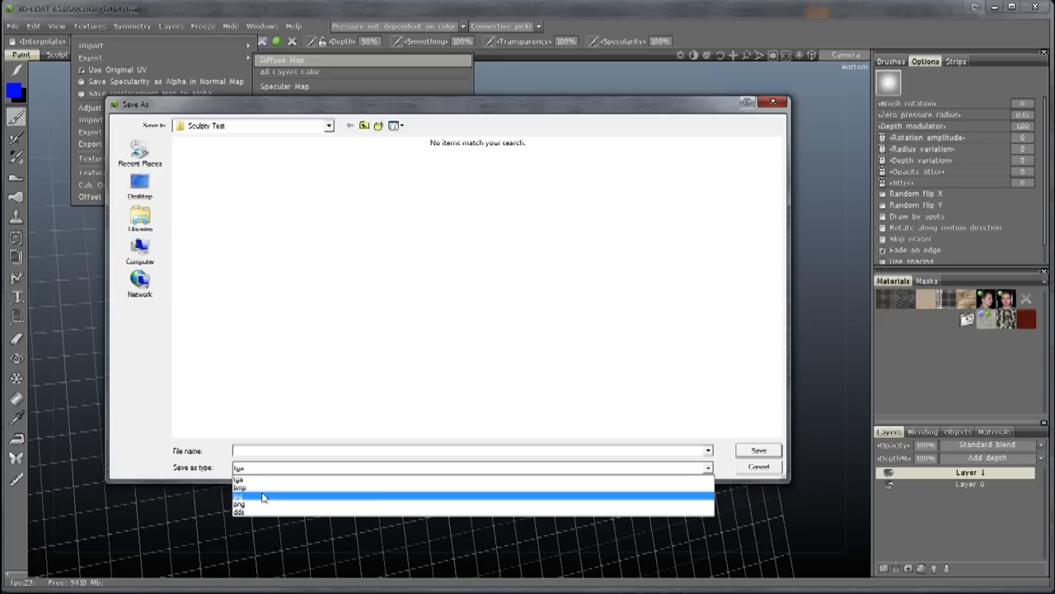
click(255, 497)
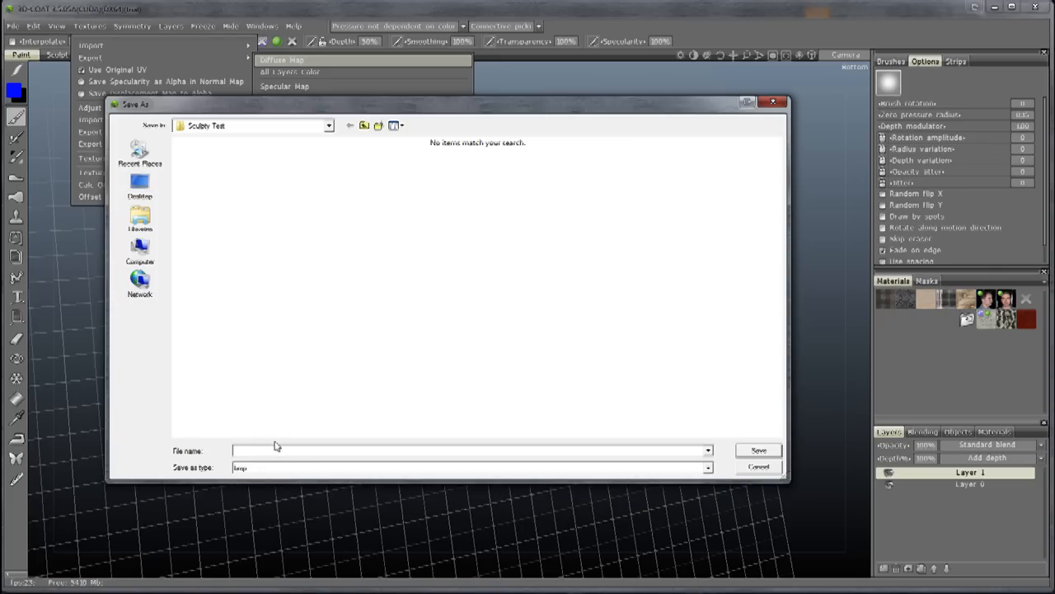
text(Final Texture)
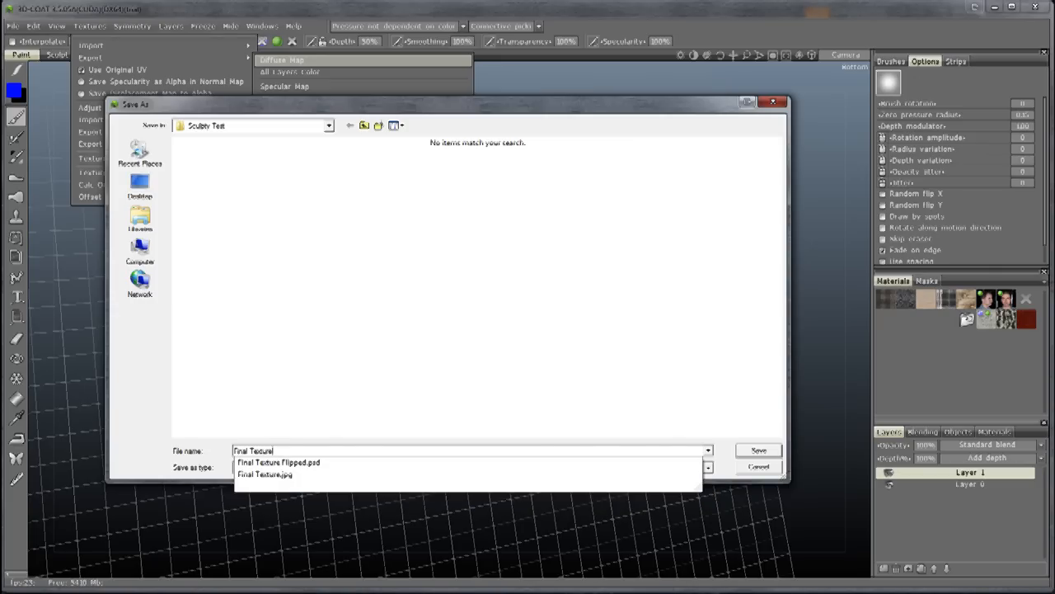
click(758, 449)
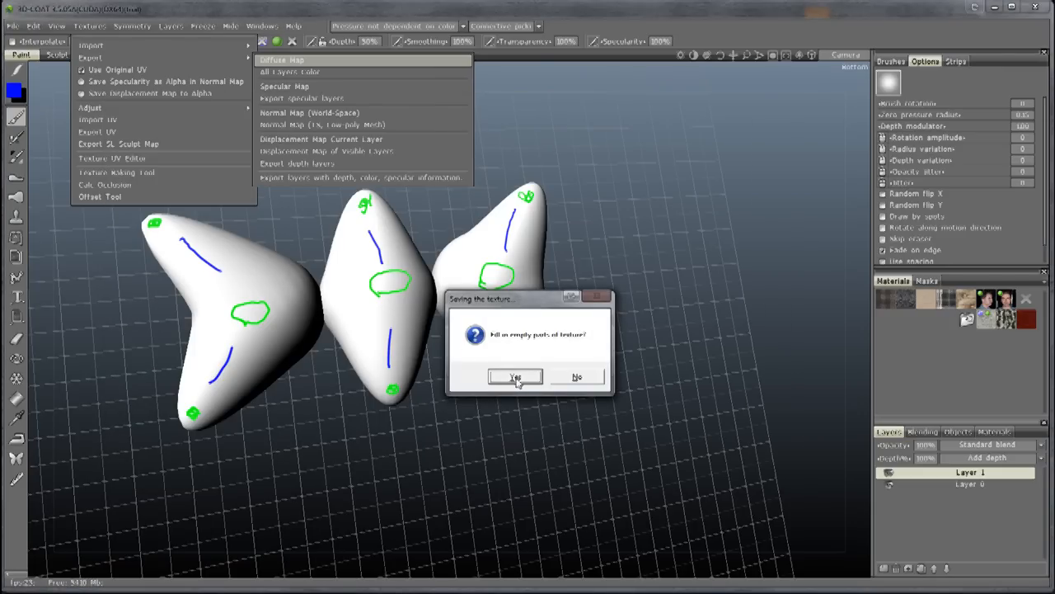
click(515, 376)
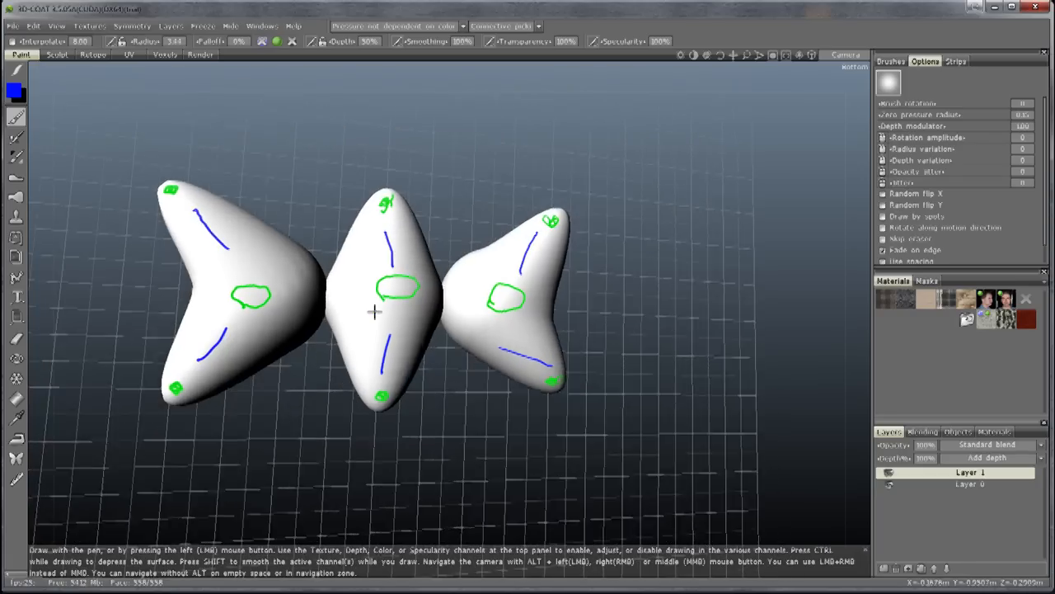
- Orbit the painted model and open 3D-Coat's command for editing color layers externally
drag(371, 313, 408, 309)
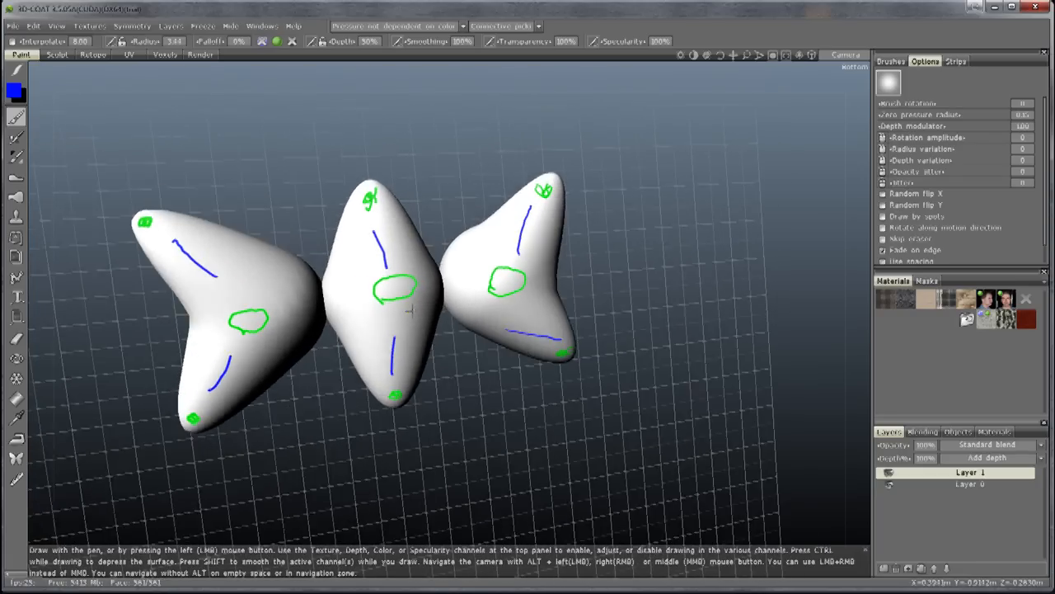
click(32, 26)
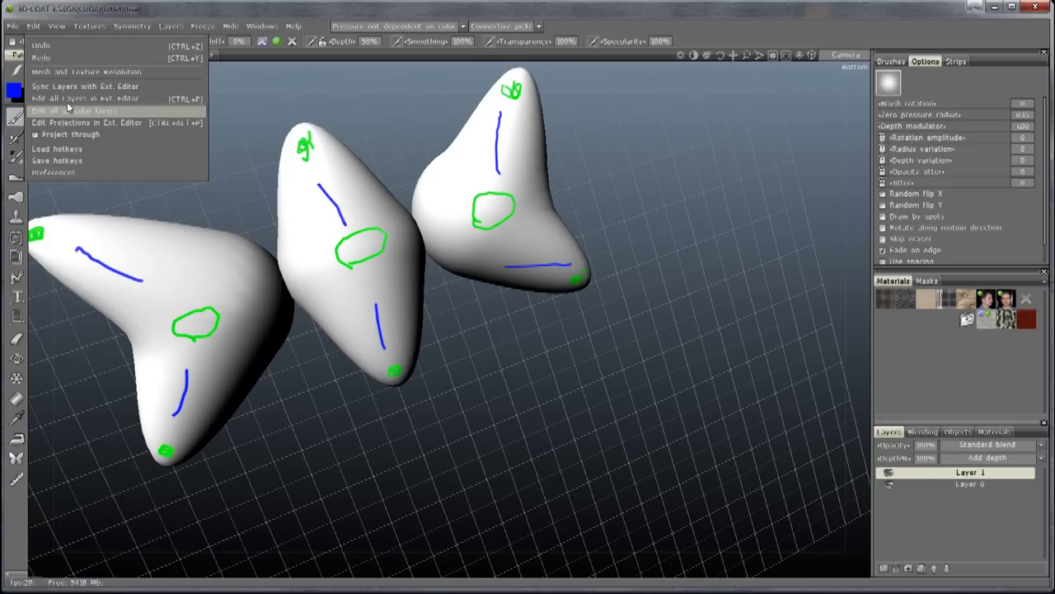
mouse_move(91, 99)
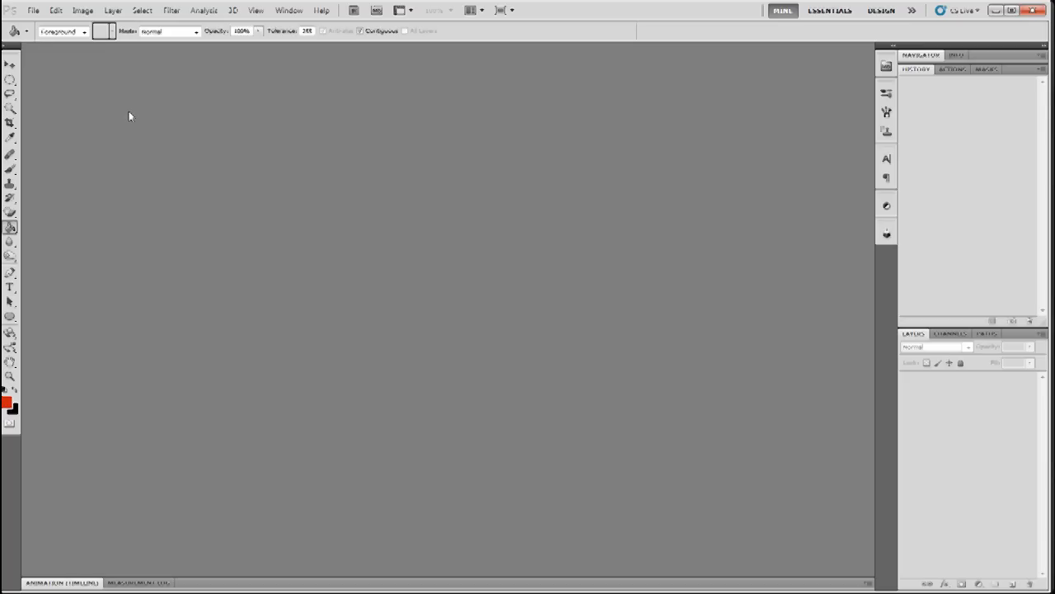
mouse_move(452, 229)
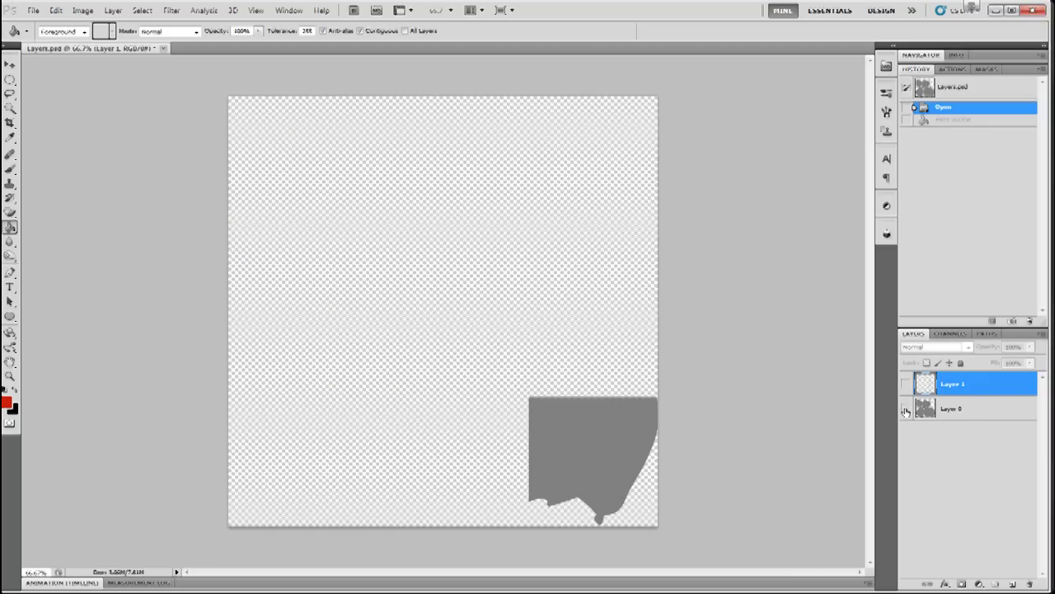
- Open Layers.psd in Photoshop and flip its canvas vertically
click(906, 409)
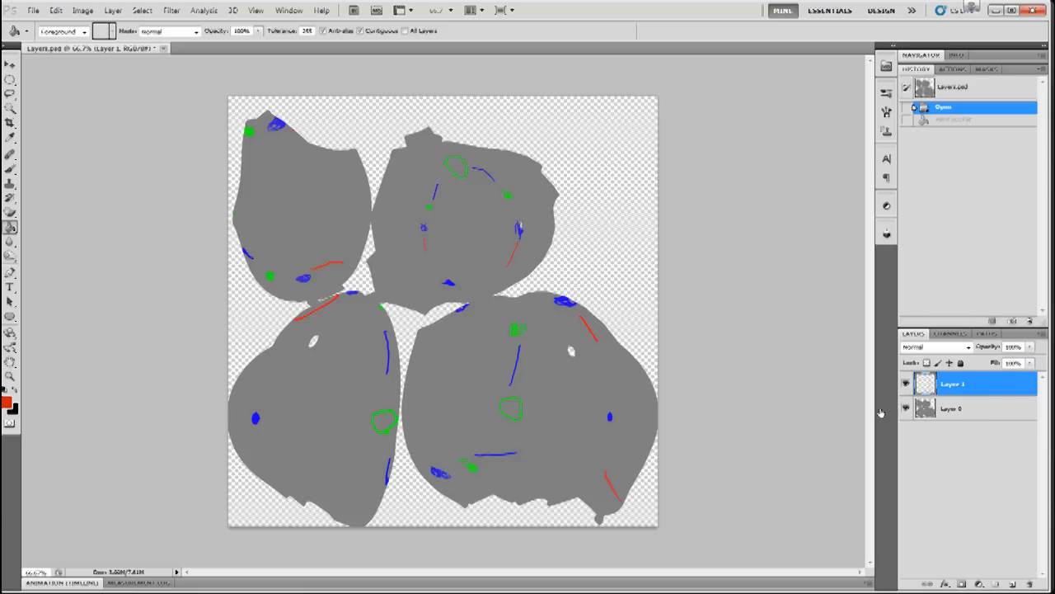
mouse_move(416, 301)
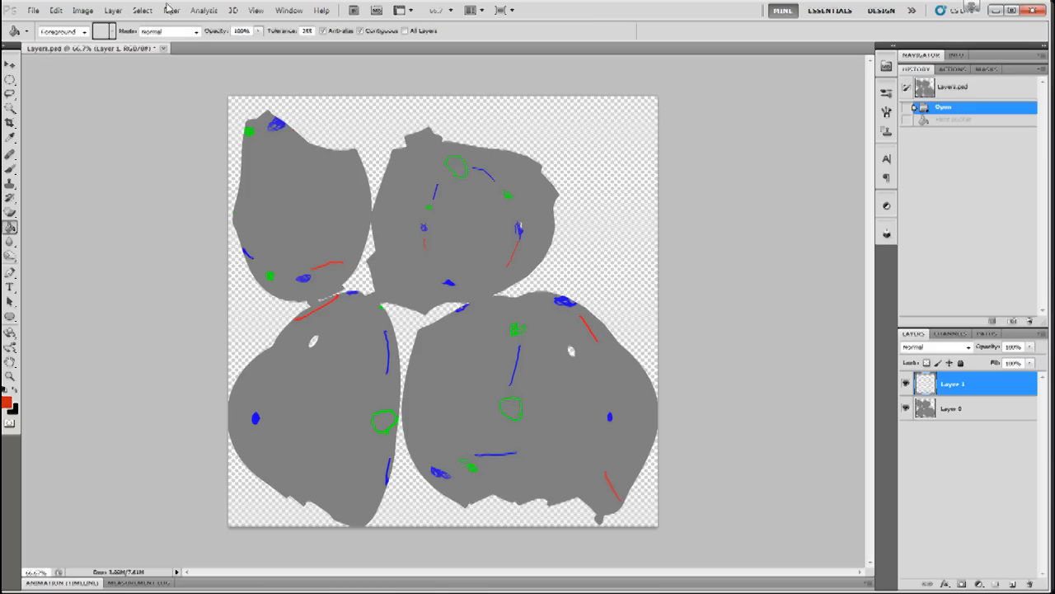
click(78, 10)
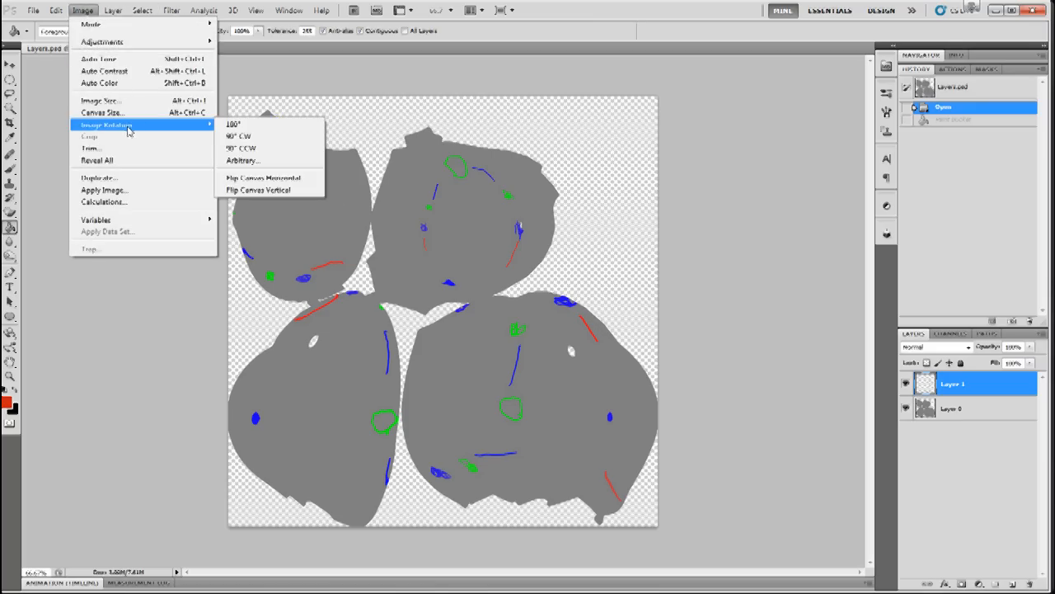
click(247, 200)
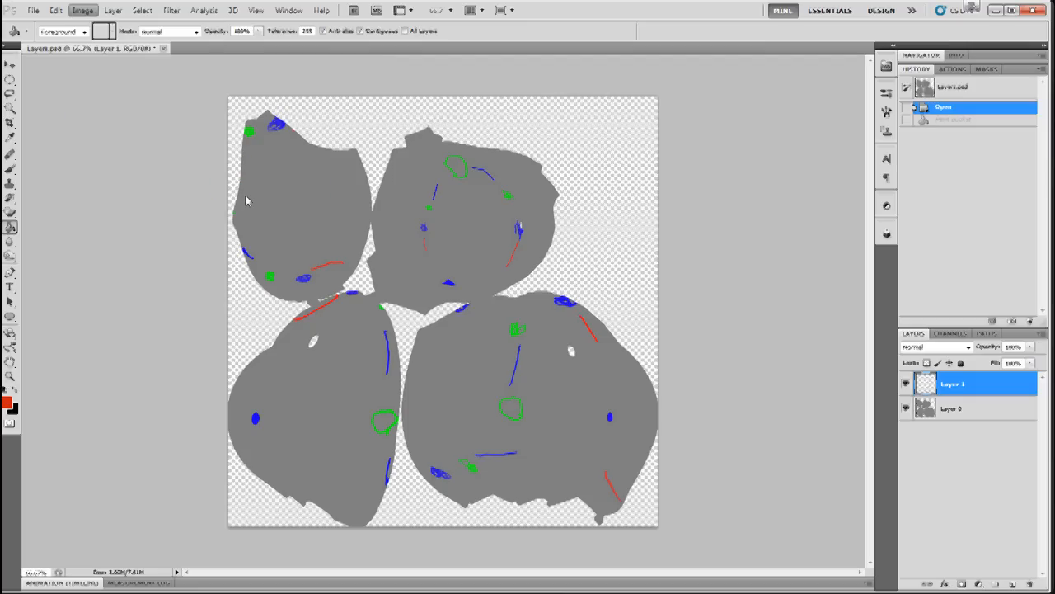
click(82, 10)
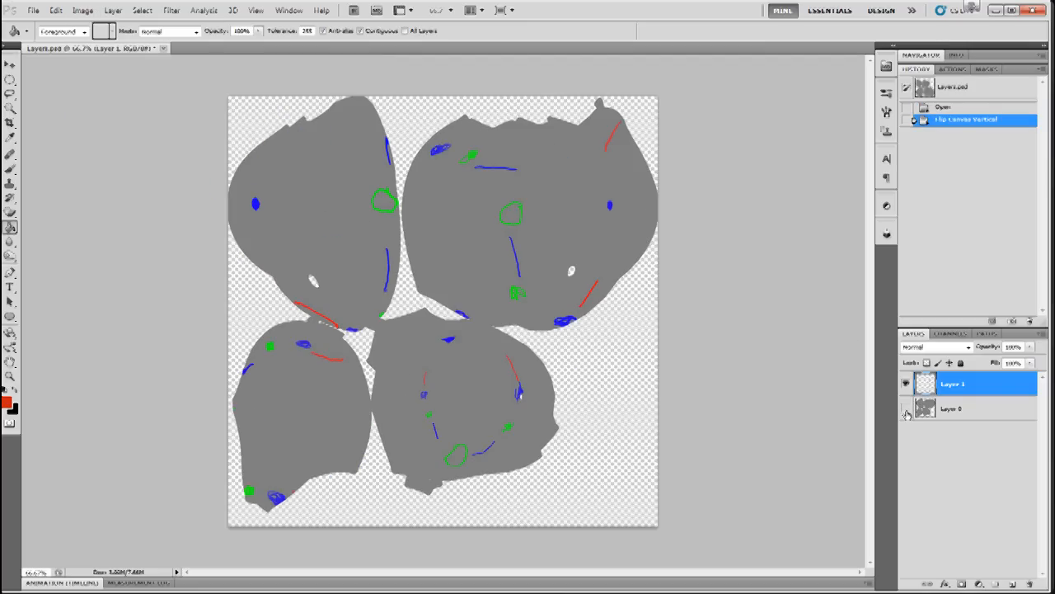
- Hide Layer 0 and save as 'Final Texture Flipped' in Sculpty Test
click(34, 9)
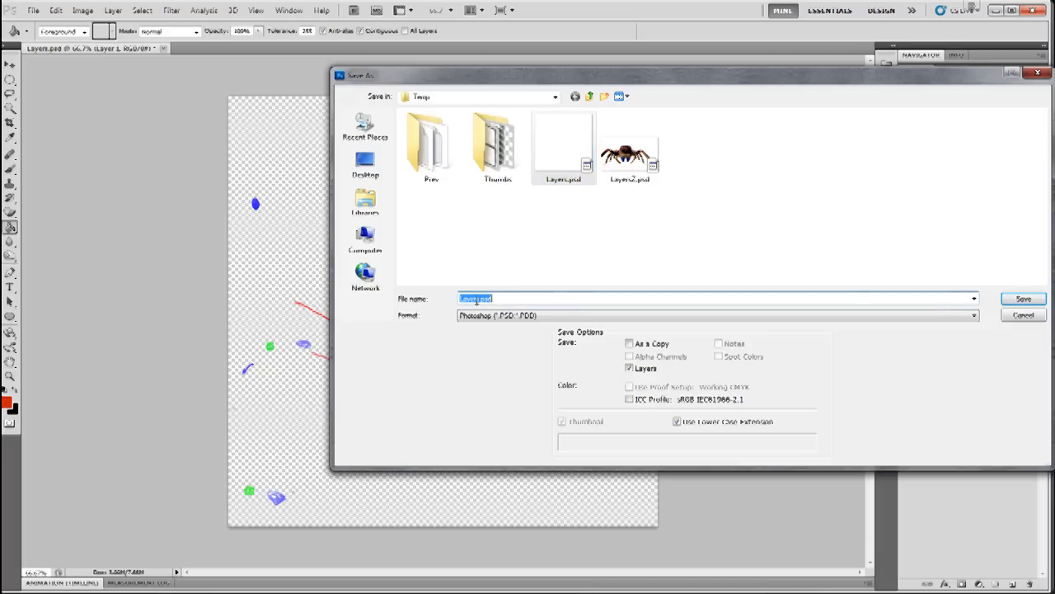
click(366, 128)
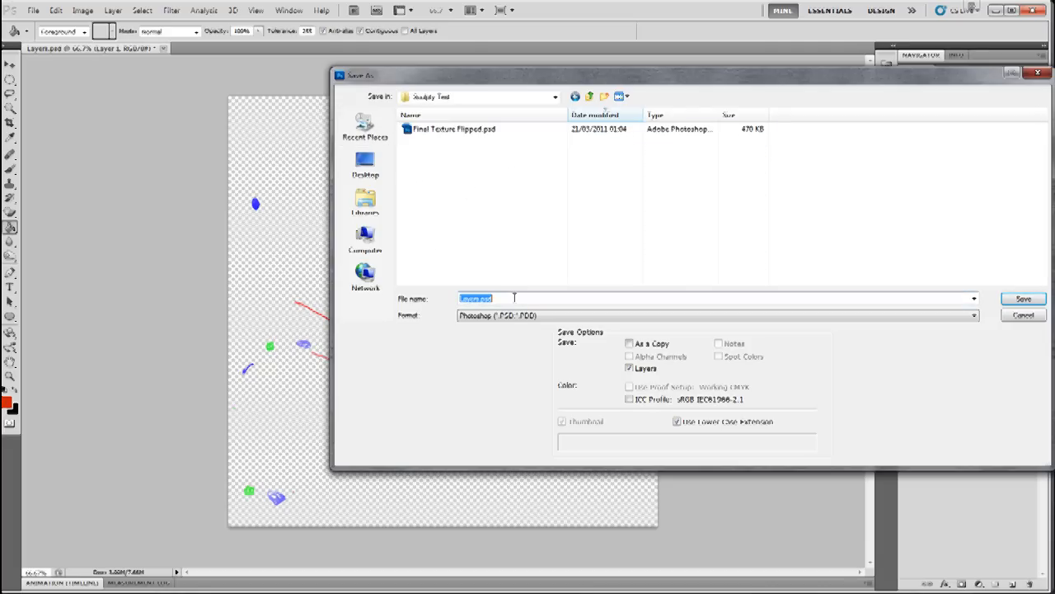
text(Final Texture Flippe)
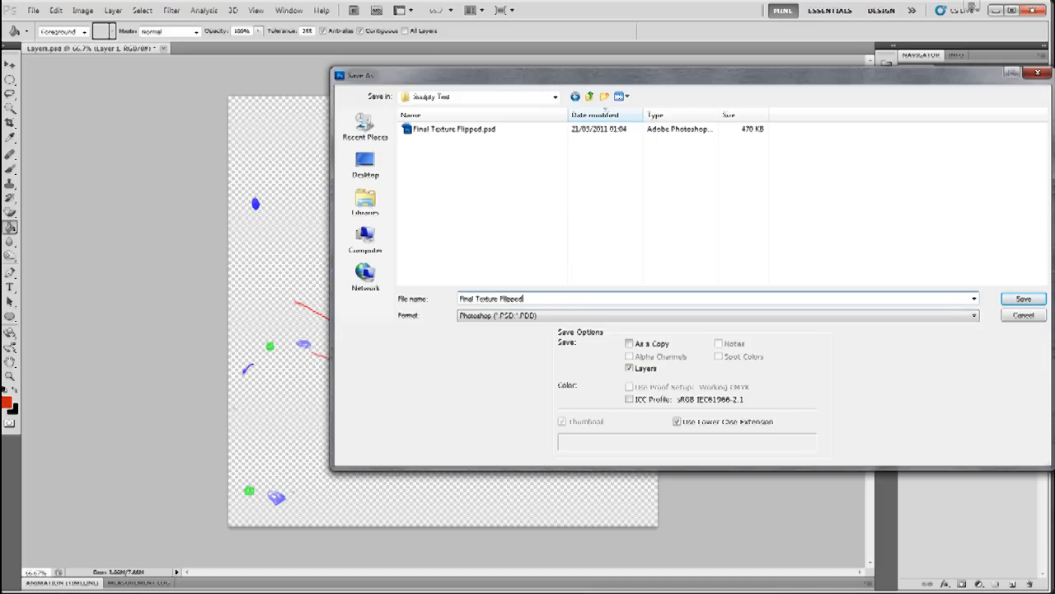
click(1024, 298)
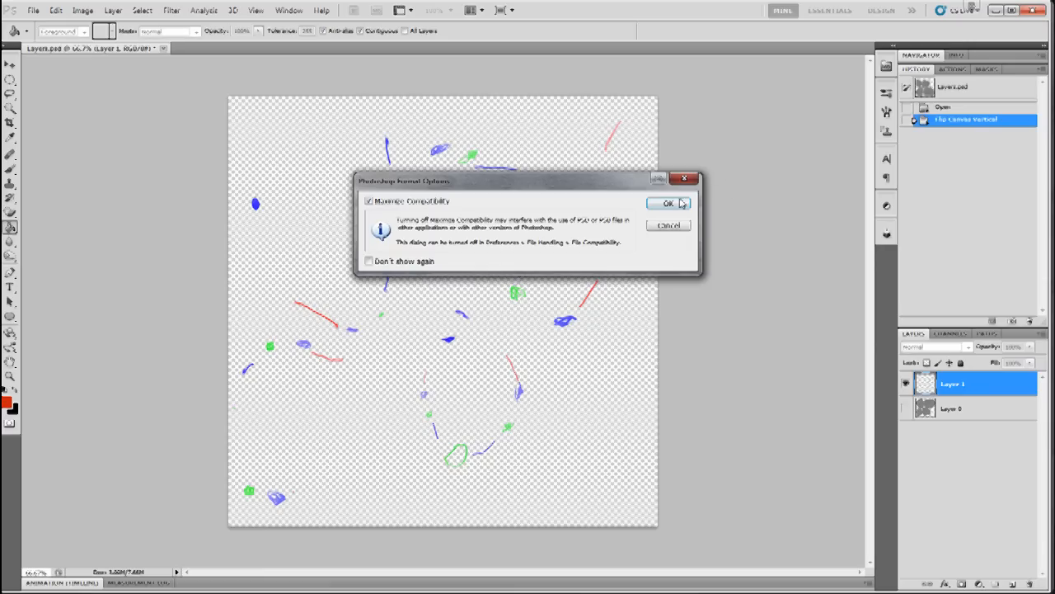
click(668, 203)
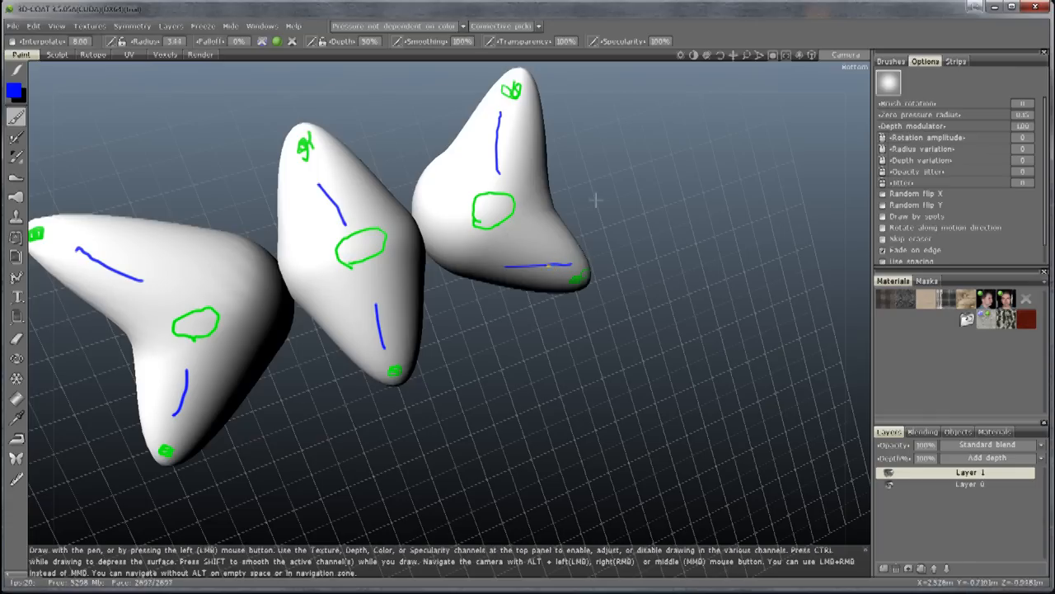
mouse_move(421, 325)
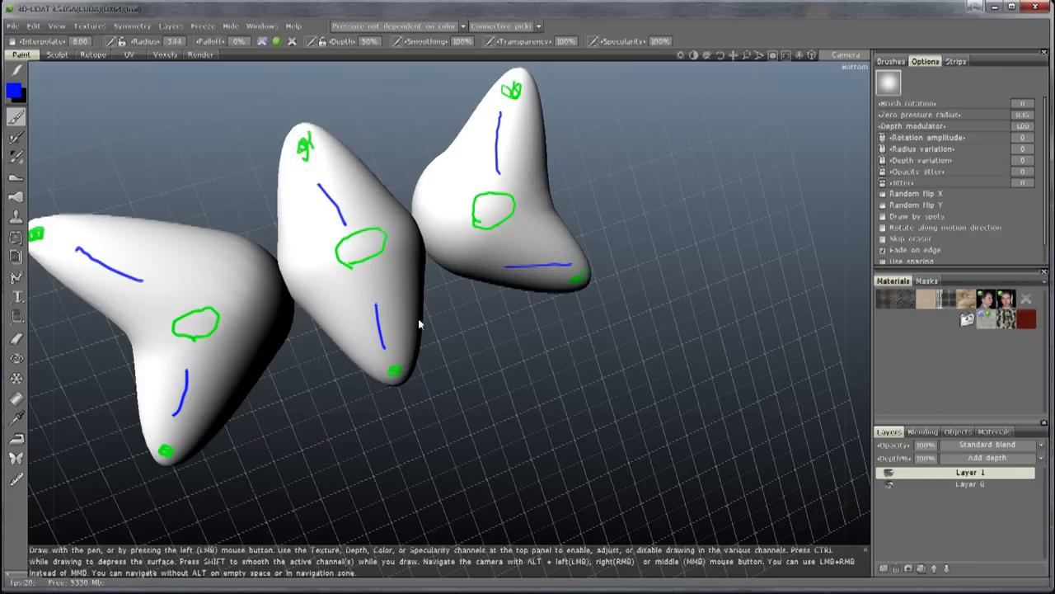
mouse_move(520, 294)
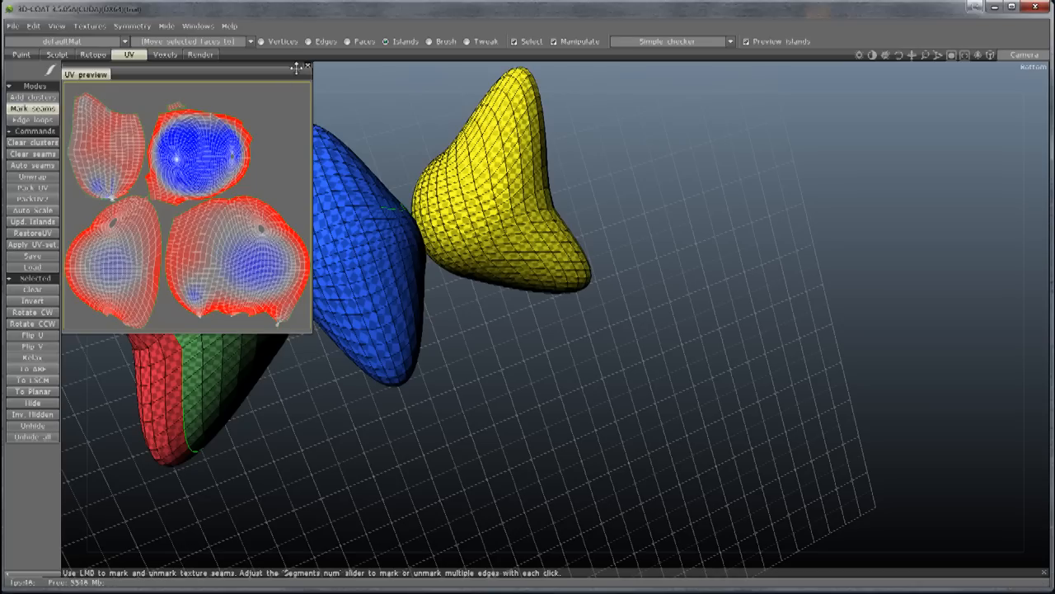
- Leave 3D-Coat's UV preview and bring the ZBrush window to the front
click(1034, 8)
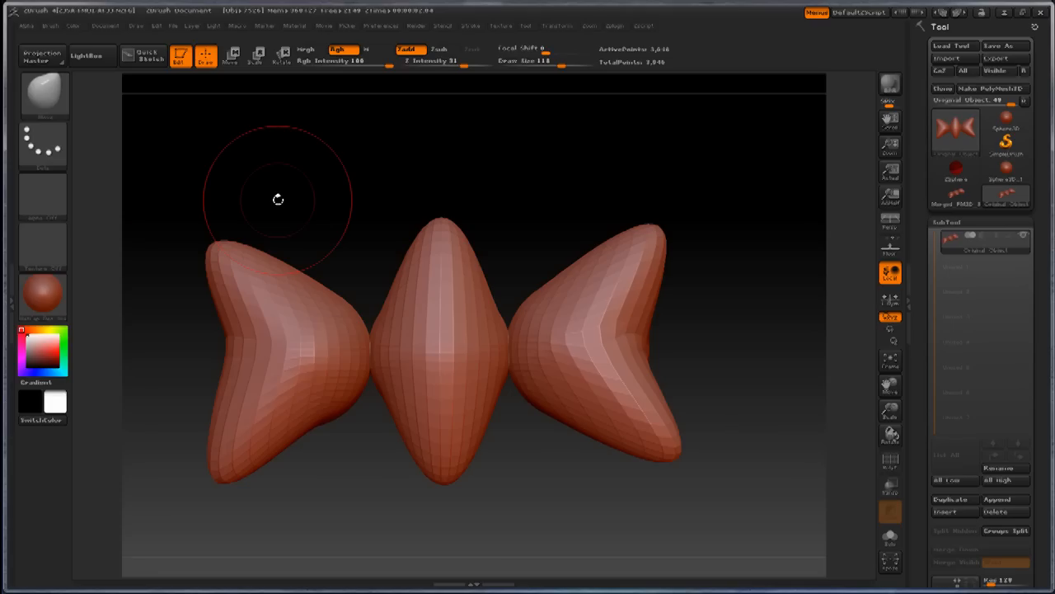
mouse_move(48, 262)
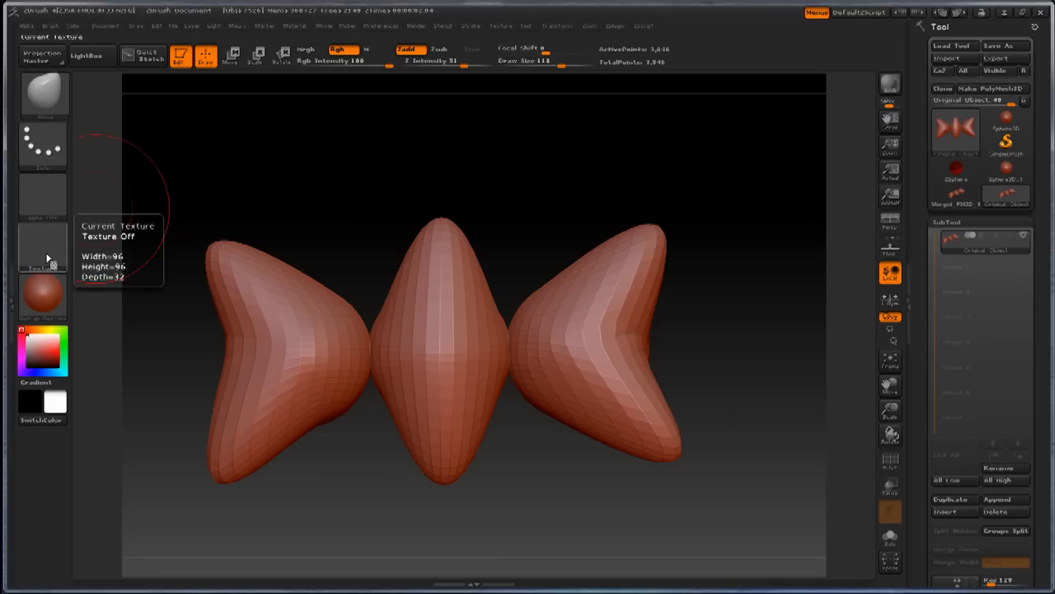
- Import Final Texture Flipped into ZBrush's Texture slot
click(34, 256)
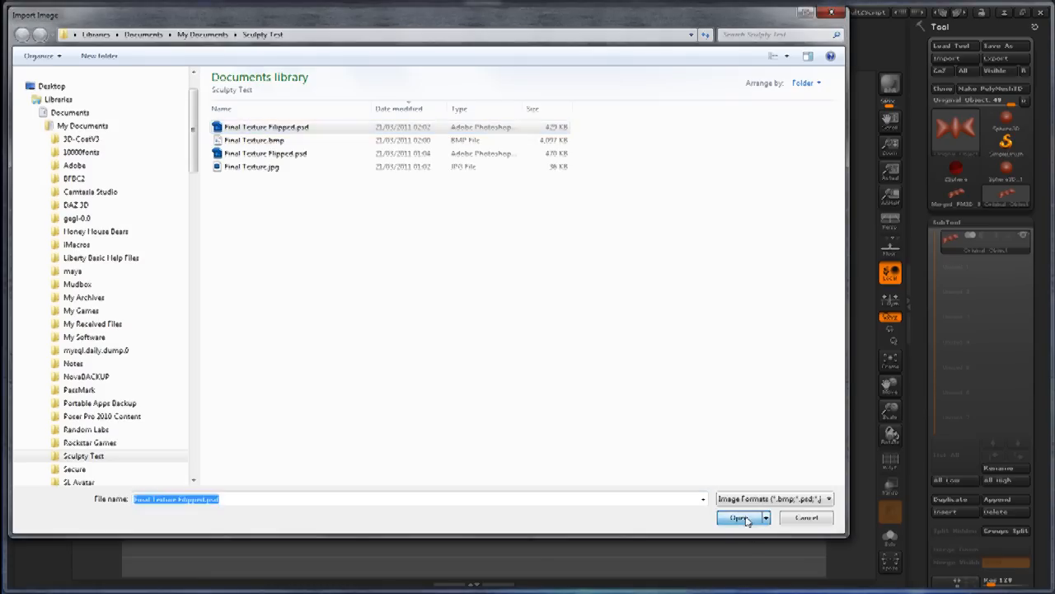
click(740, 519)
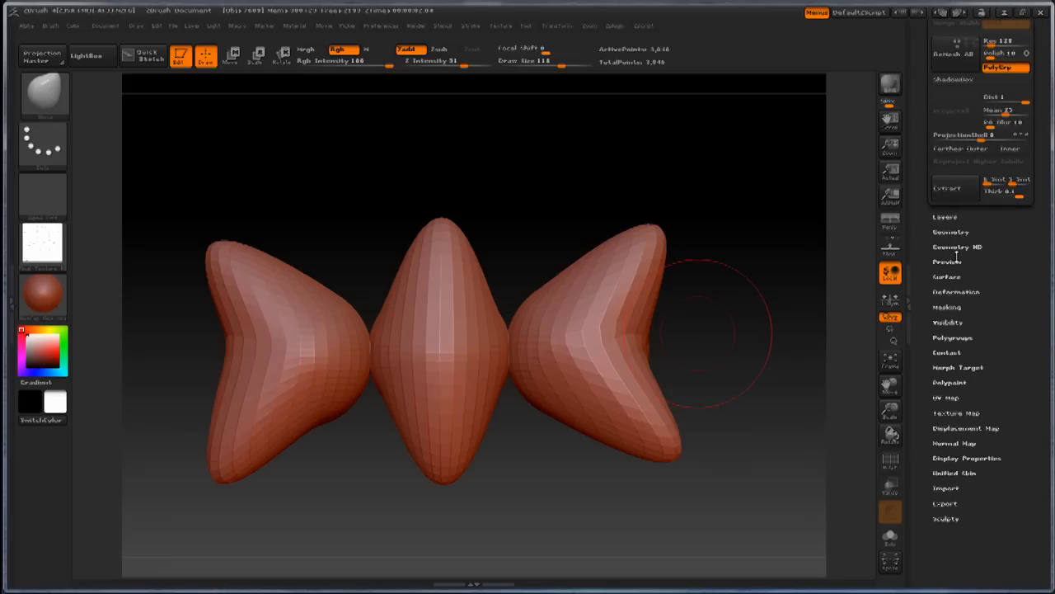
mouse_move(947, 413)
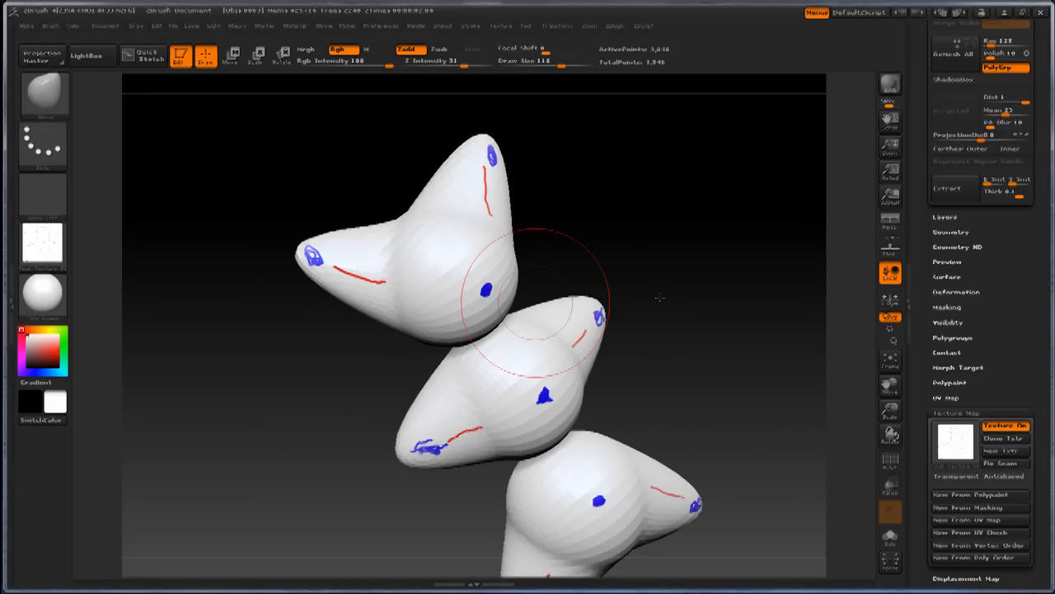
mouse_move(687, 316)
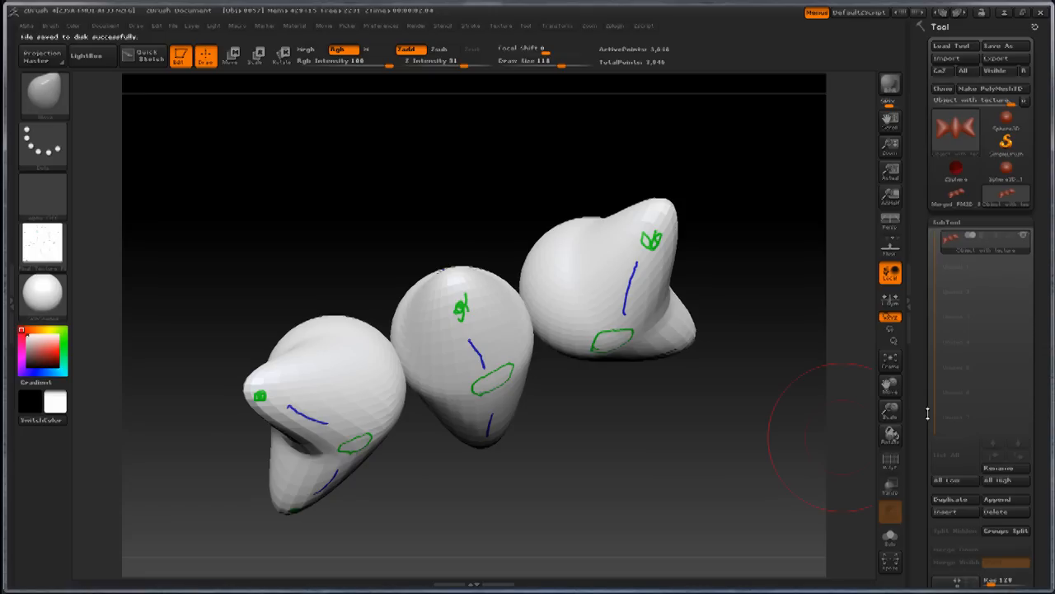
- Subdivide the model, convert its texture to polypaint, then bake a texture from polypaint
click(940, 222)
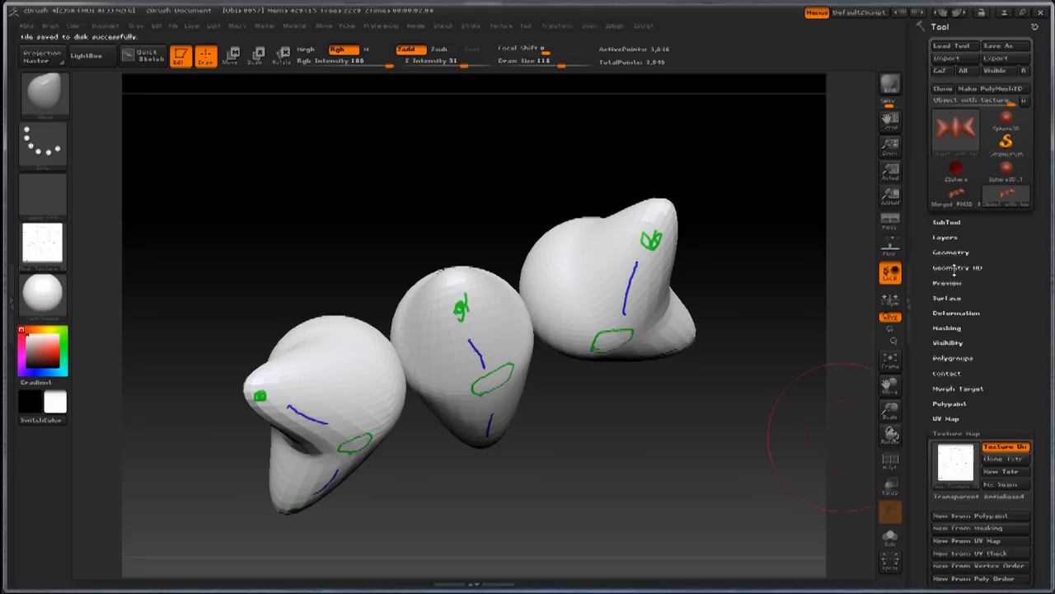
click(944, 252)
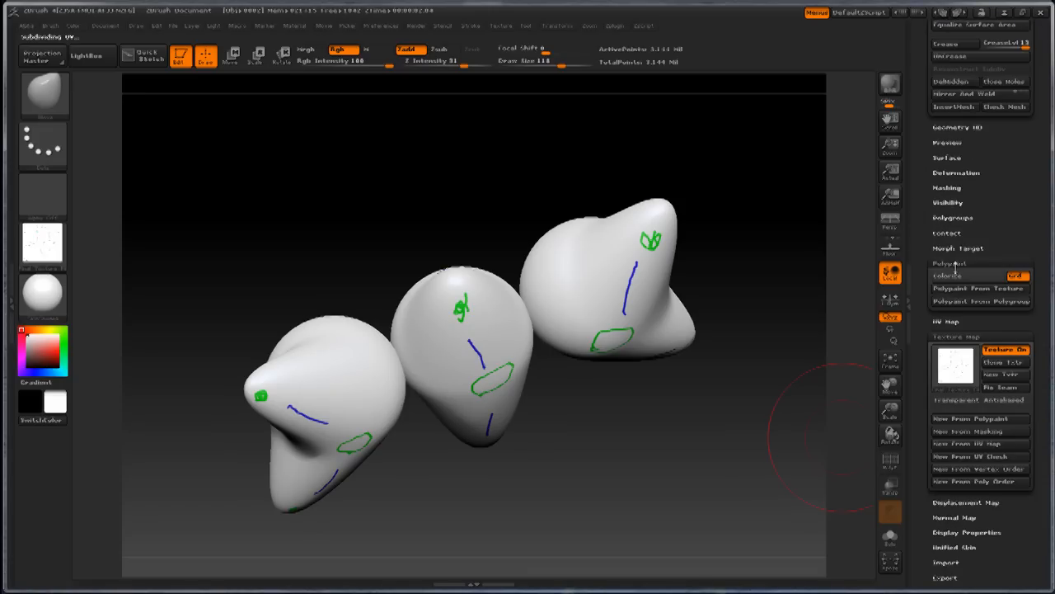
mouse_move(976, 288)
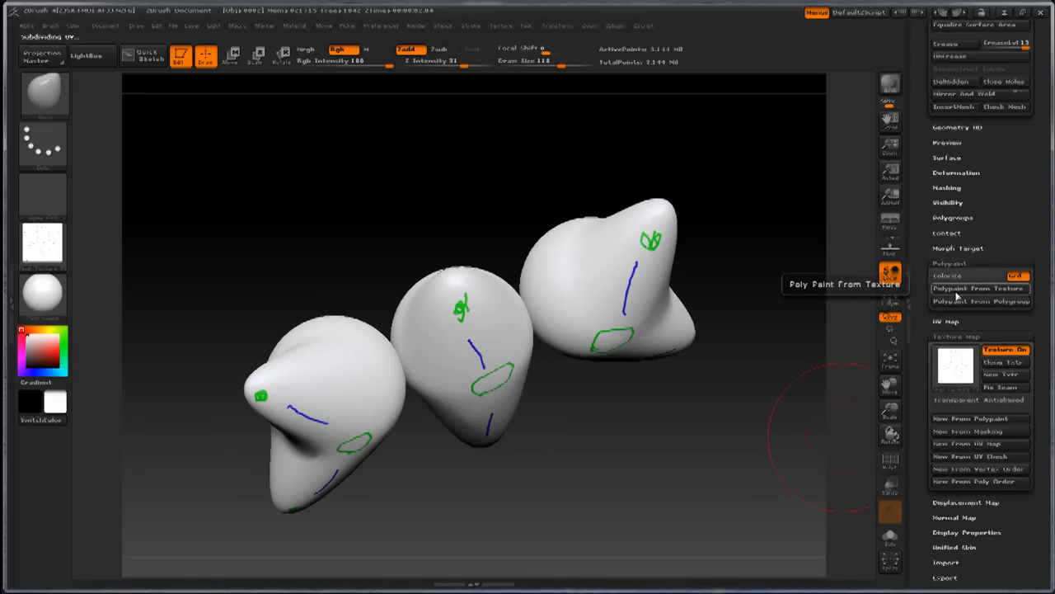
click(976, 302)
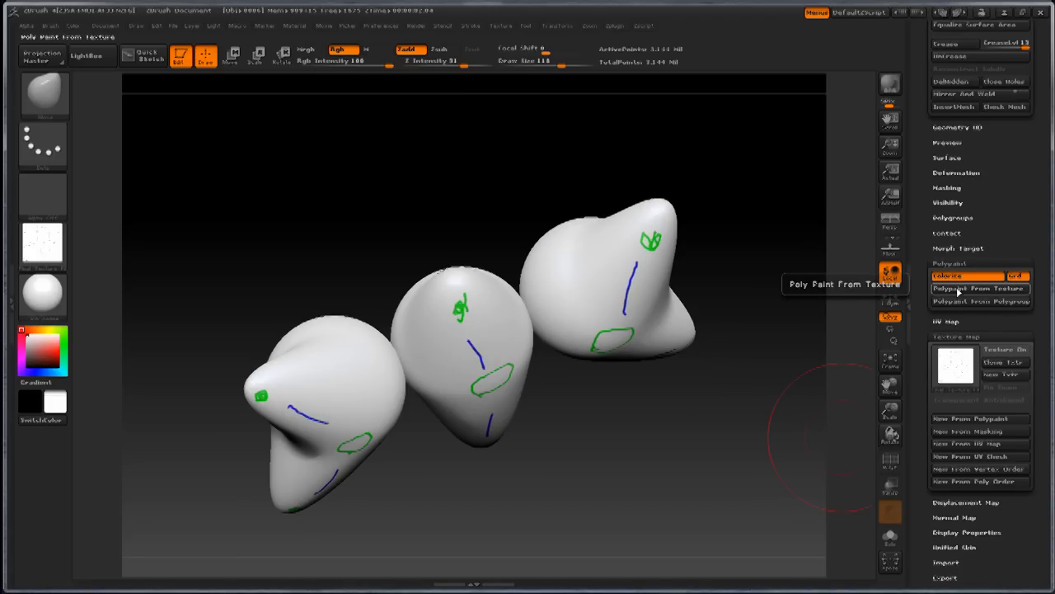
click(960, 275)
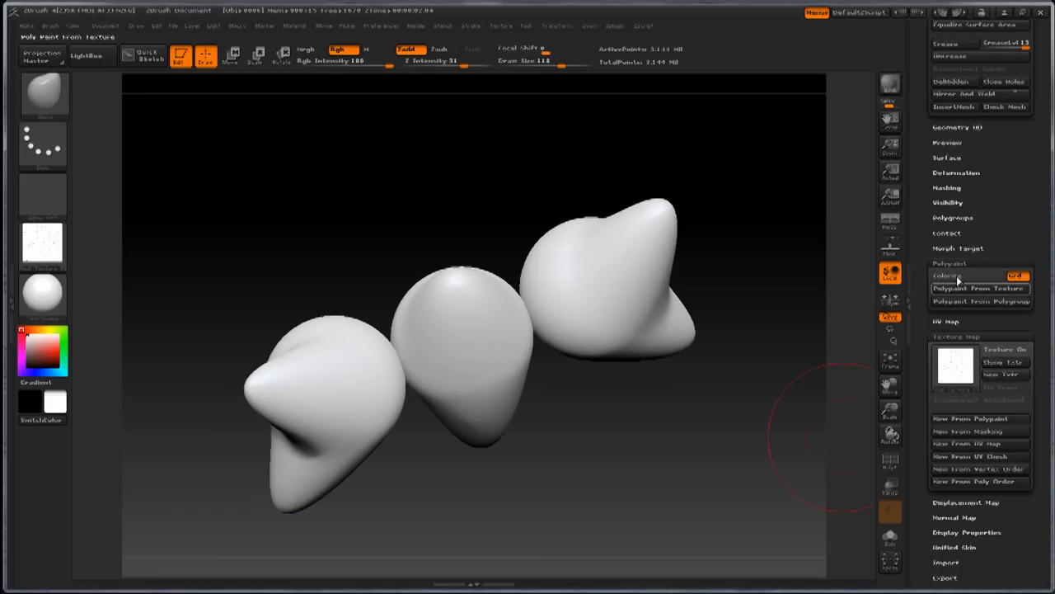
click(955, 275)
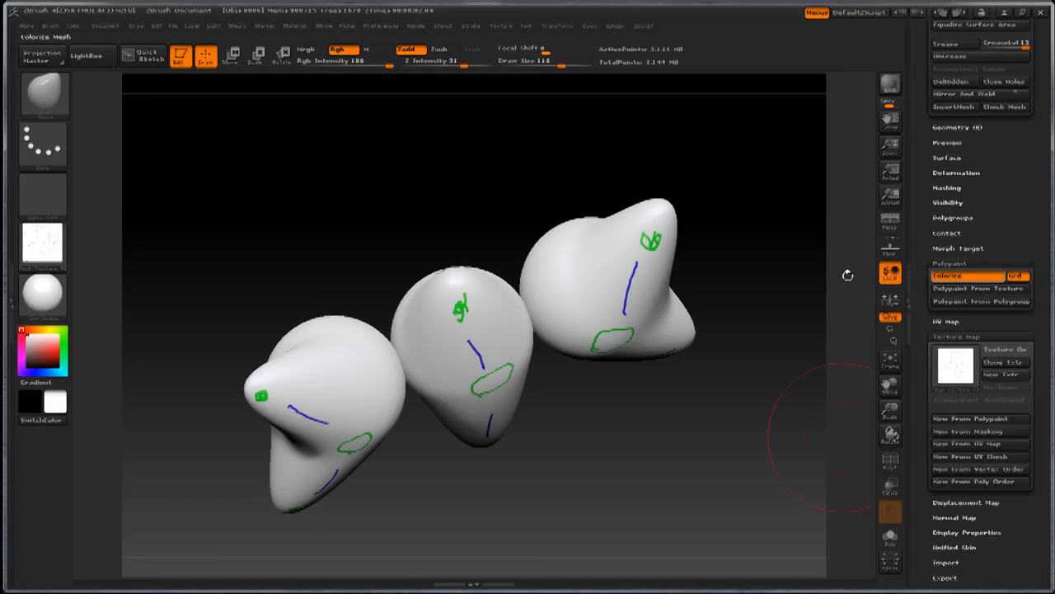
mouse_move(917, 241)
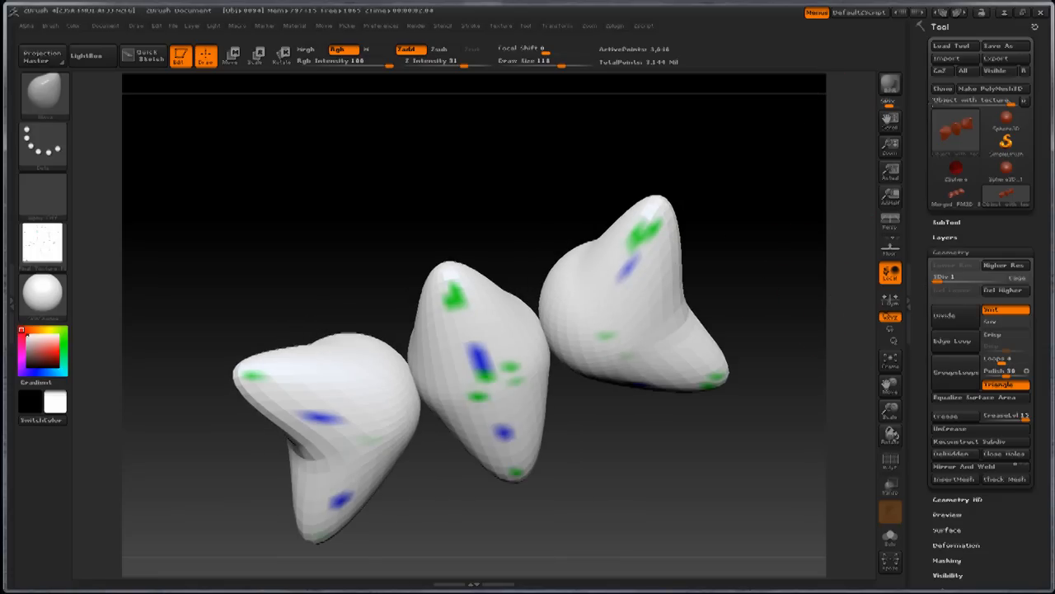
- Export the object's sculpt map with ZPlugin > Sculpty Tools > Export Sculpty Map
click(613, 25)
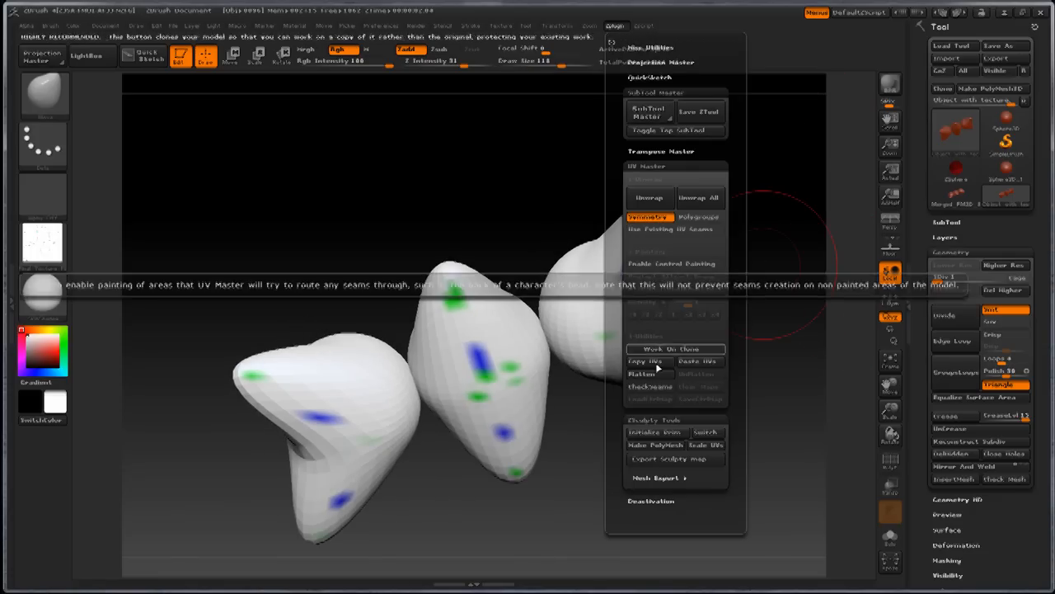
click(700, 362)
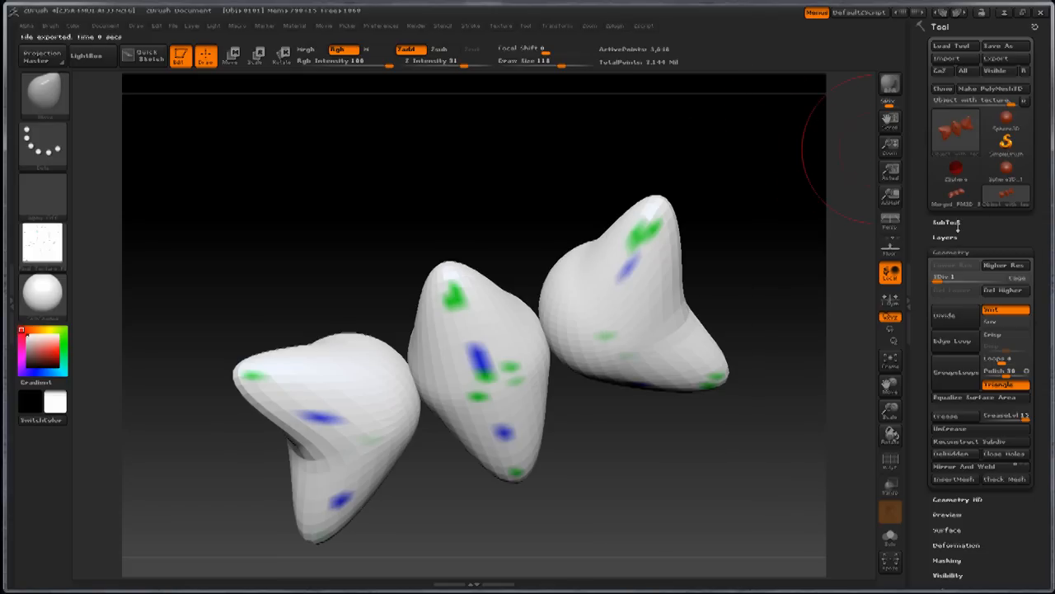
click(942, 220)
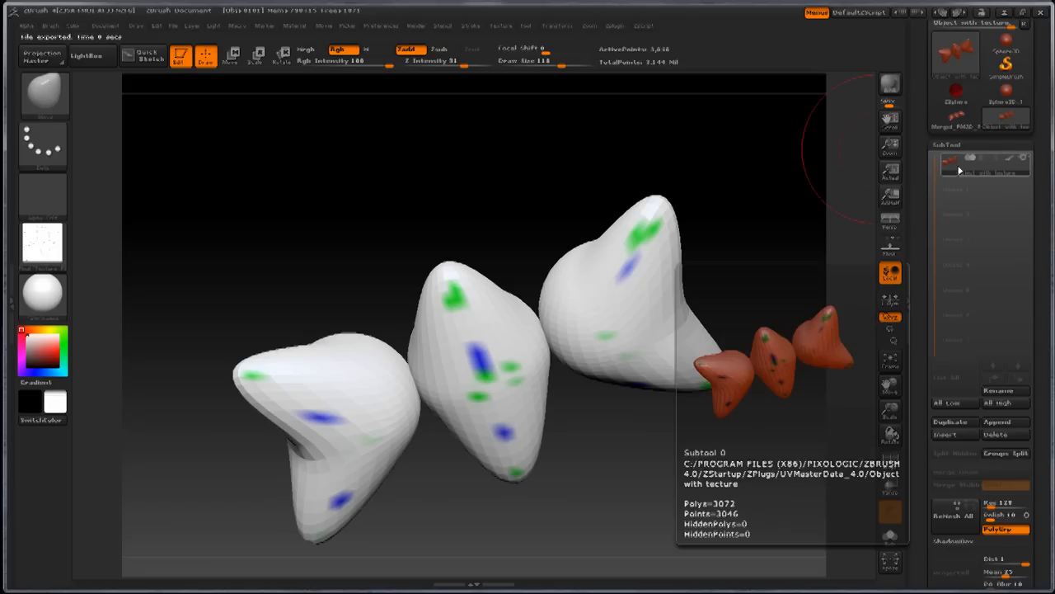
- Rename the subtool 'Object' and confirm a Groups Split by polygroup
click(997, 432)
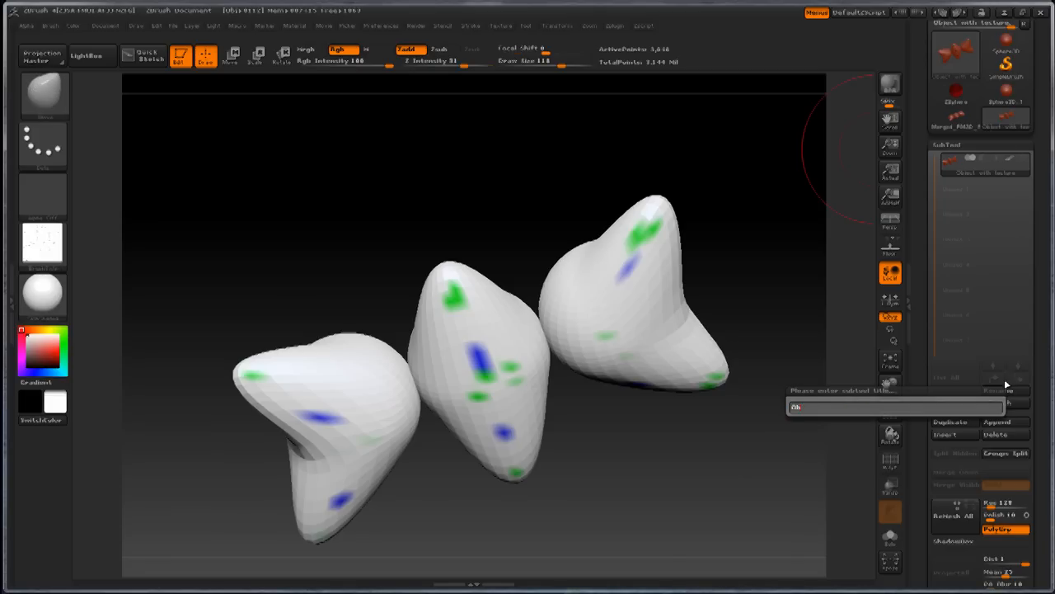
text(Object)
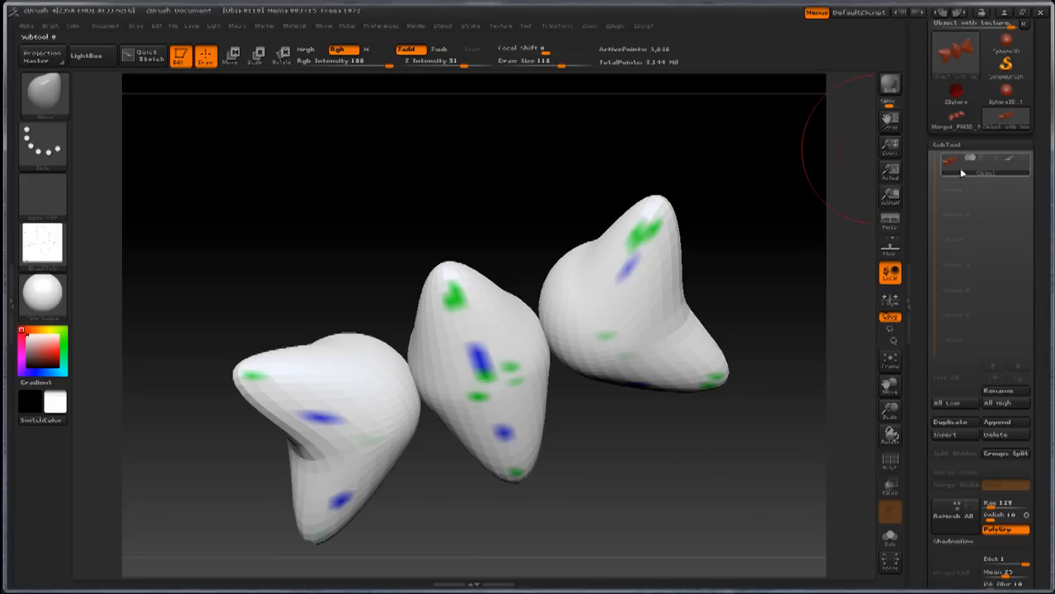
click(1002, 459)
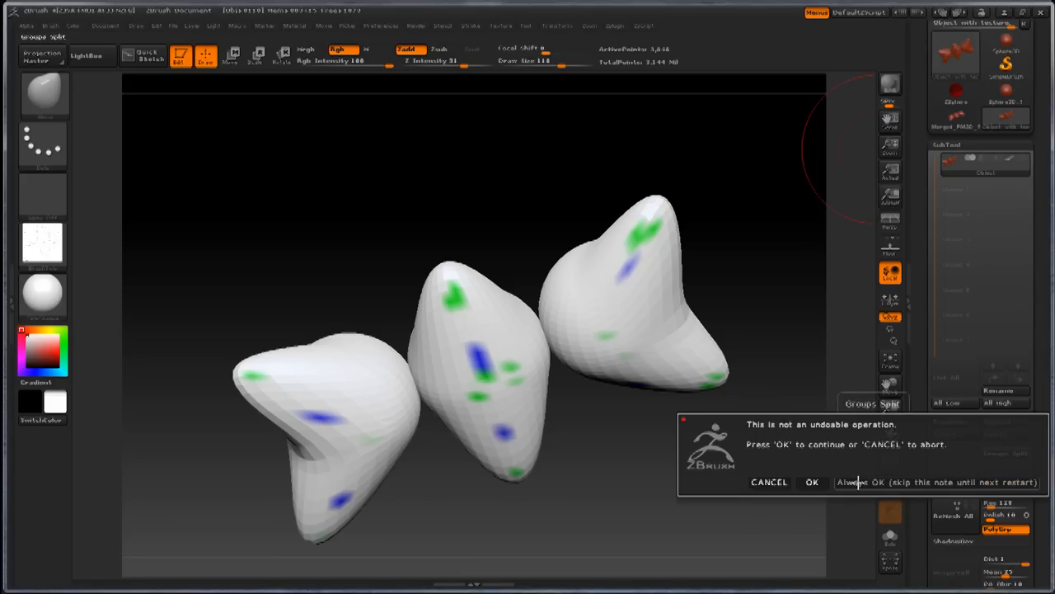
click(811, 480)
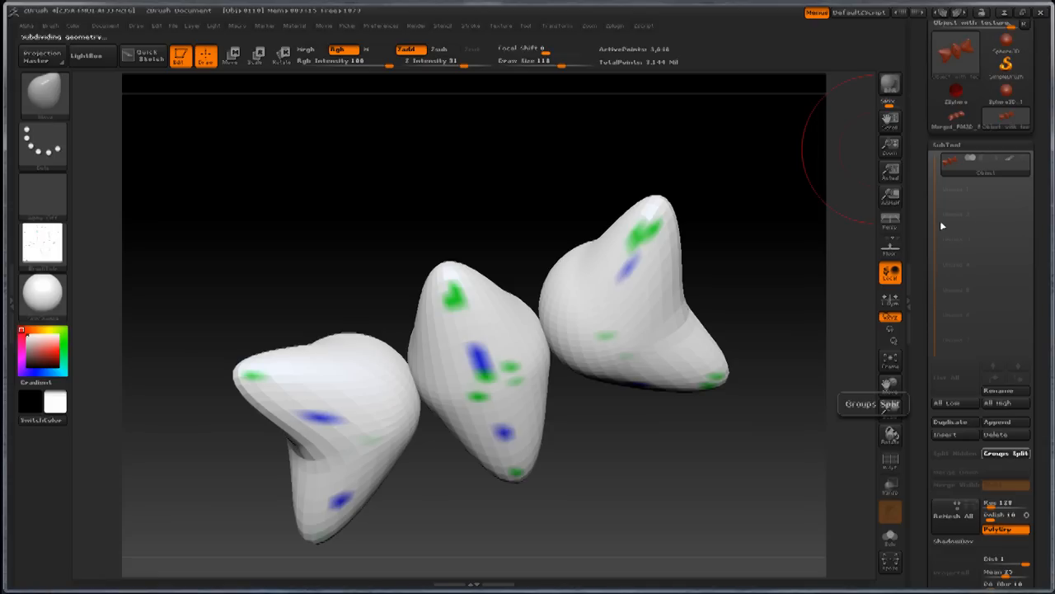
mouse_move(970, 197)
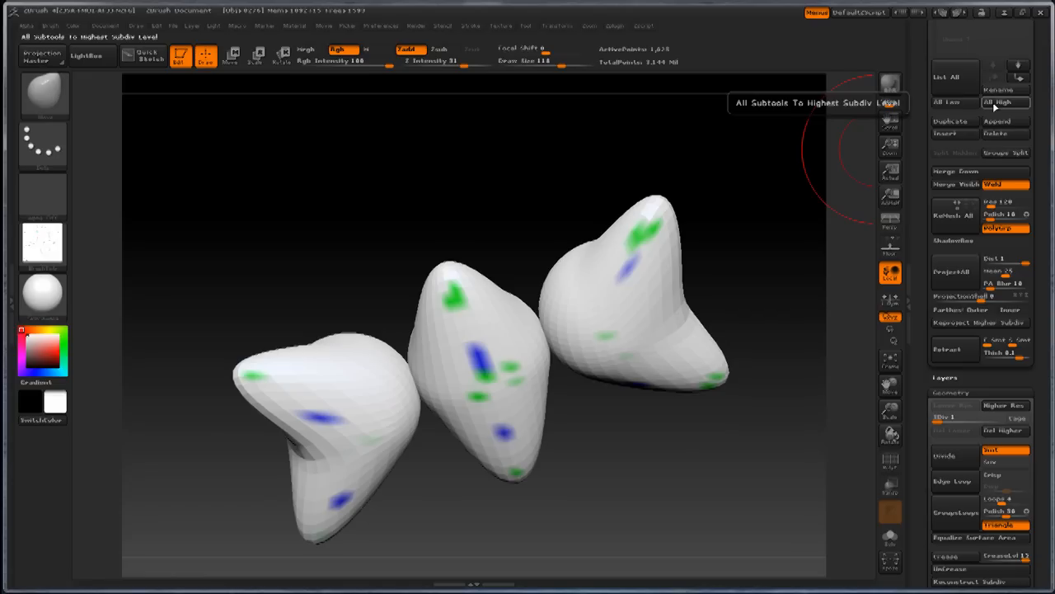
- Set all subtools to highest subdivision and create a texture from polypaint
click(1000, 102)
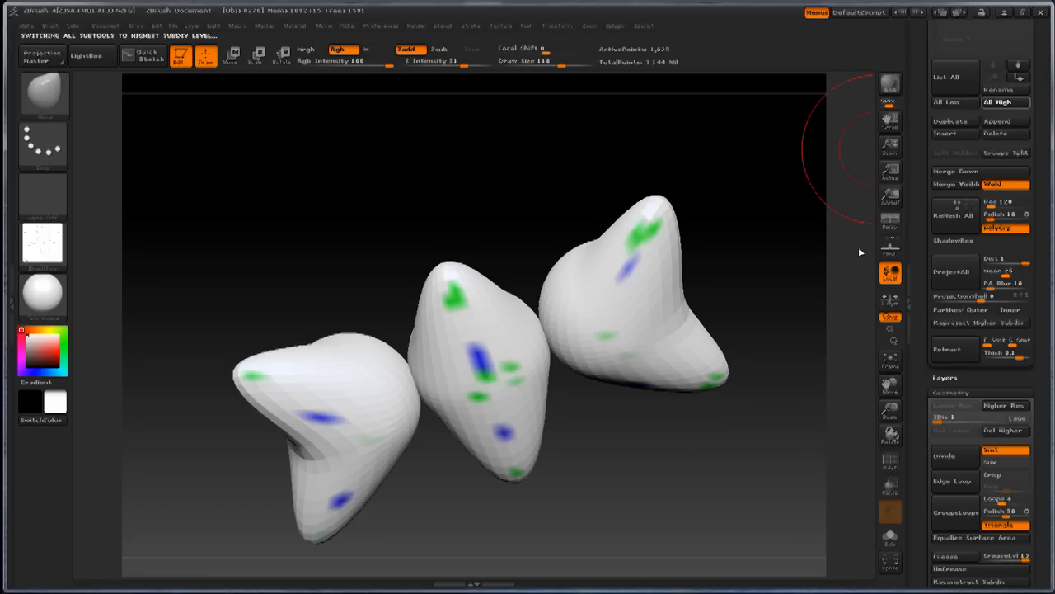
click(1006, 102)
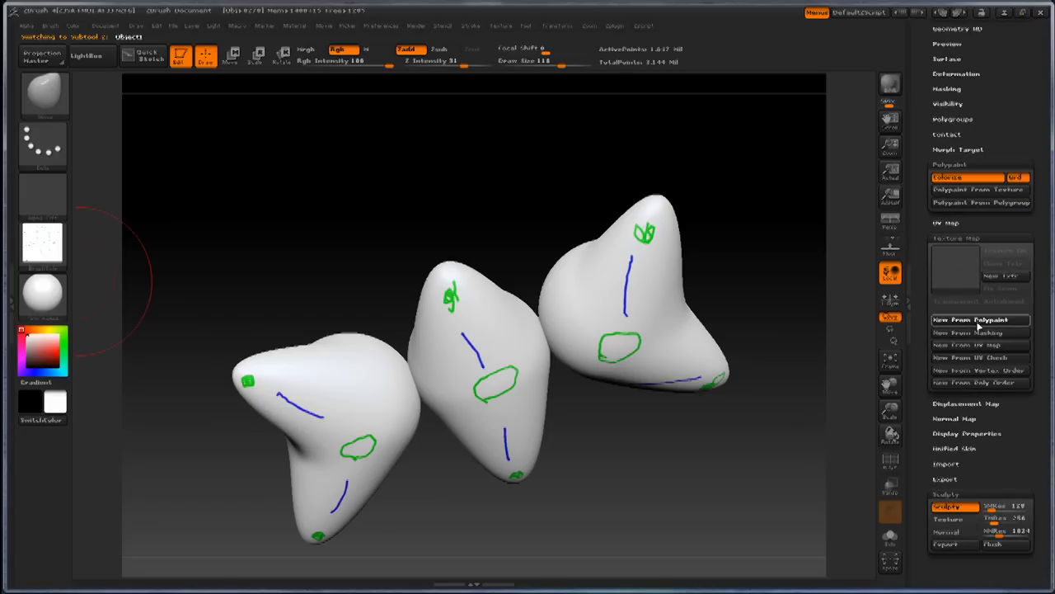
click(978, 320)
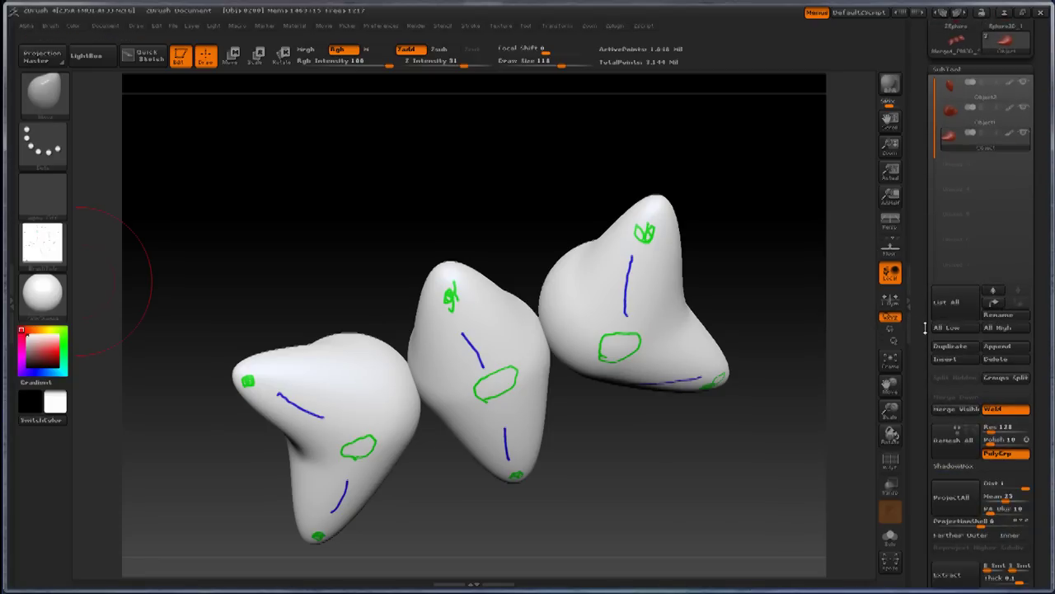
mouse_move(951, 327)
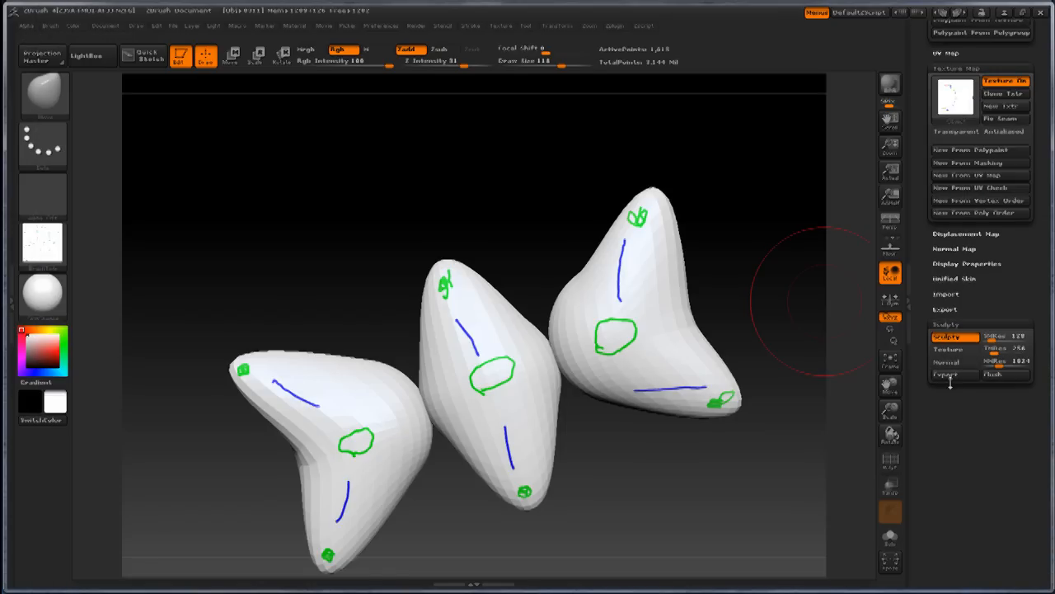
- Export sculpt maps for all three parts with Sculpty > Export
click(947, 372)
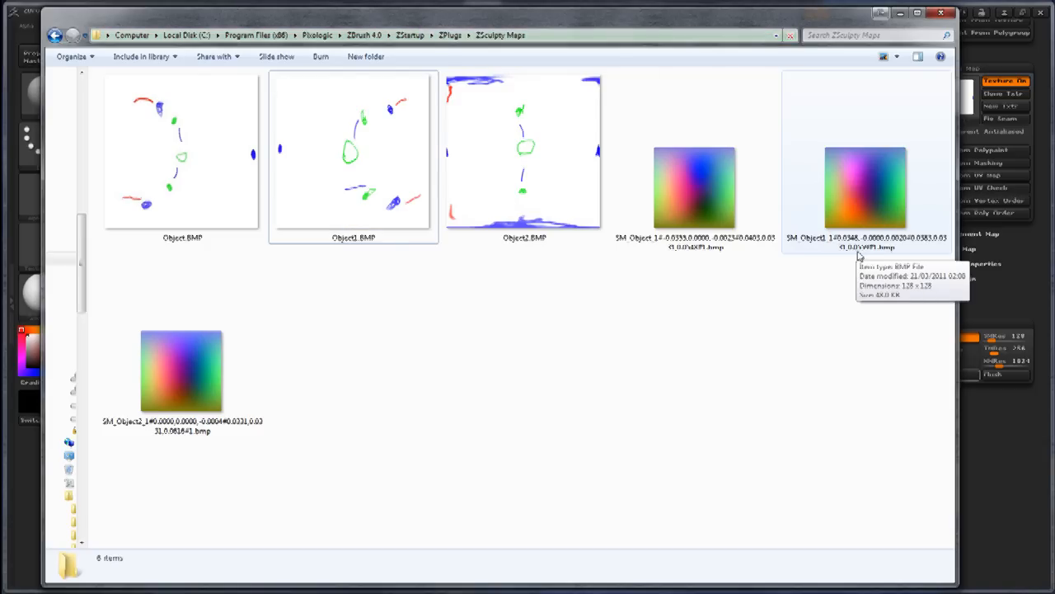
mouse_move(943, 247)
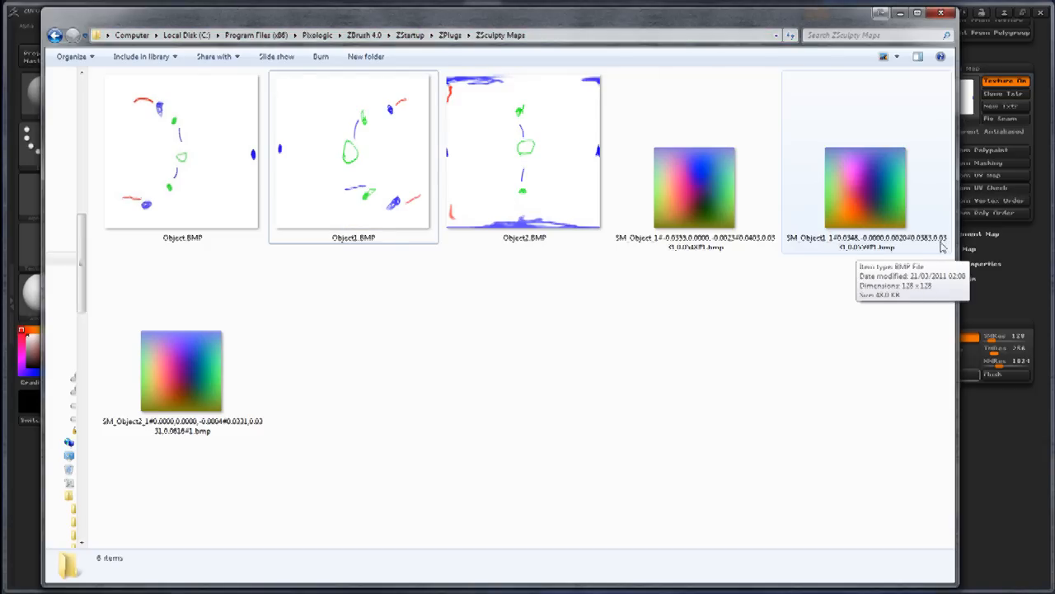
mouse_move(786, 251)
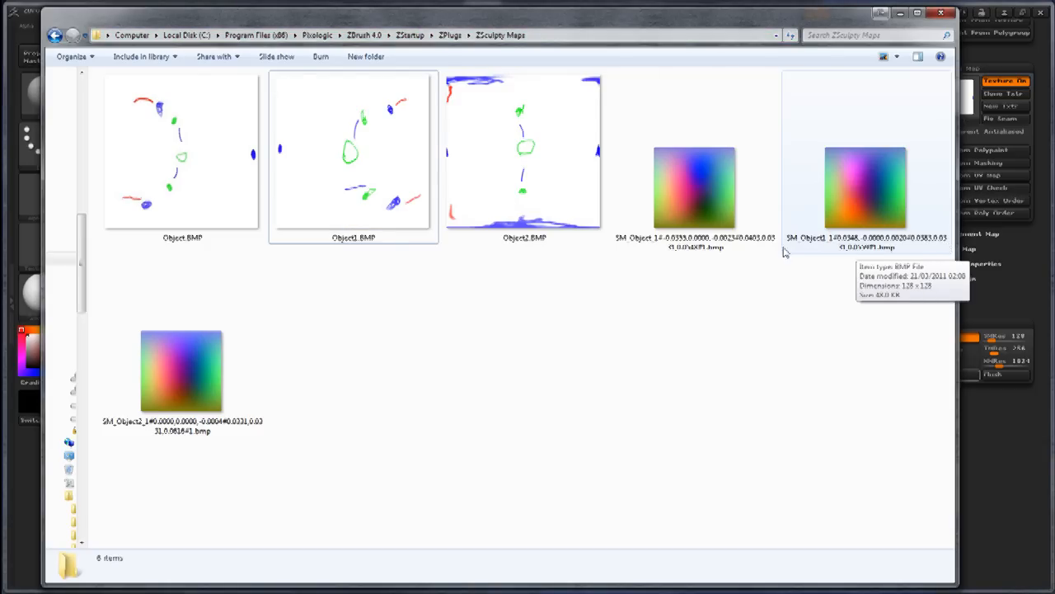
mouse_move(229, 415)
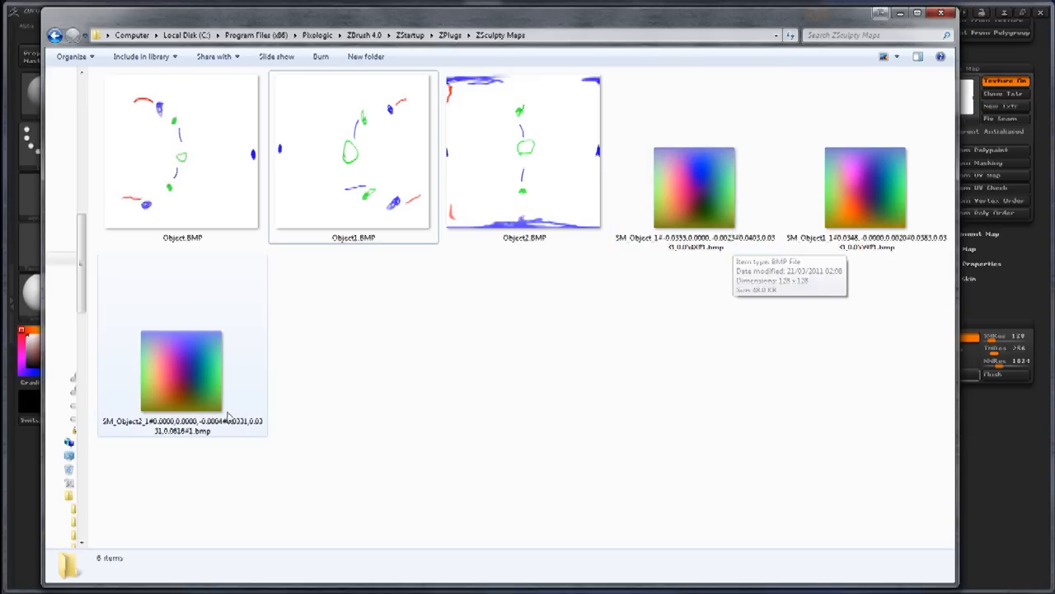
mouse_move(216, 407)
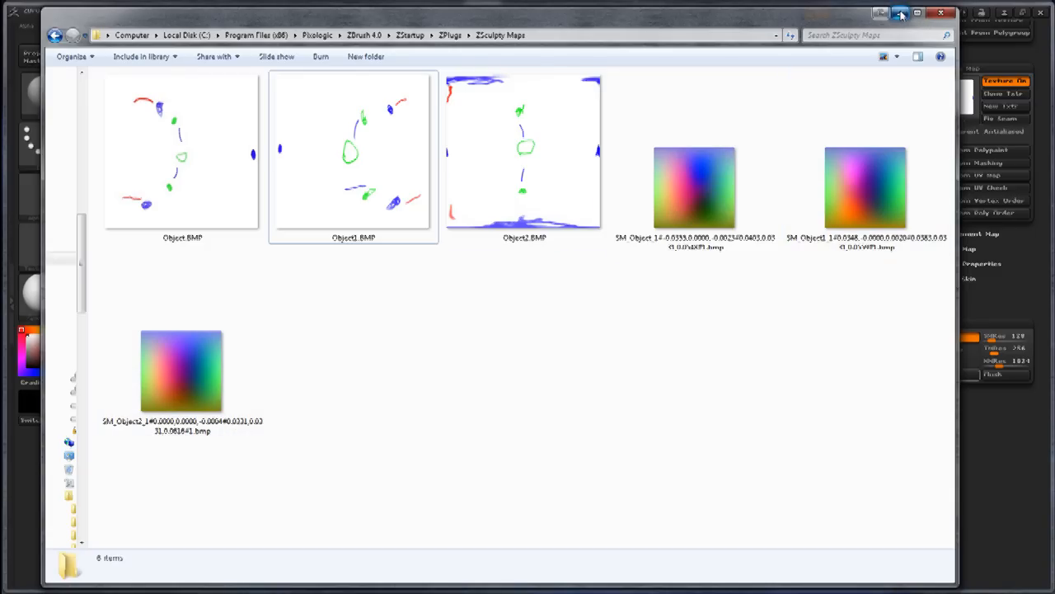
mouse_move(901, 12)
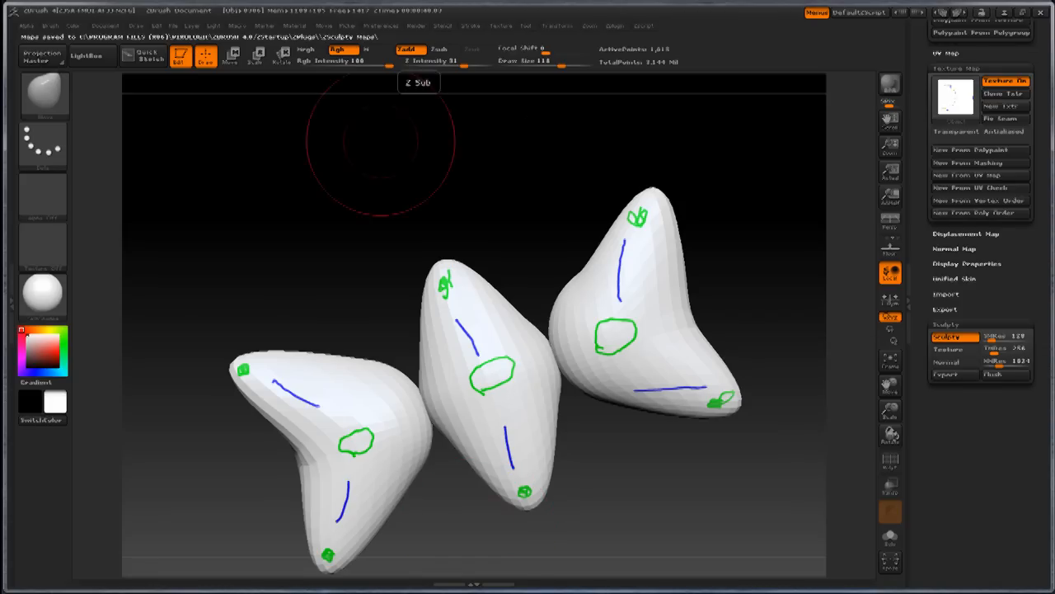
mouse_move(205, 282)
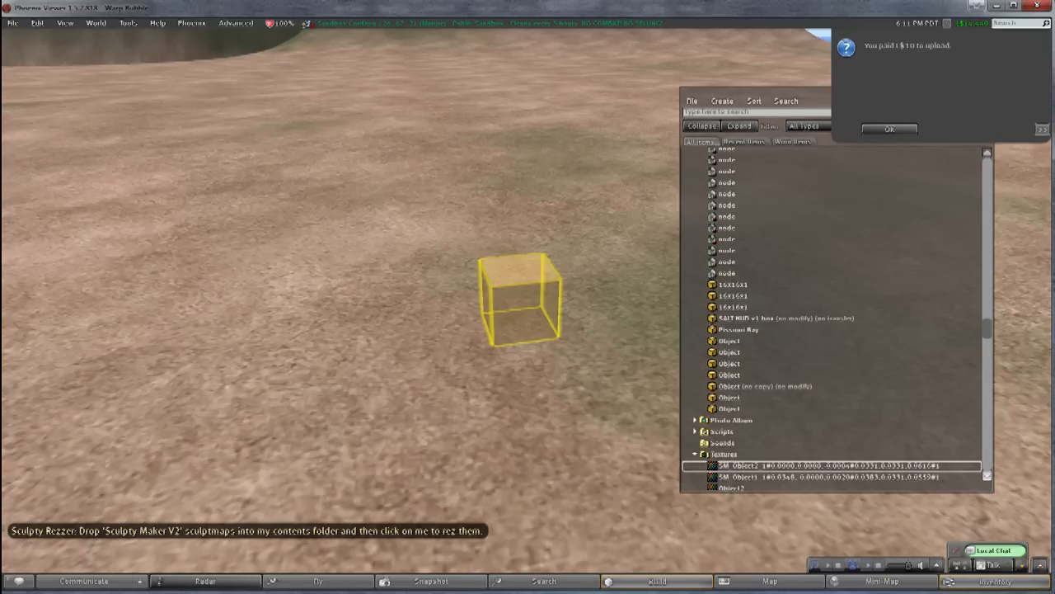
- Add the SM_Object_1 sculpt map to the Sculpty Rezzer's contents alongside its Object item
click(516, 313)
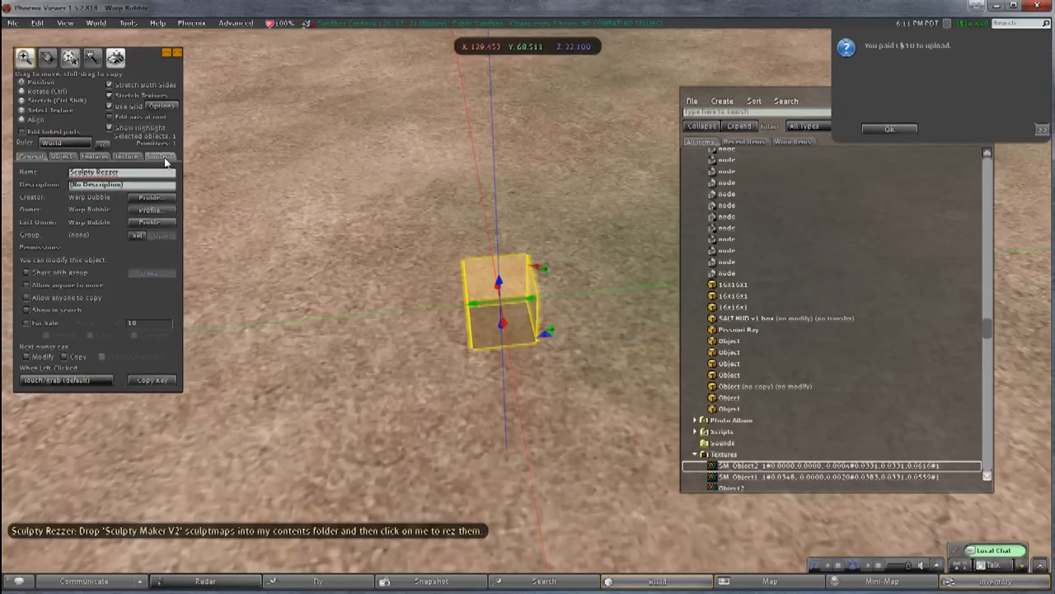
click(160, 157)
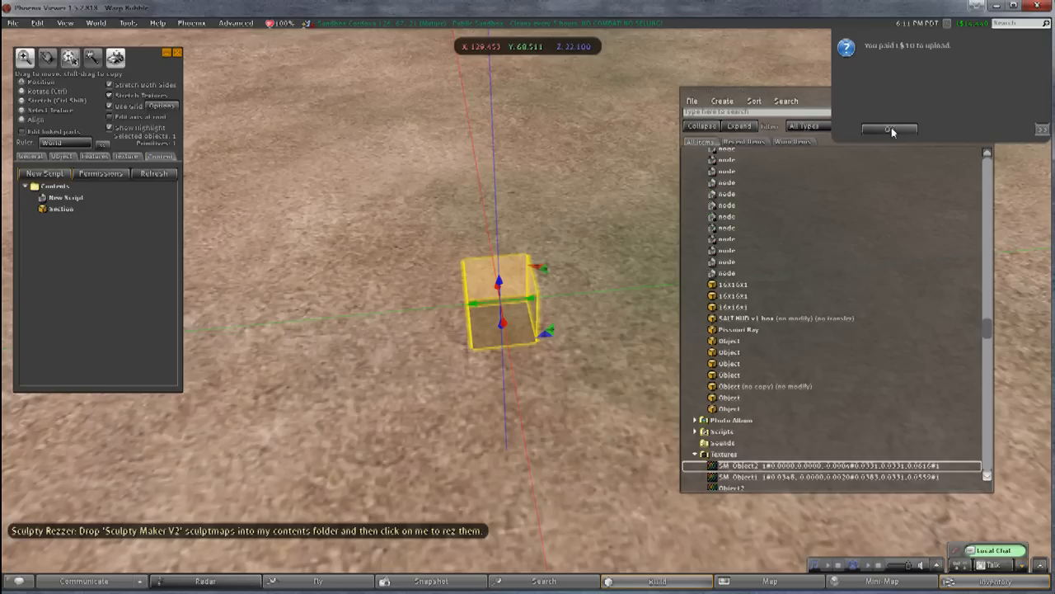
click(904, 129)
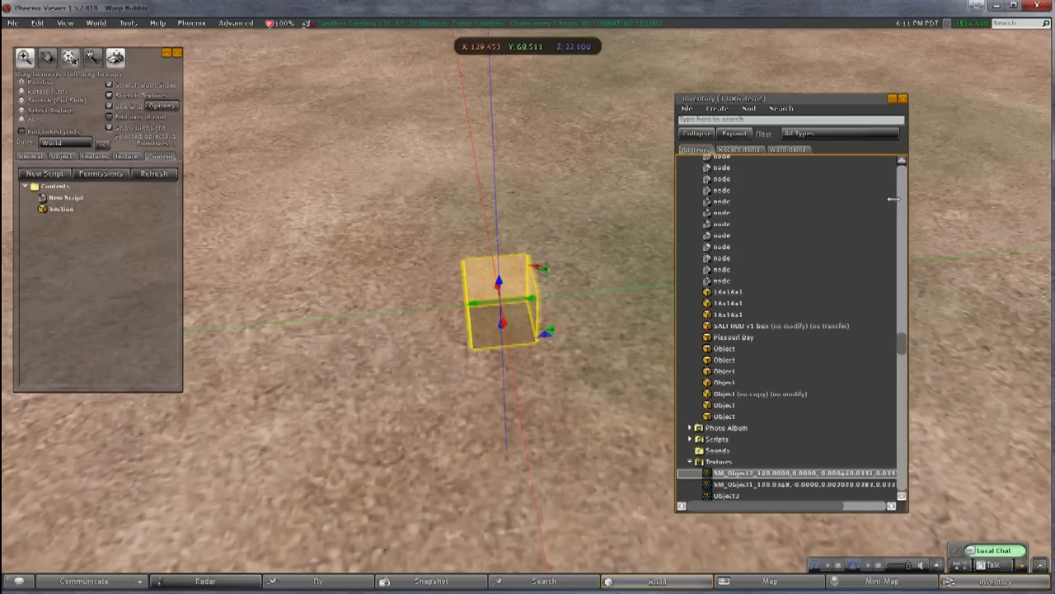
scroll(down, 3)
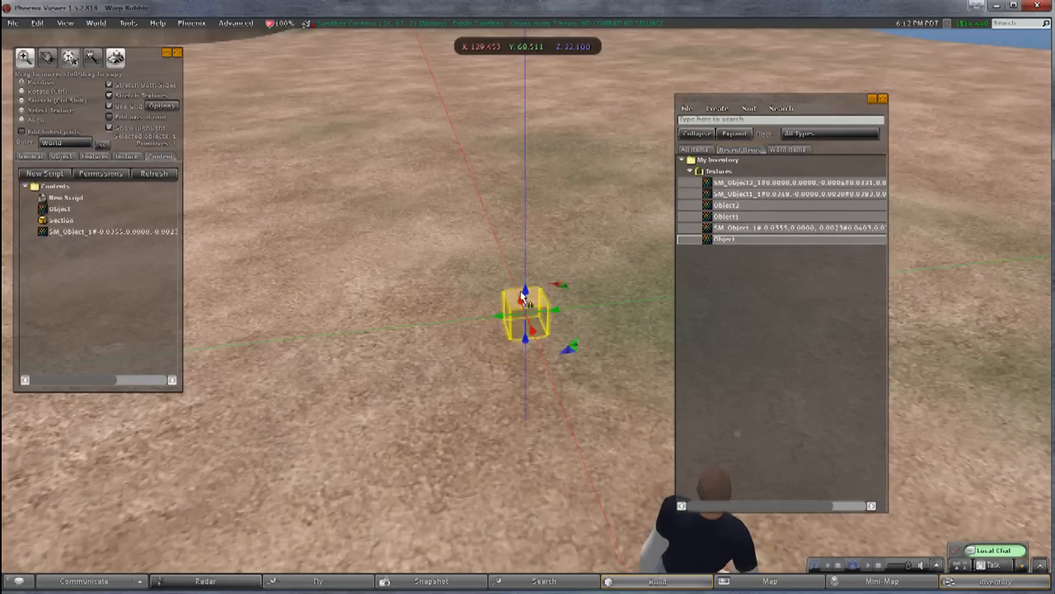
mouse_move(590, 257)
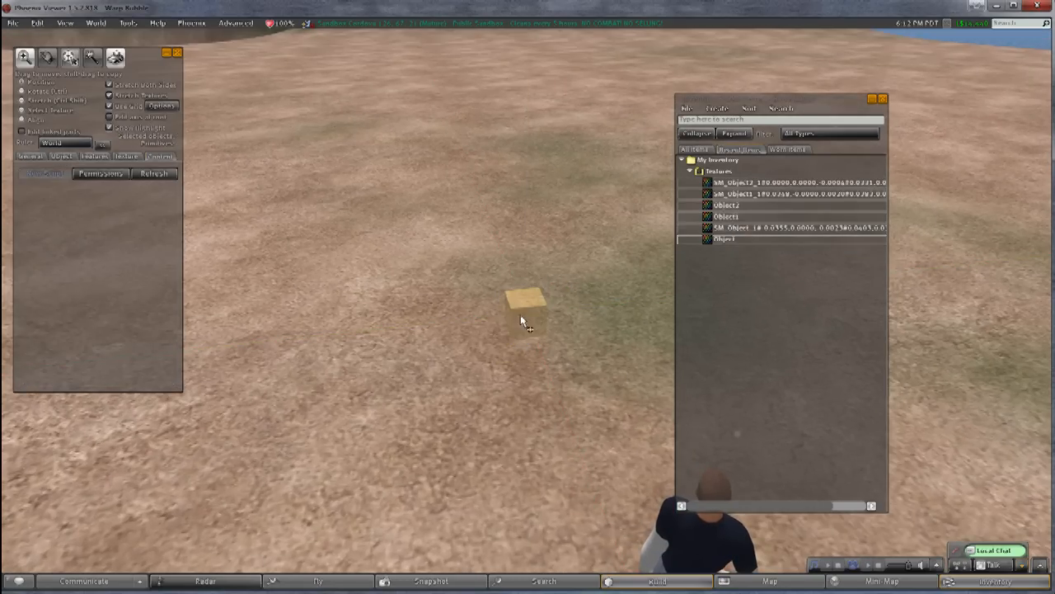
- Rez the Object, Object1 and Object2 sculpties from the rezzer and select the new model
click(526, 302)
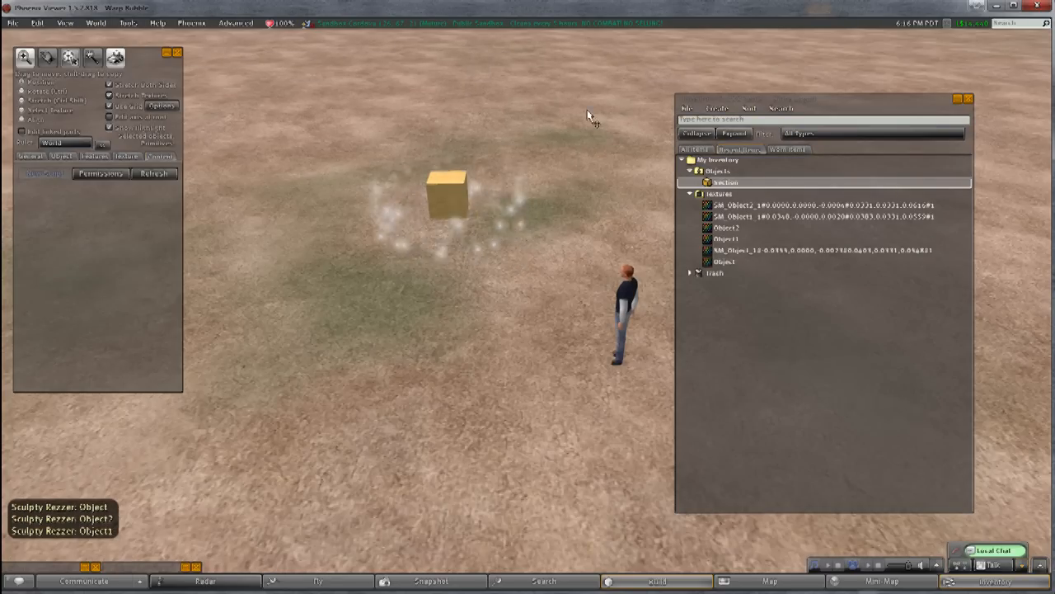
click(448, 198)
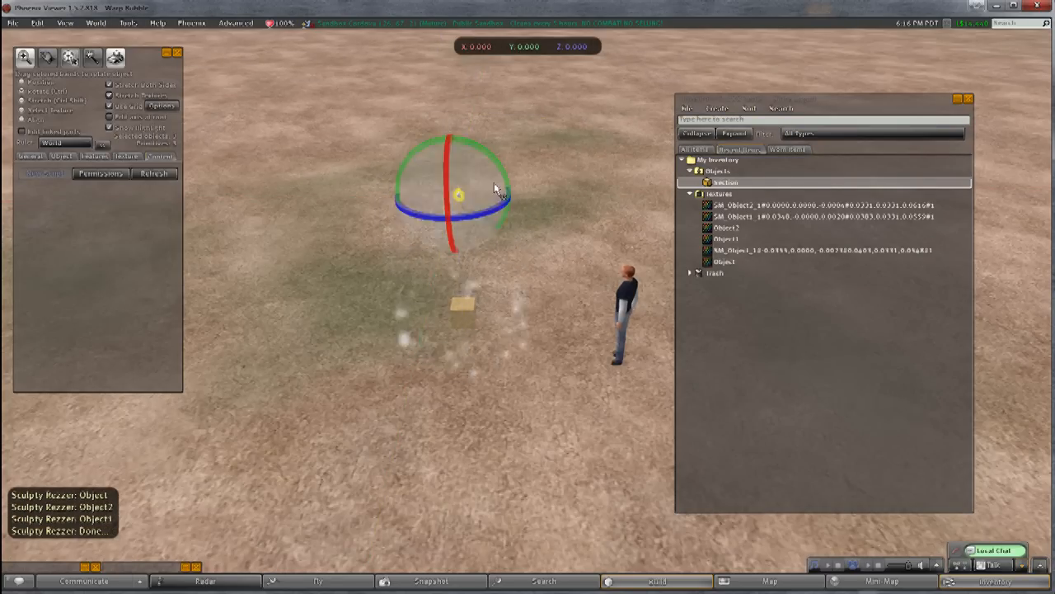